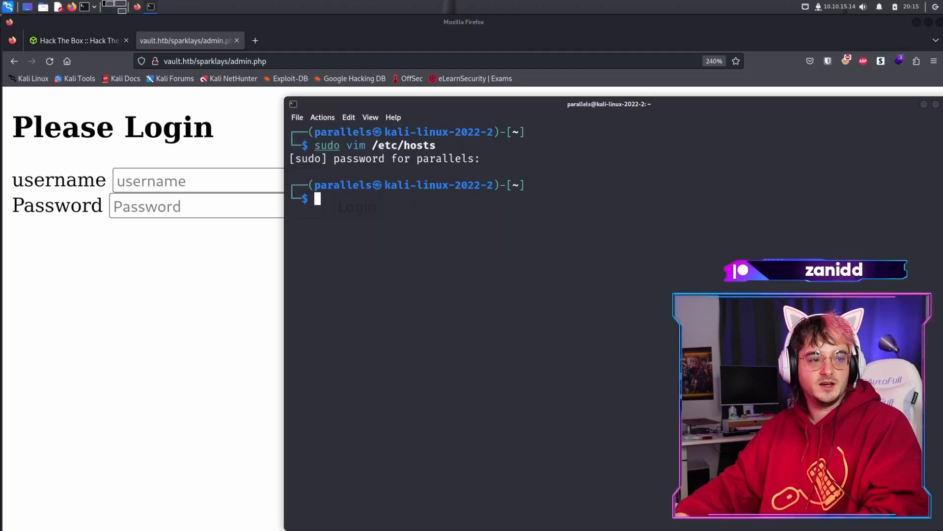
- Change into the Downloads folder in the terminal with cd Downloads
type("cd Downloads")
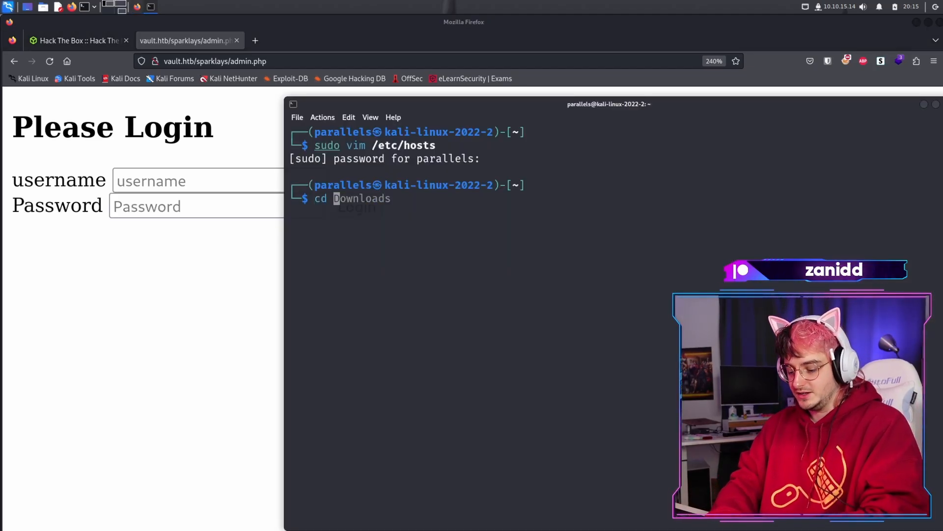
key("Return")
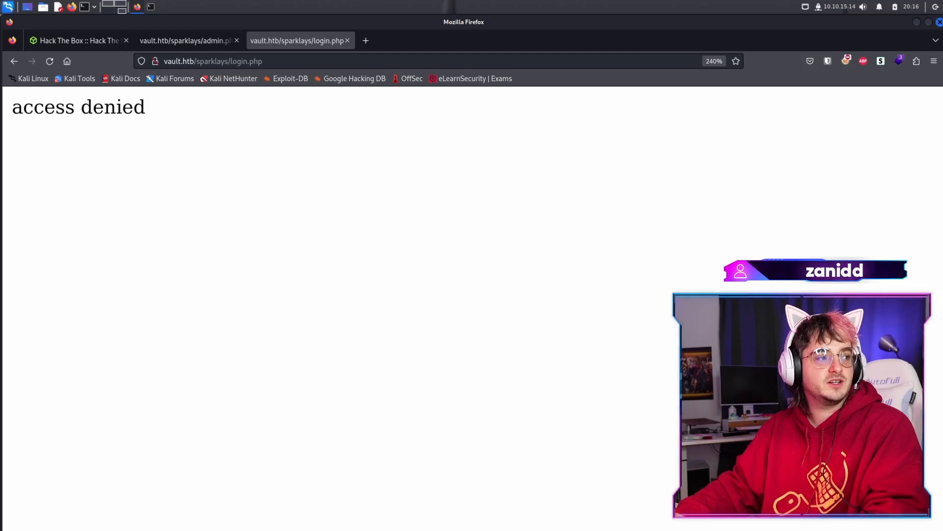
- Switch Firefox to the Burp proxy profile and submit the admin.php login as admin
left_click(183, 40)
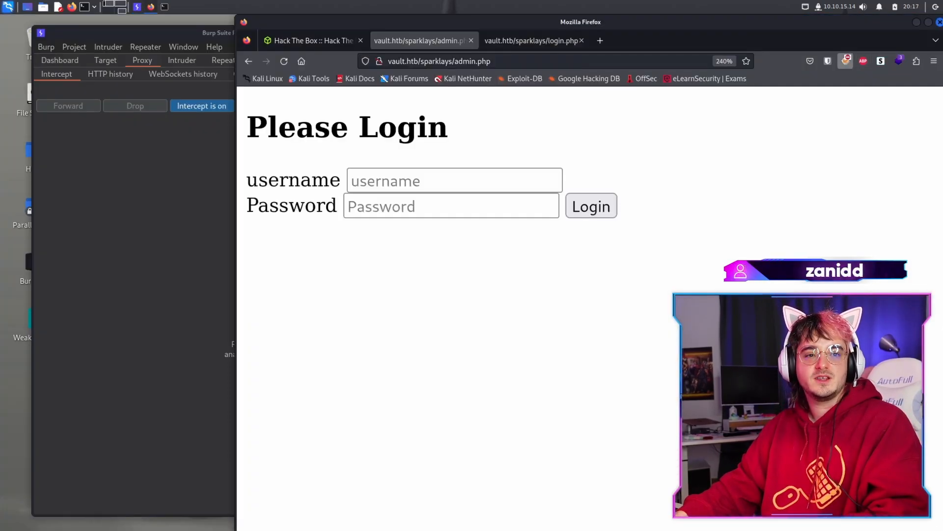
left_click(846, 61)
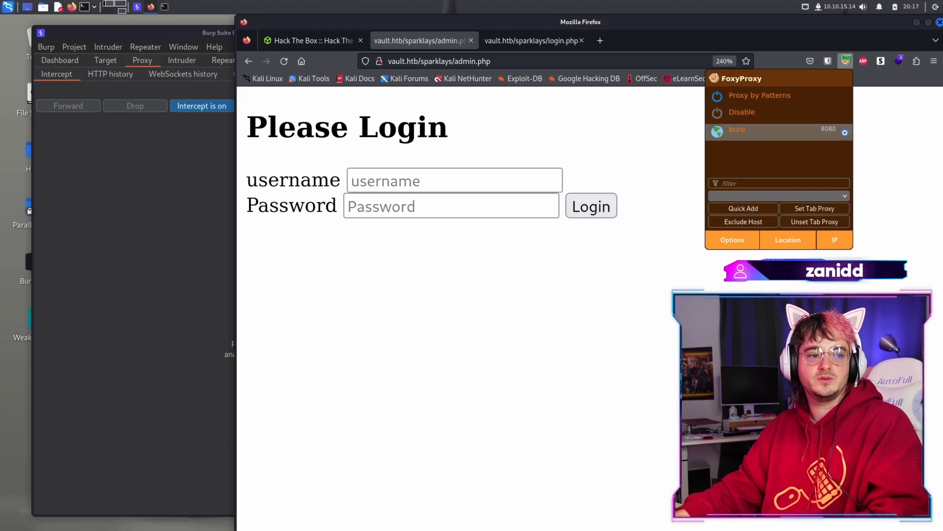
type("admin")
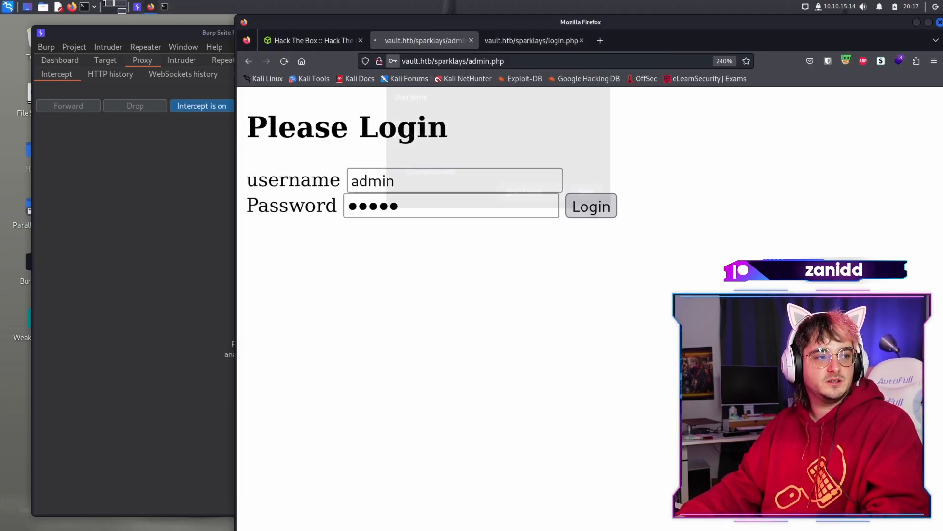
left_click(590, 206)
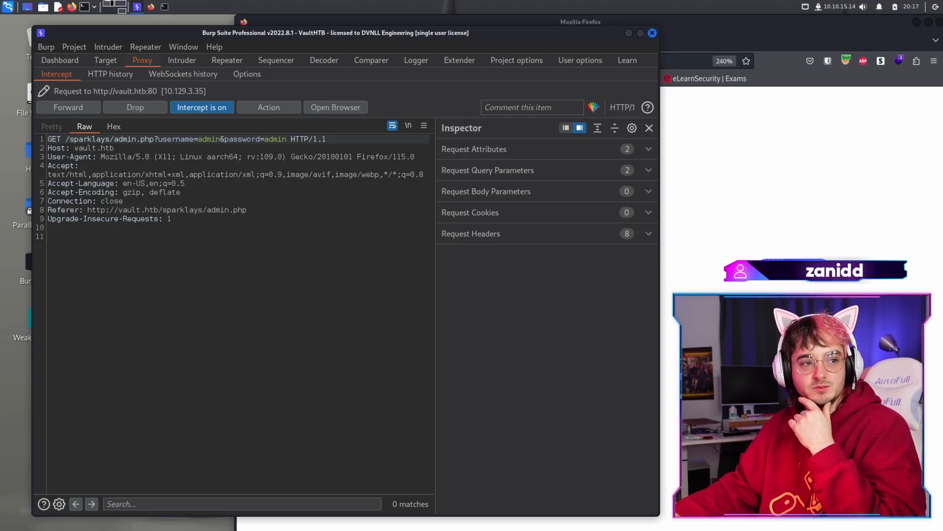
- Forward the intercepted login with an edited Host header, turn interception off, and view proxy options
double_click(95, 147)
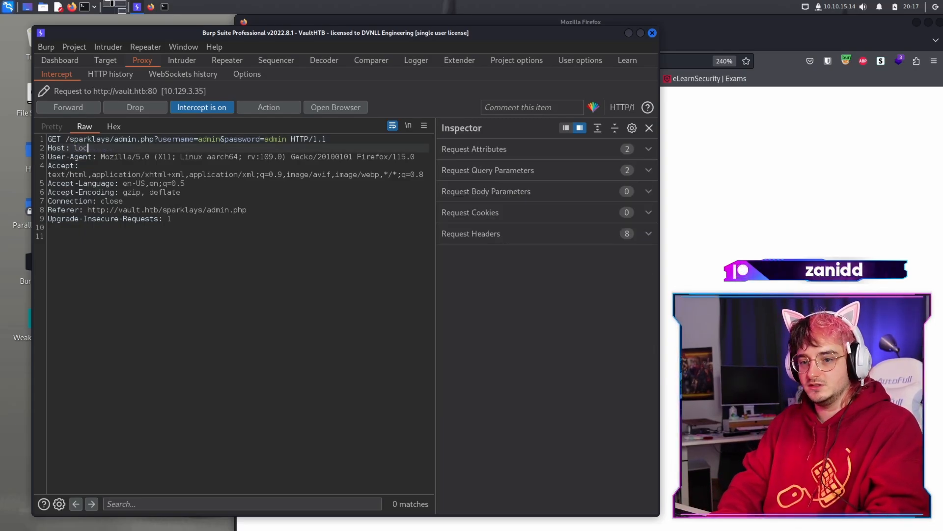
left_click(68, 107)
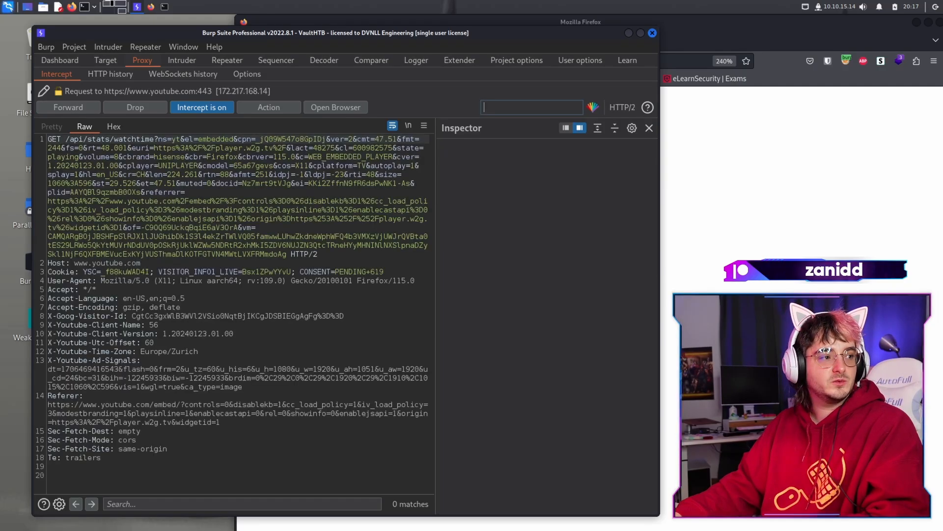
left_click(201, 106)
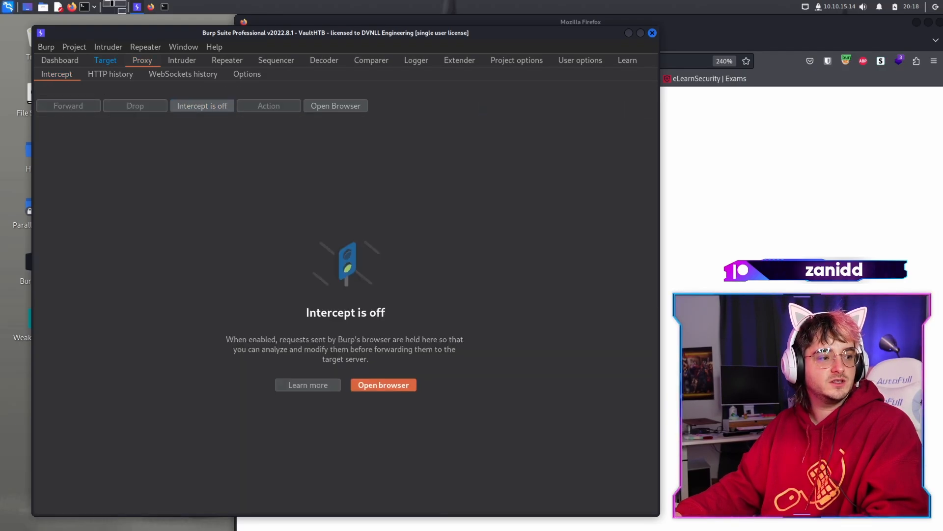
left_click(382, 385)
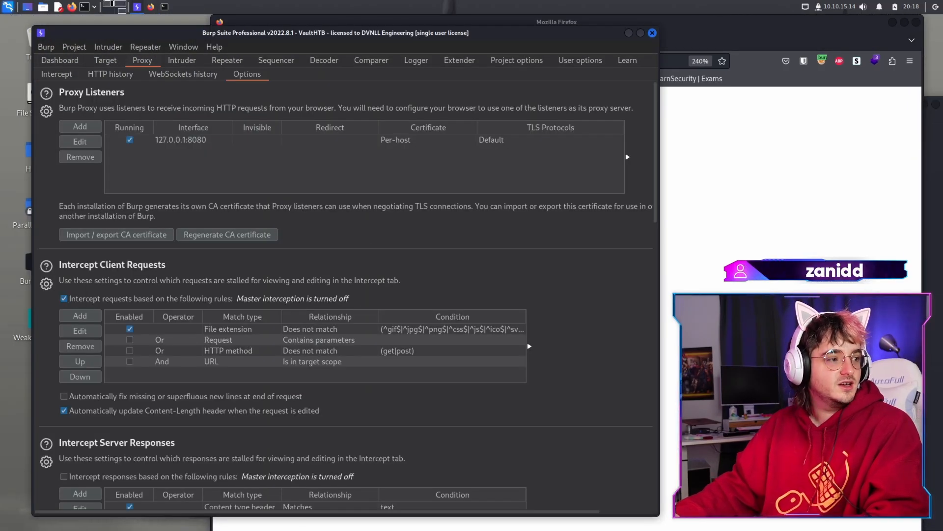
- Add a request-header rule replacing 'Host: vault.htb' with 'Host: localhost'
scroll("down", 3)
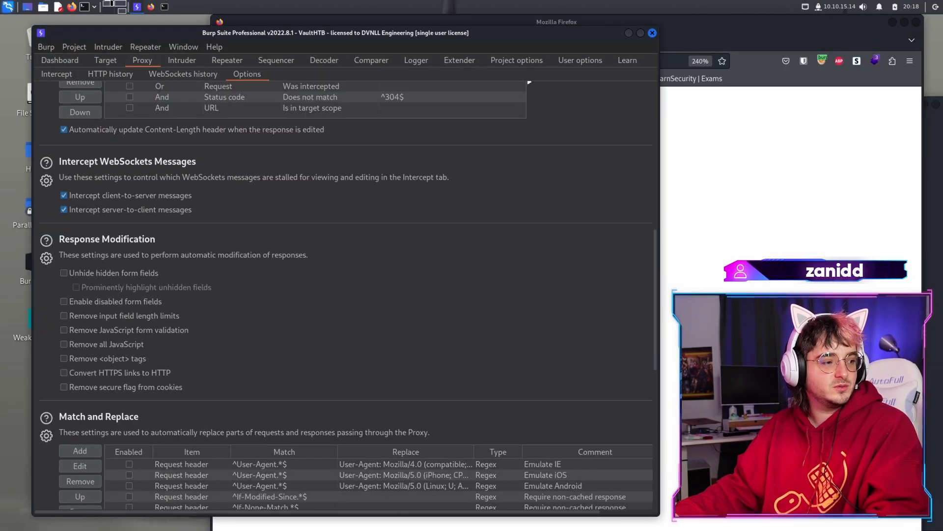
scroll("down", 3)
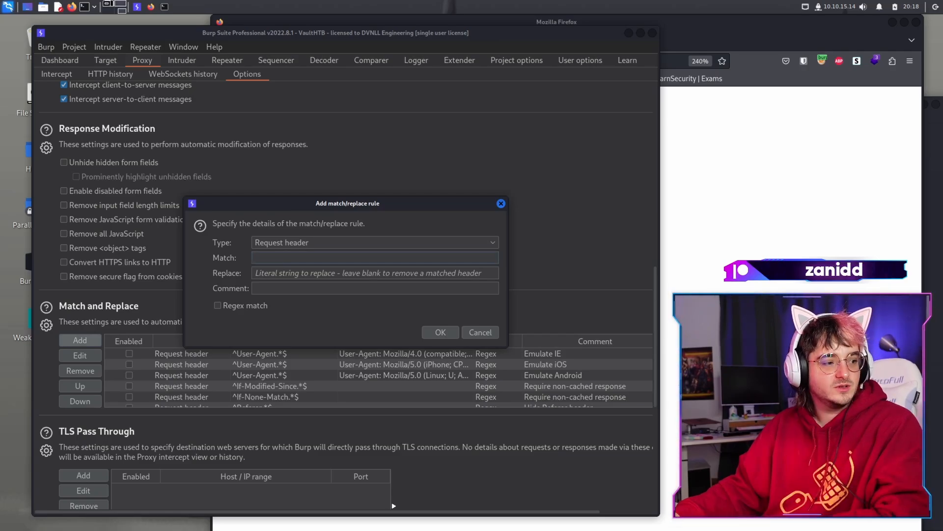
type("Host:")
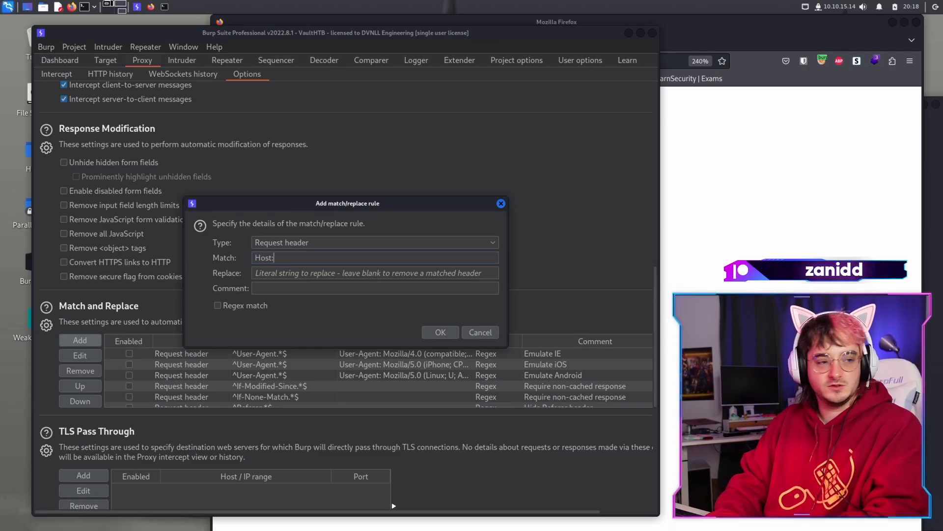
type("vault.htb")
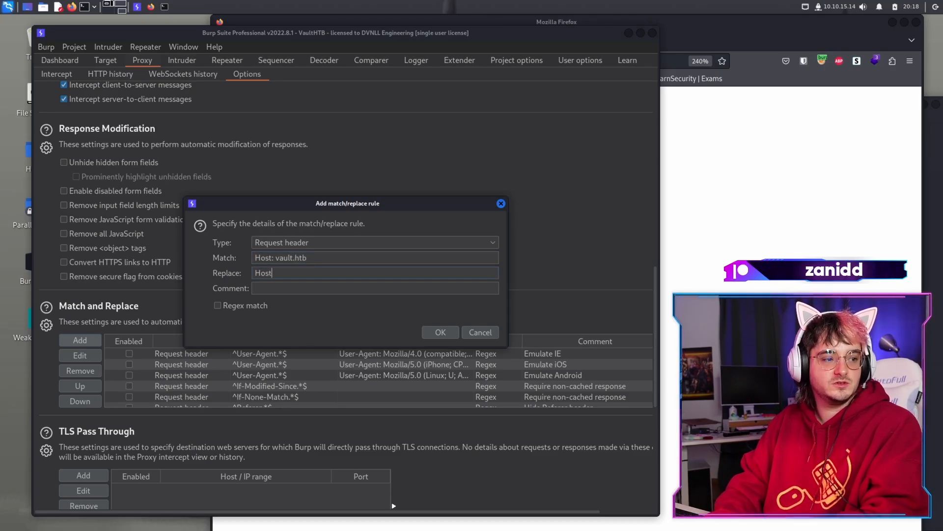
type(": localhost")
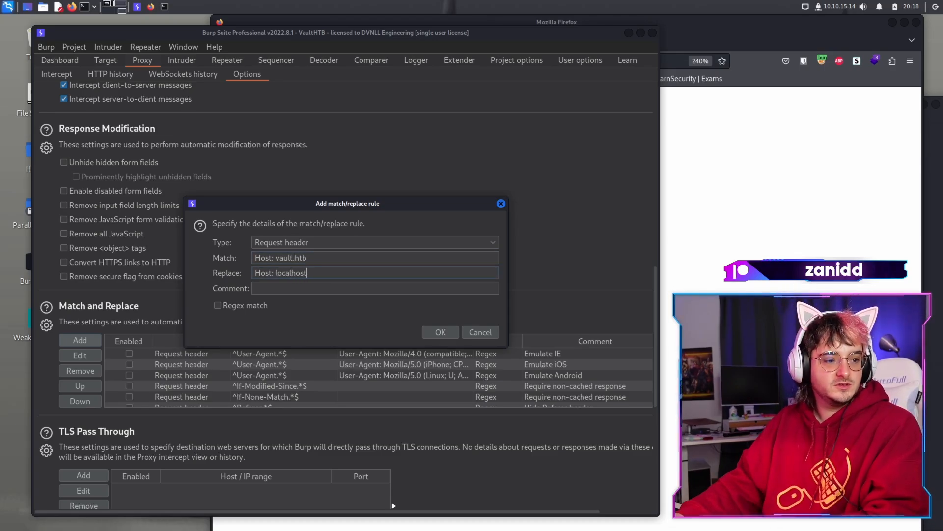
left_click(440, 332)
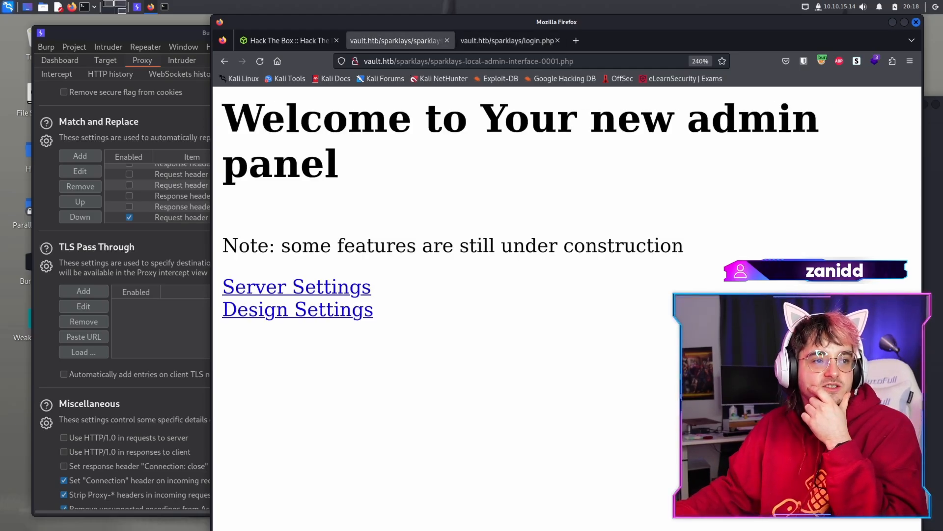
- Check the under-construction Server Settings page, then open Design Settings from the admin panel
left_click(475, 61)
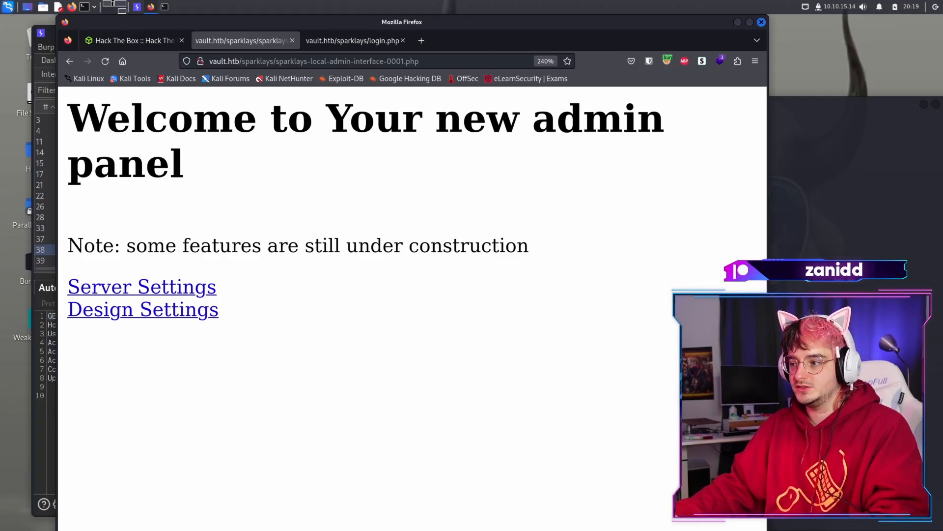
left_click(142, 285)
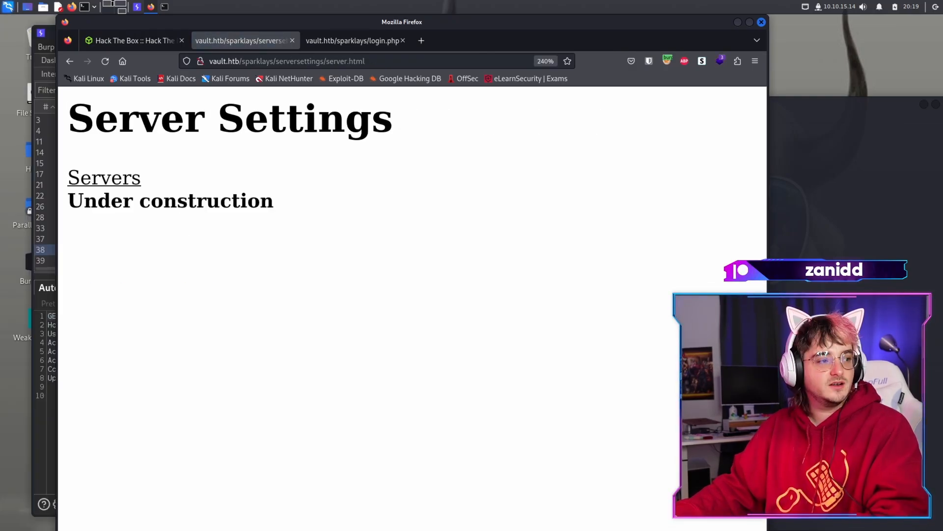
left_click(69, 61)
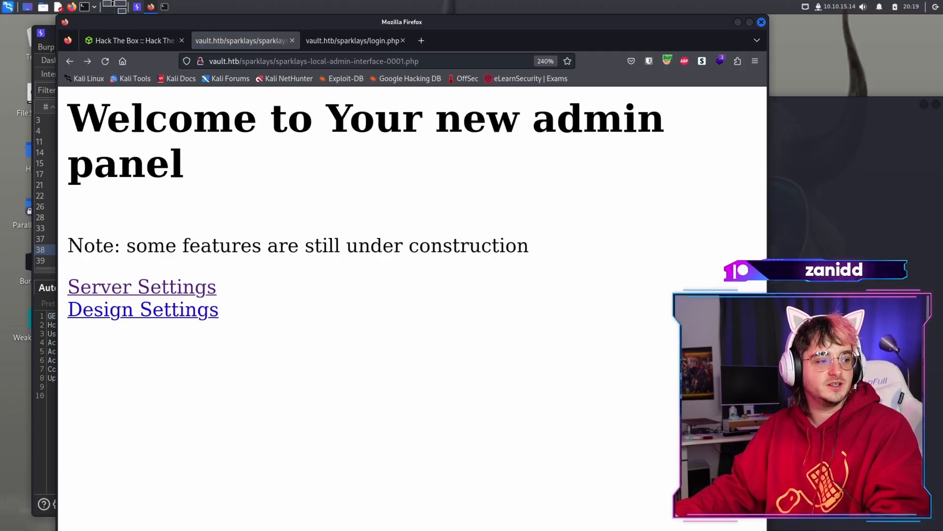
left_click(142, 309)
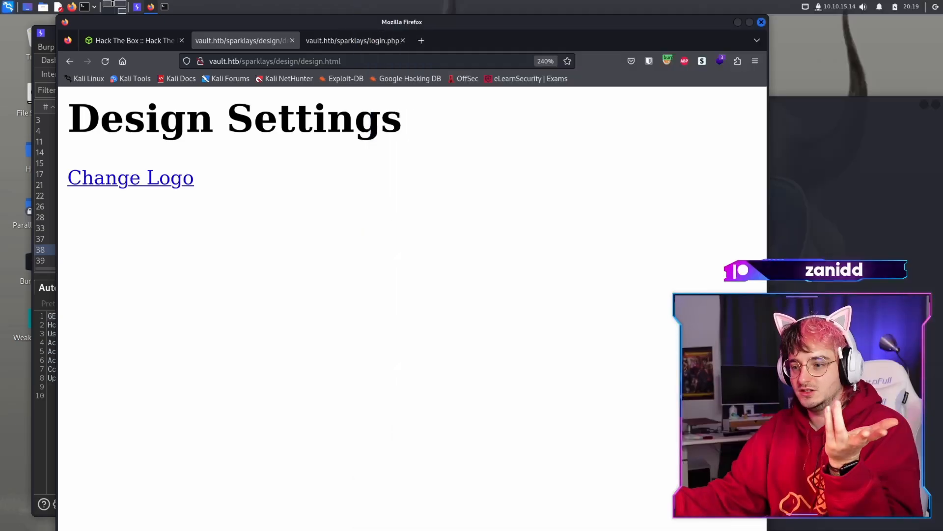
double_click(234, 118)
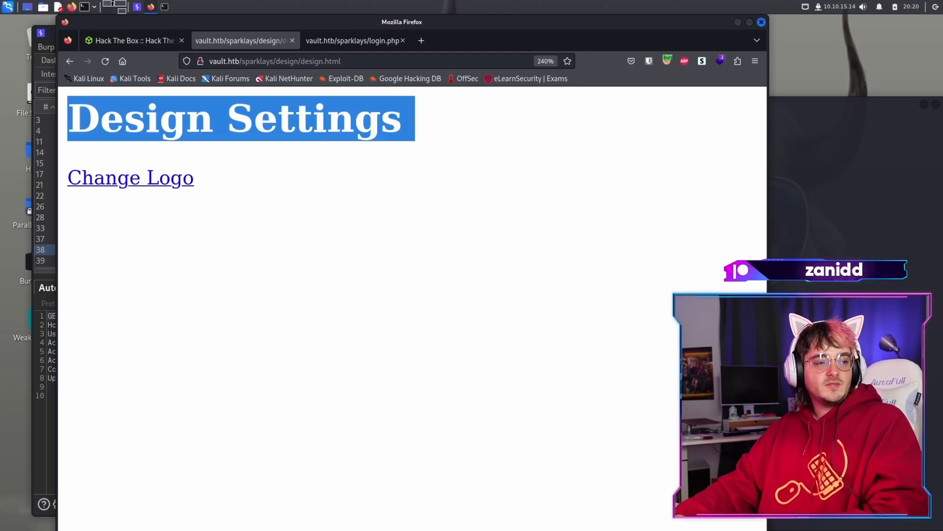
- Try uploading Weak RSA.zip as the logo, which is rejected as a disallowed type
left_click(131, 177)
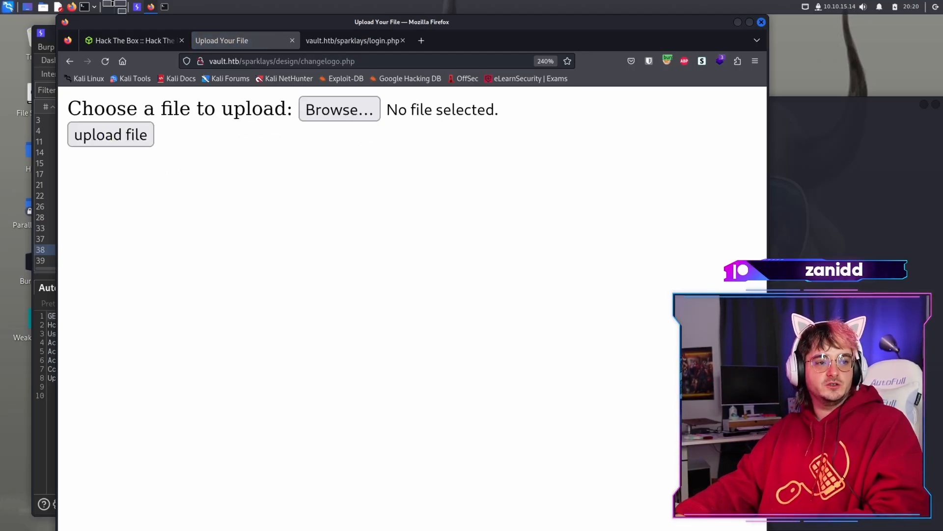
left_click(338, 110)
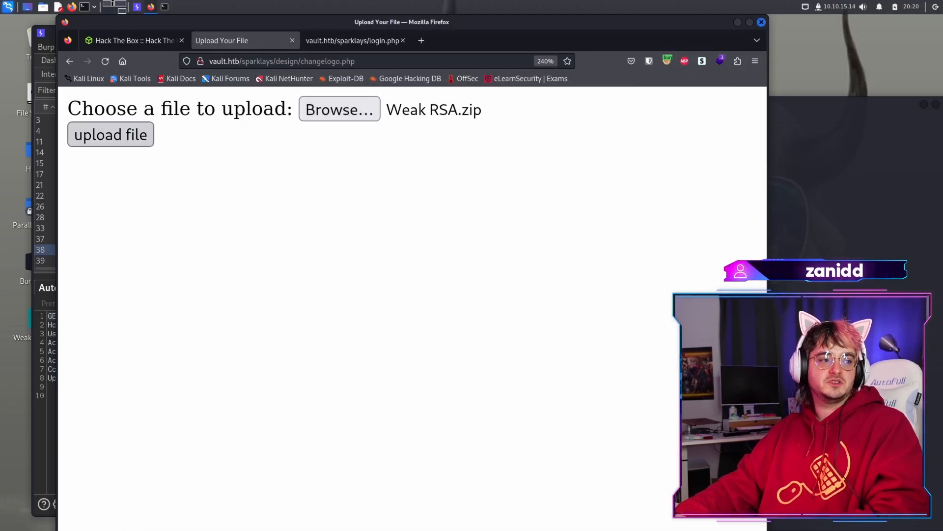
left_click(110, 135)
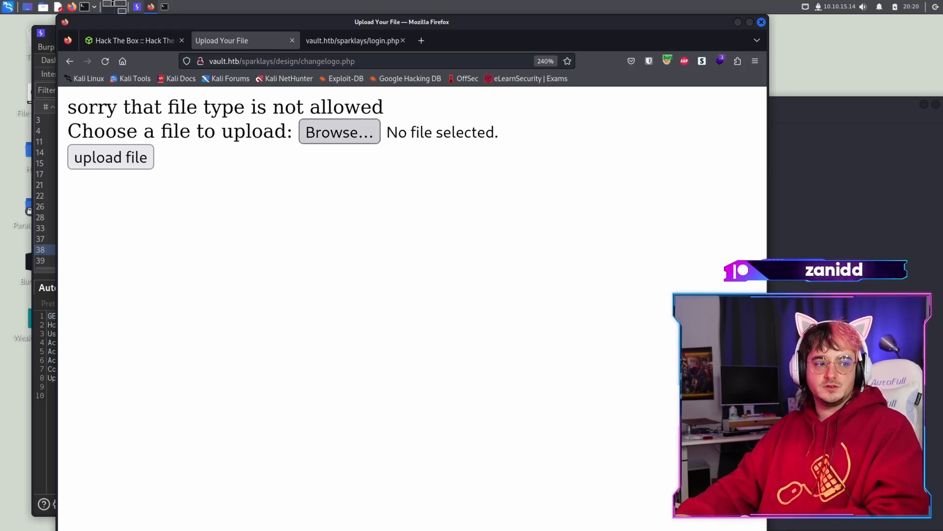
- Upload a JPEG from Pictures/wal as the new logo instead
left_click(339, 132)
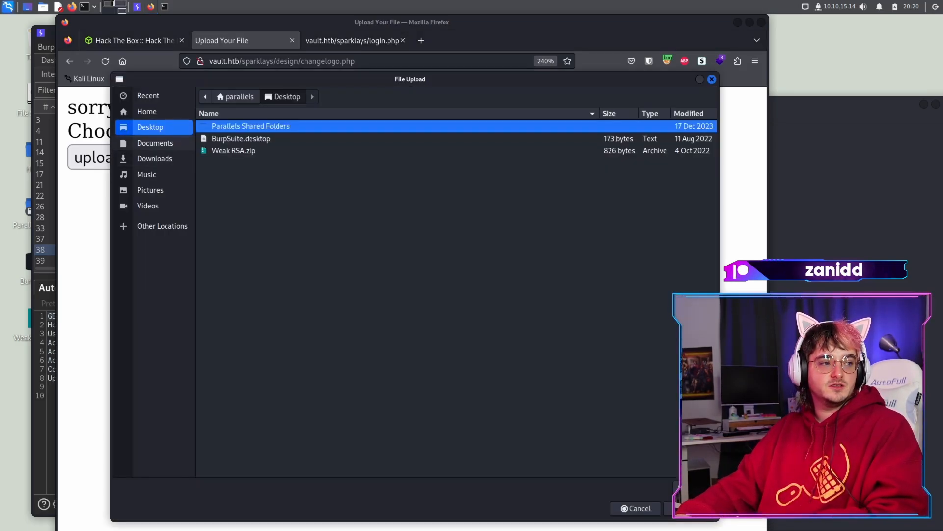
left_click(149, 189)
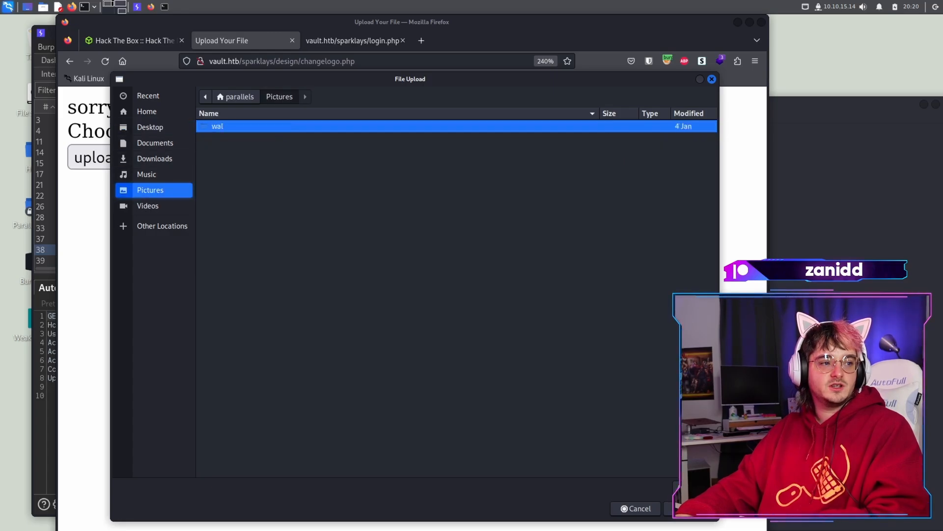
double_click(217, 126)
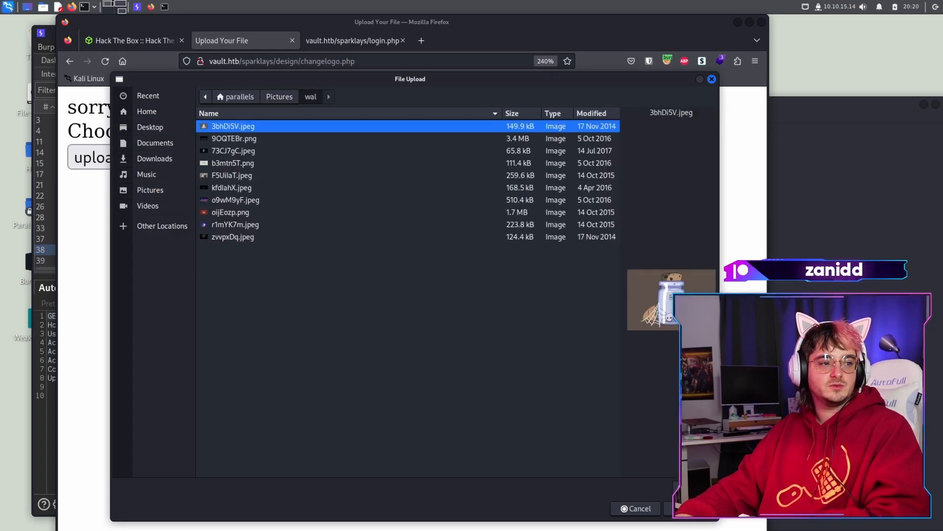
left_click(233, 163)
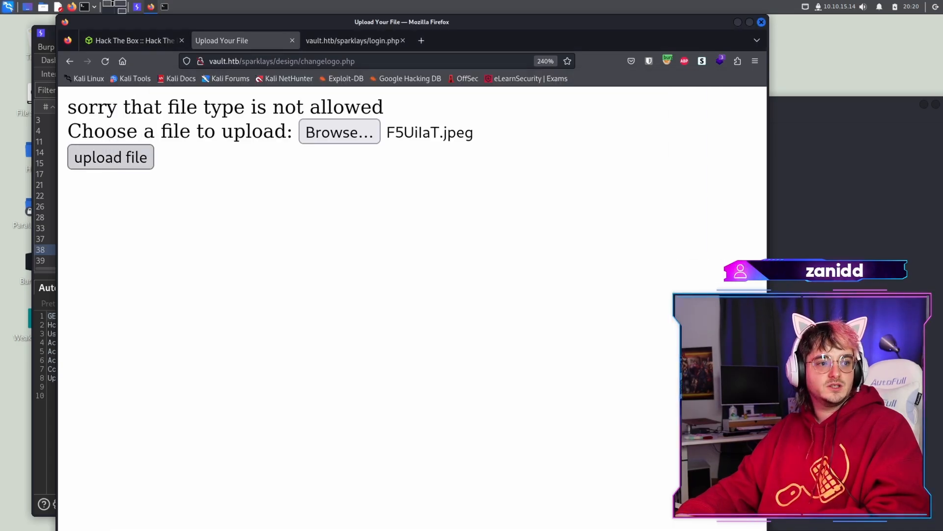
left_click(110, 157)
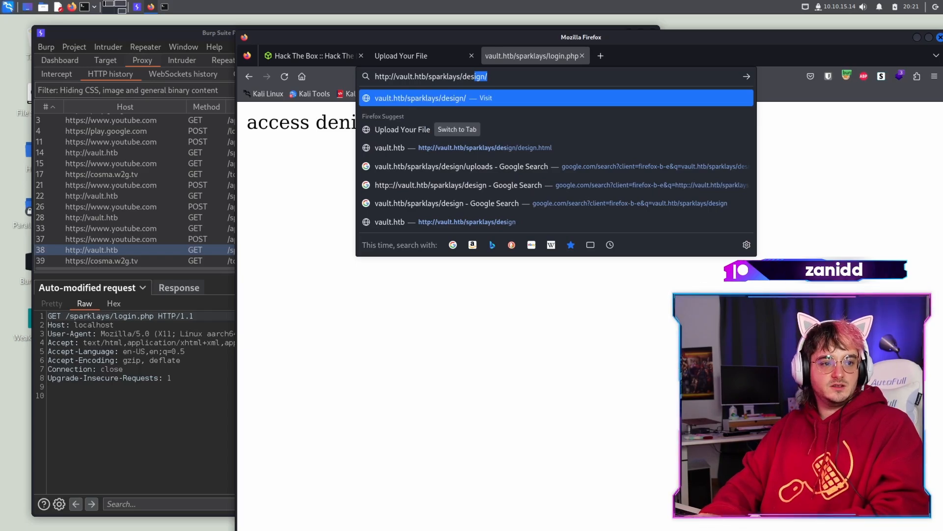
- Load /sparklays/design/uploads/ (403 Forbidden), then return to the upload success page
type("uploads/")
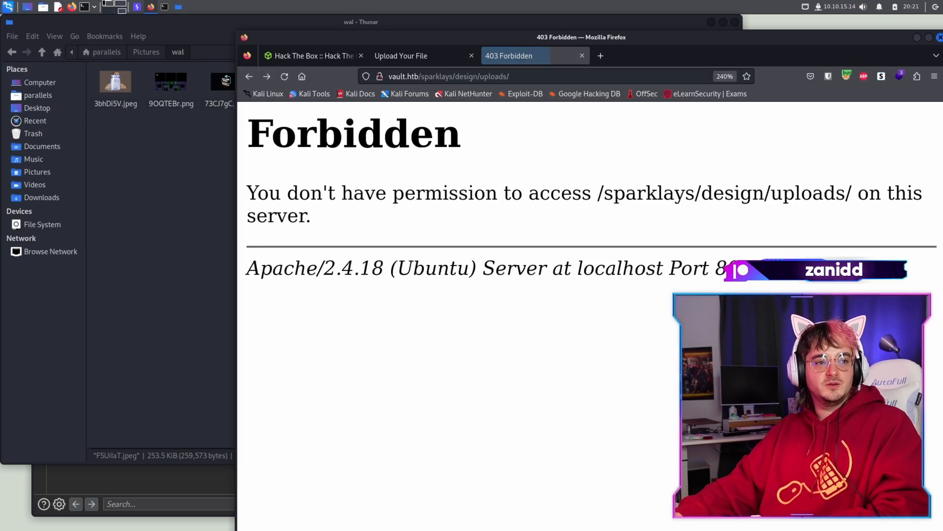
left_click(448, 77)
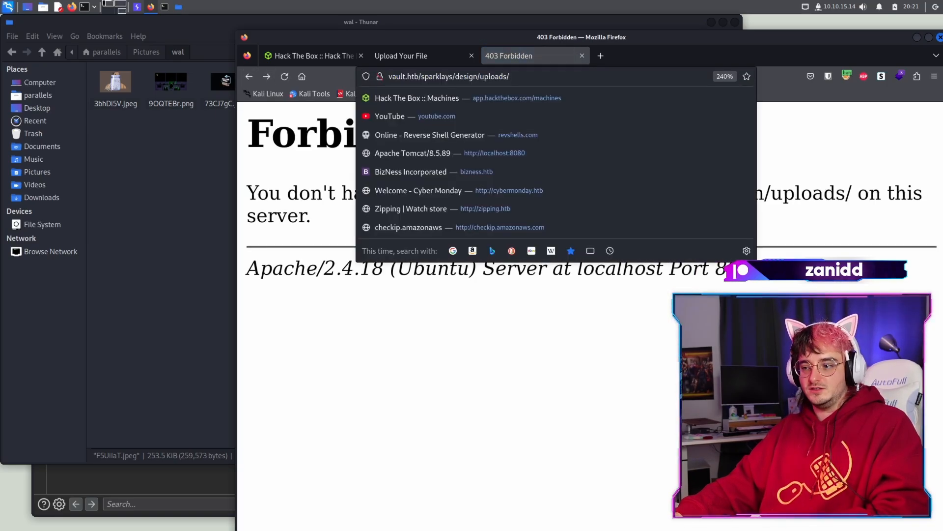
key("Return")
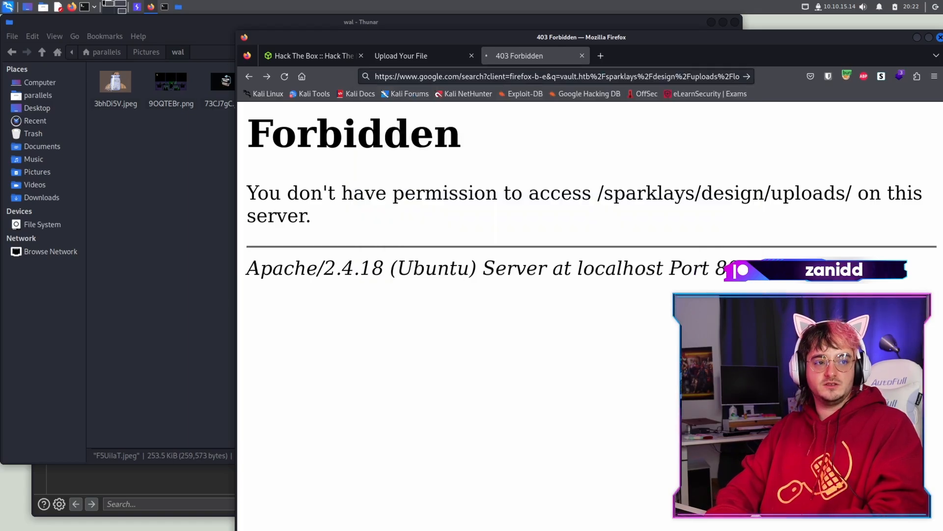
left_click(401, 55)
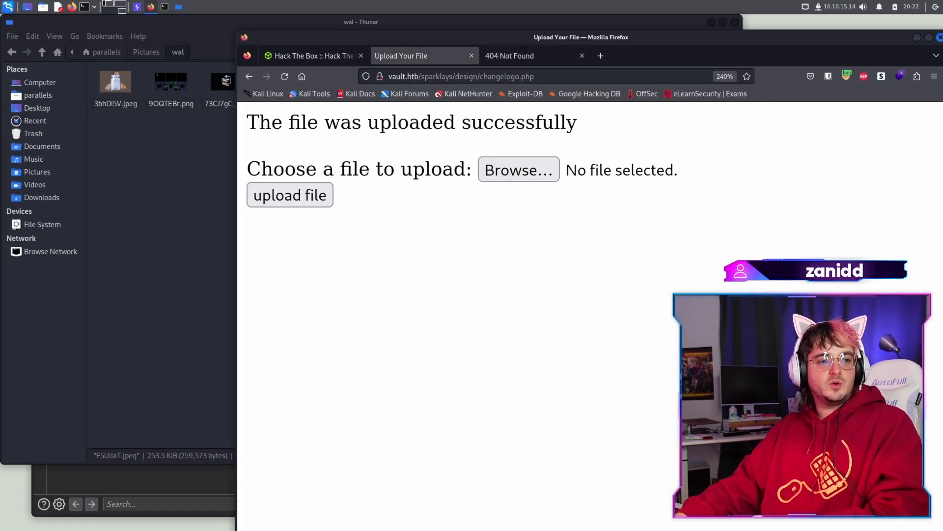
left_click(460, 76)
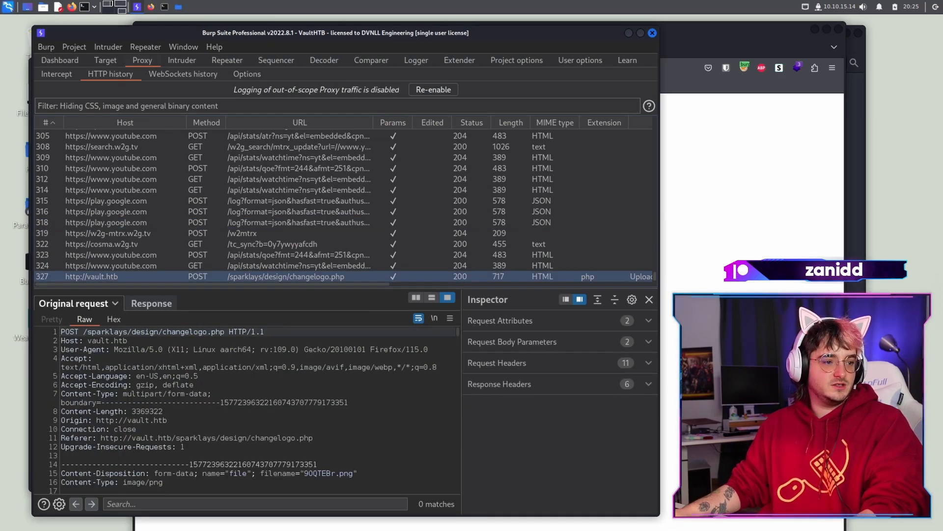
- Inspect the auto-modified changelogo.php upload request with Host localhost and its PNG body
scroll("down", 3)
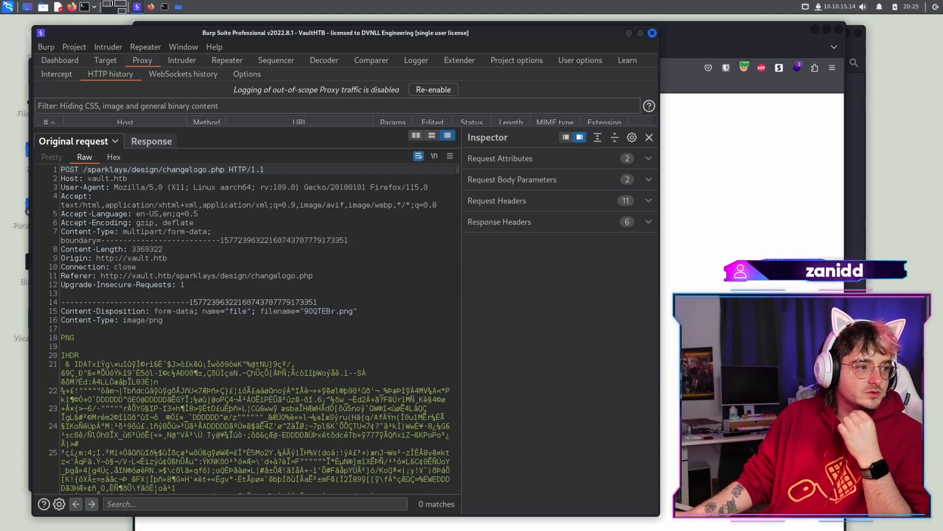
left_click(76, 141)
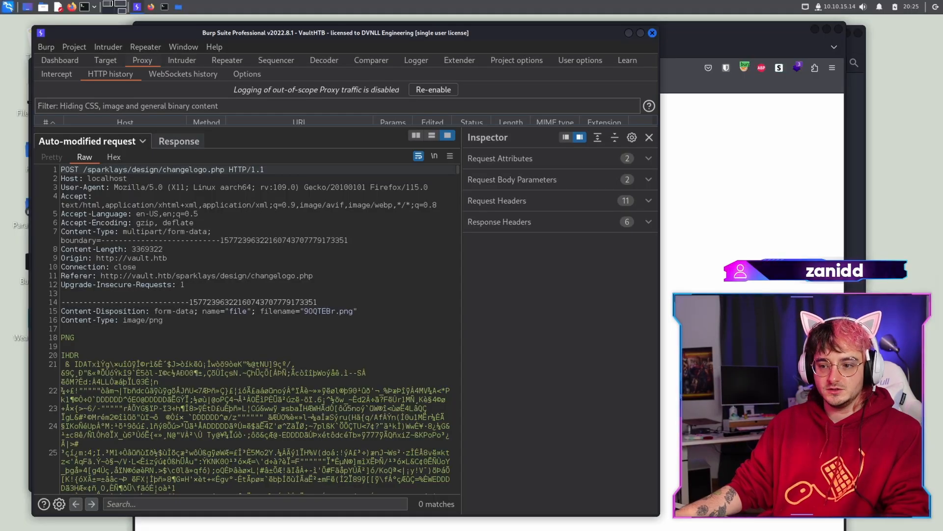
scroll("down", 3)
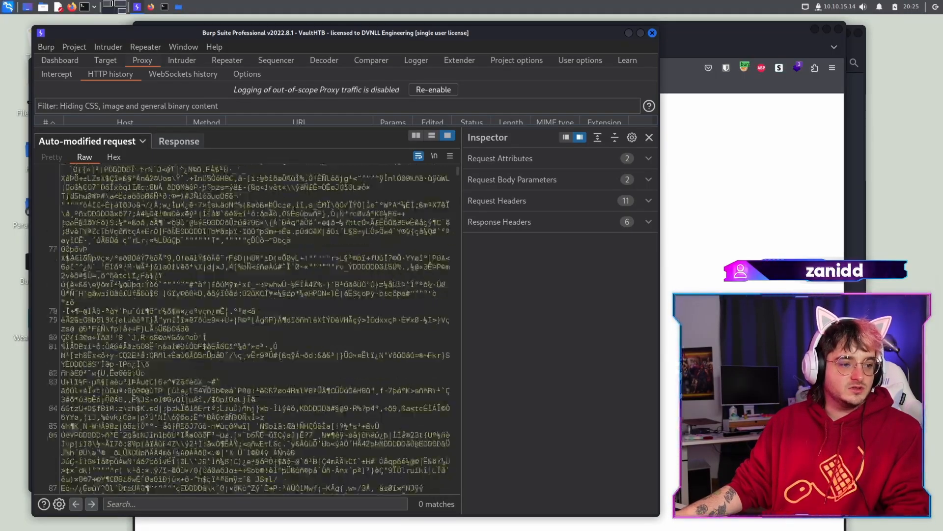
scroll("down", 3)
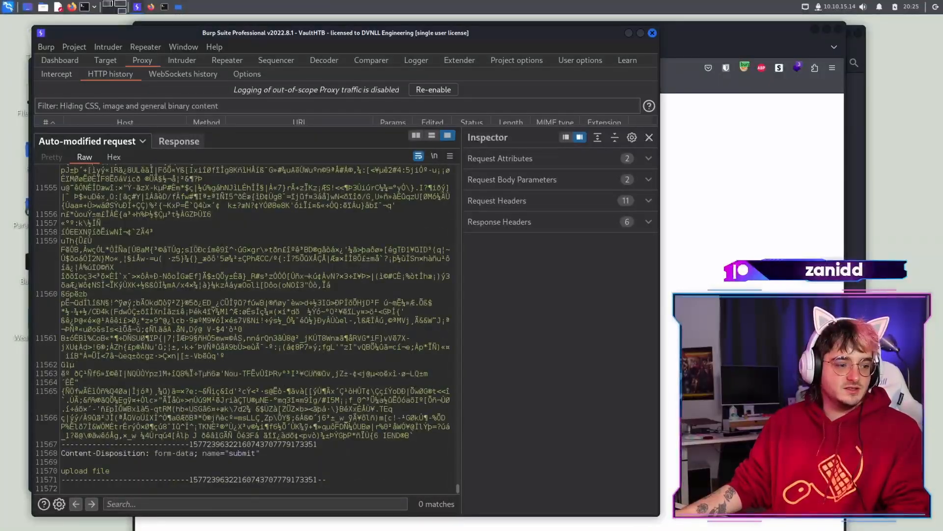
scroll("down", 3)
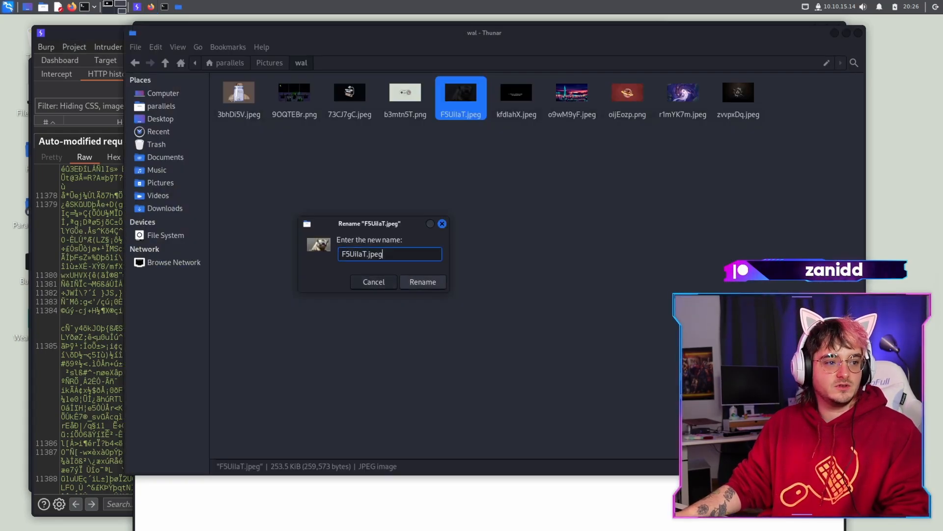
- Cancel the rename, browse the file picker to htb > vault, then open a blank tab
left_click(373, 281)
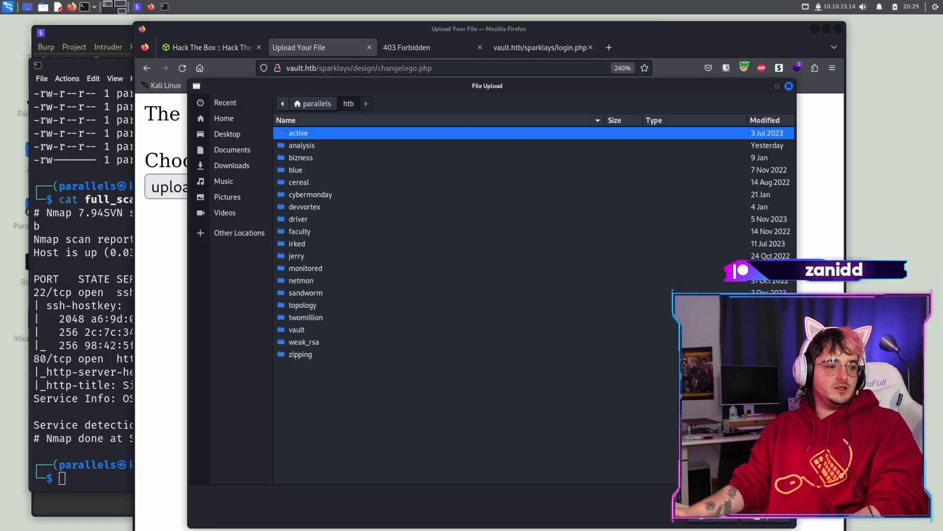
double_click(296, 329)
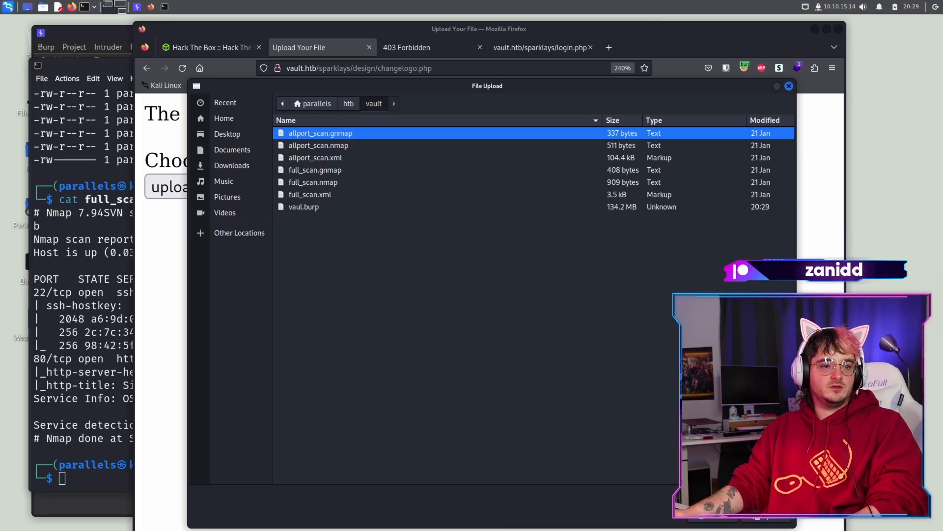
left_click(309, 195)
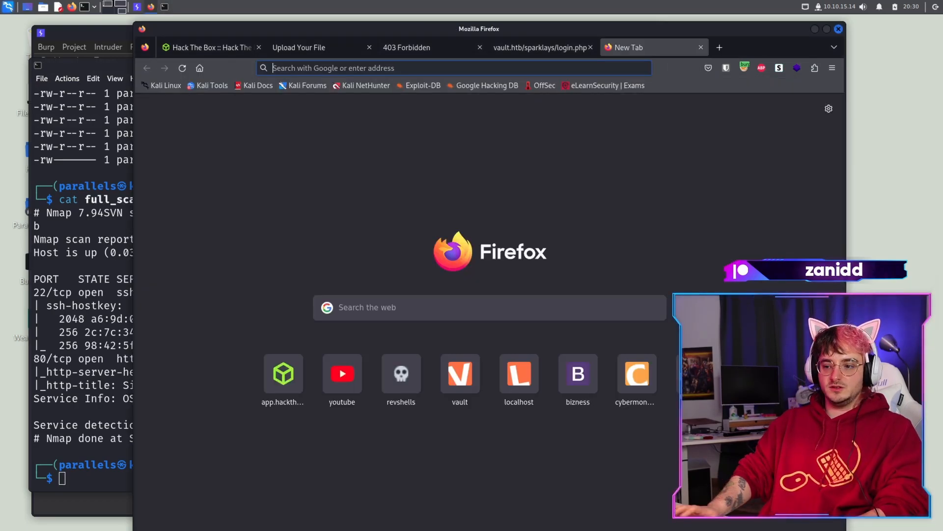
- Save the pentestmonkey PHP reverse shell as revshell.php in vim and locate its $ip line
type("get rev")
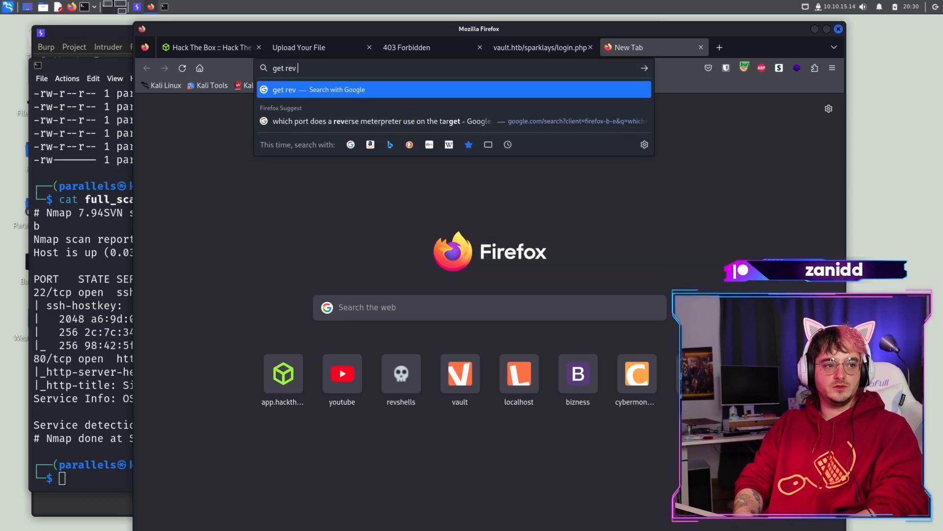
key("Return")
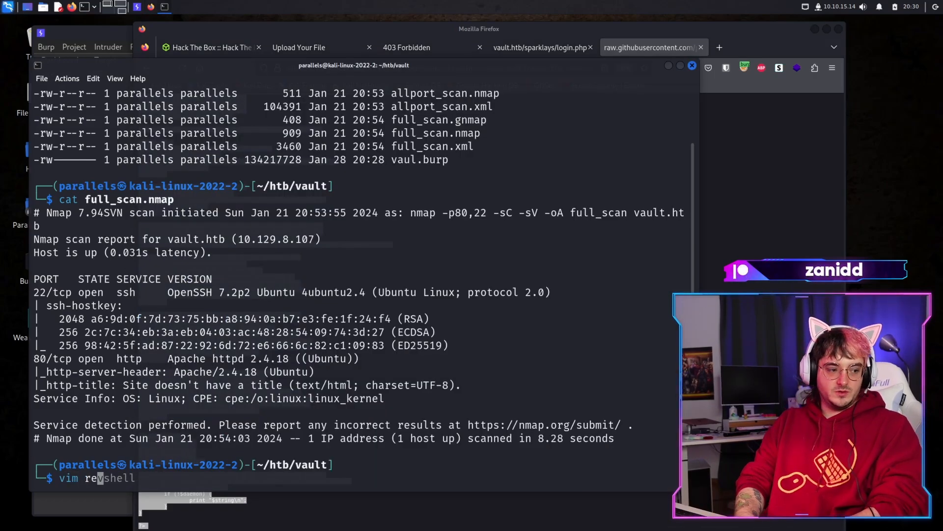
type(".p")
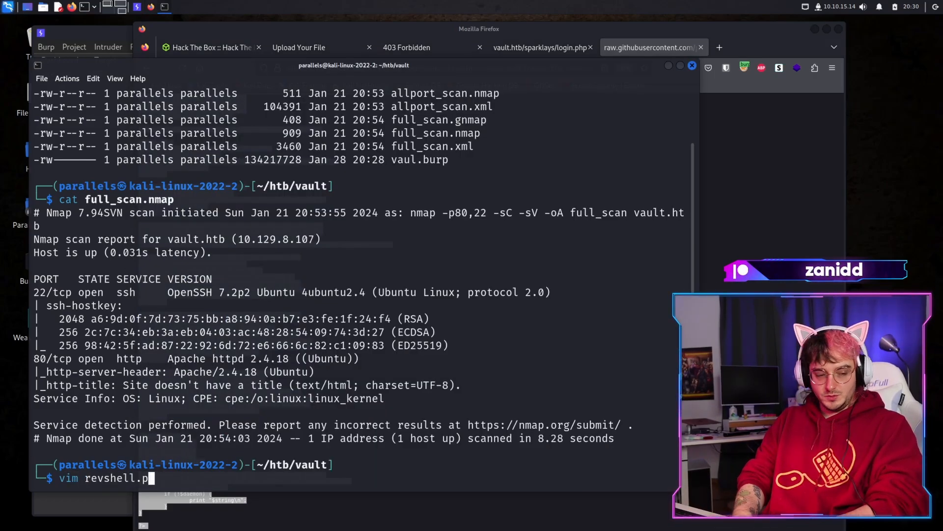
key("Return")
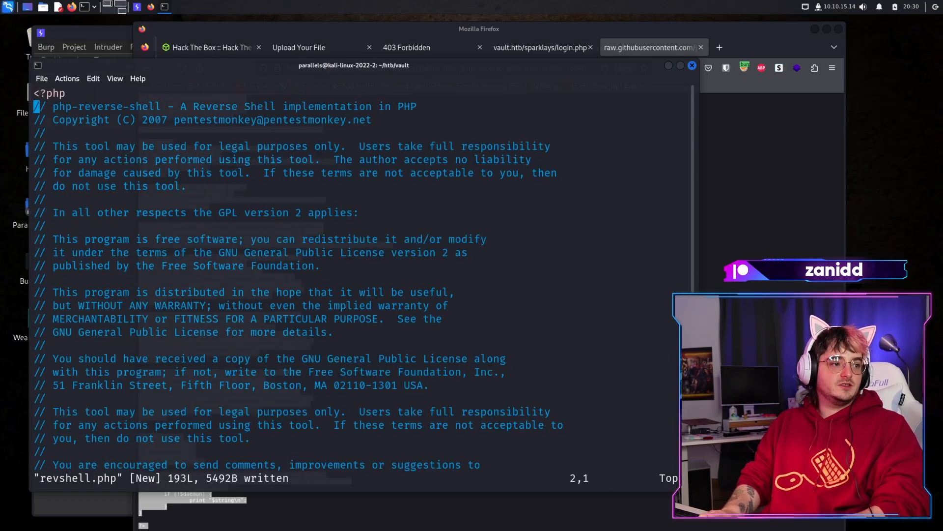
scroll("down", 3)
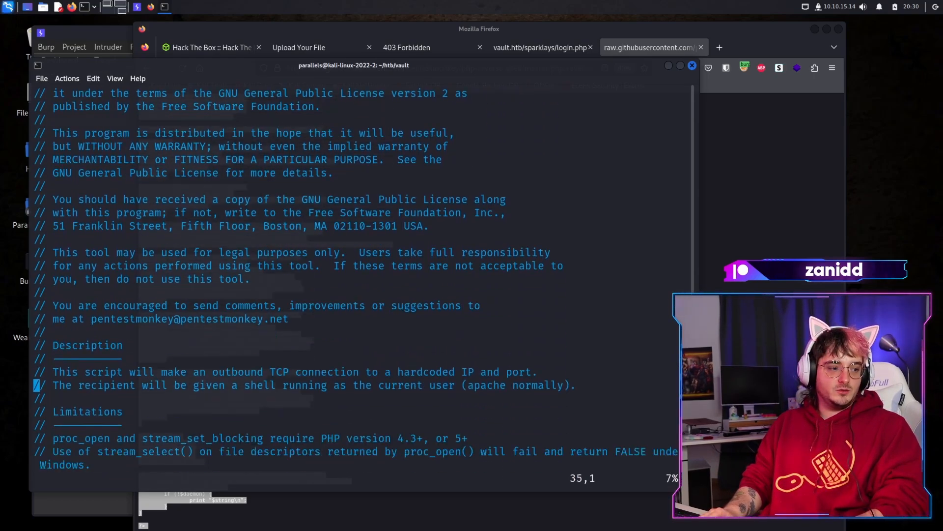
scroll("down", 3)
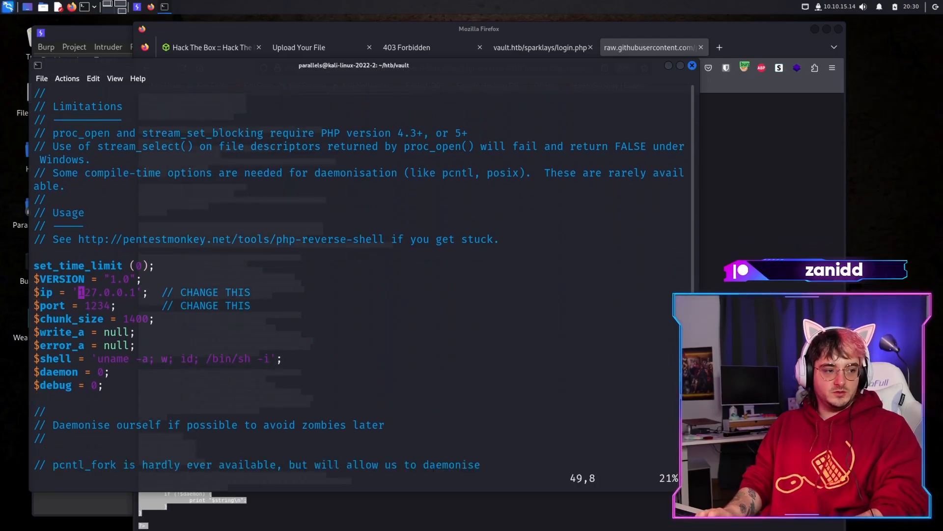
left_click(67, 78)
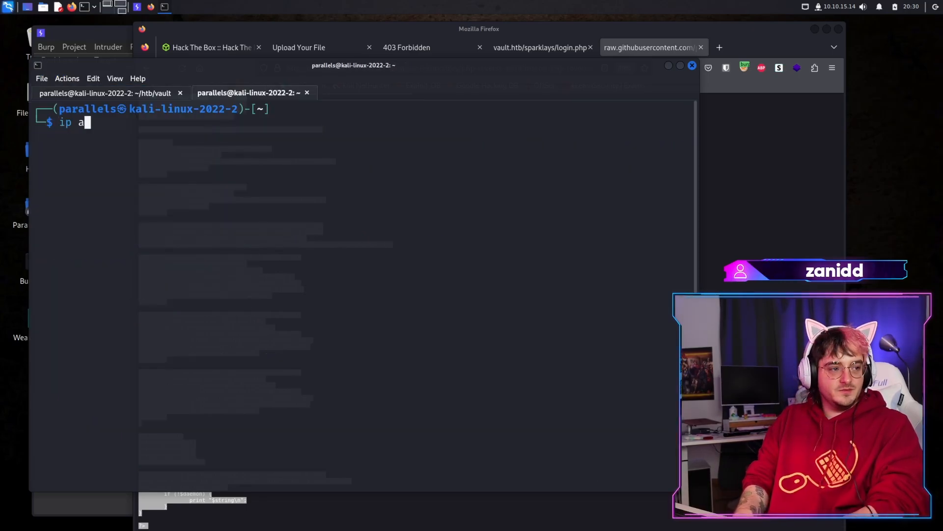
- Read tun0's address, set revshell.php's IP to 10.10.15.14, and listen on port 42069
key("Return")
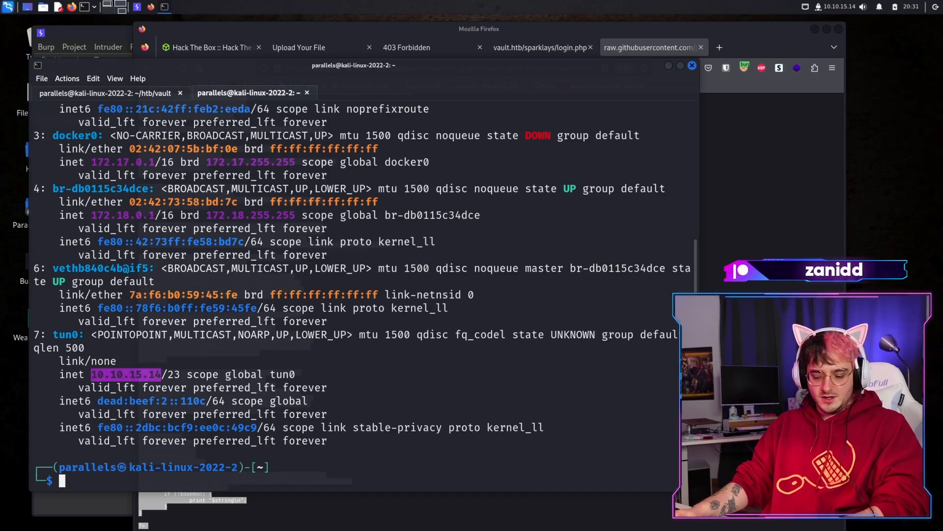
left_click(108, 93)
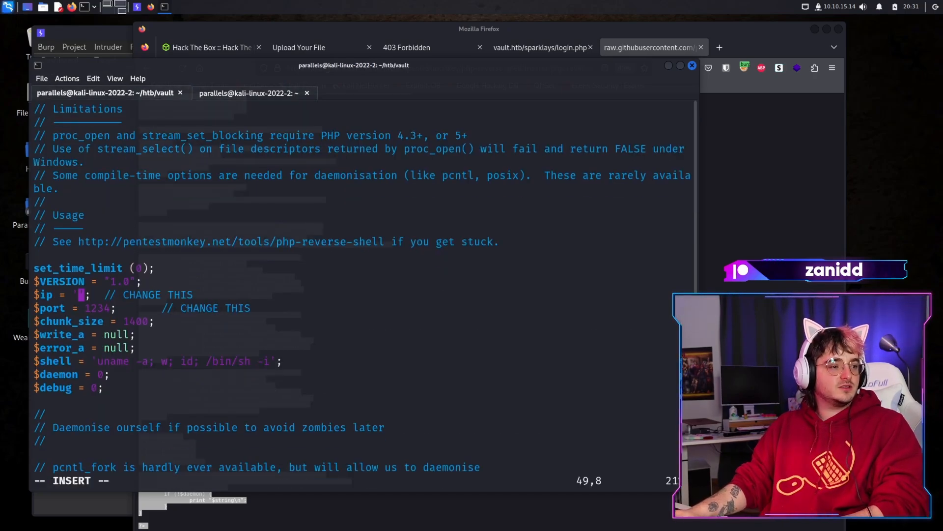
type("10.10.15.14")
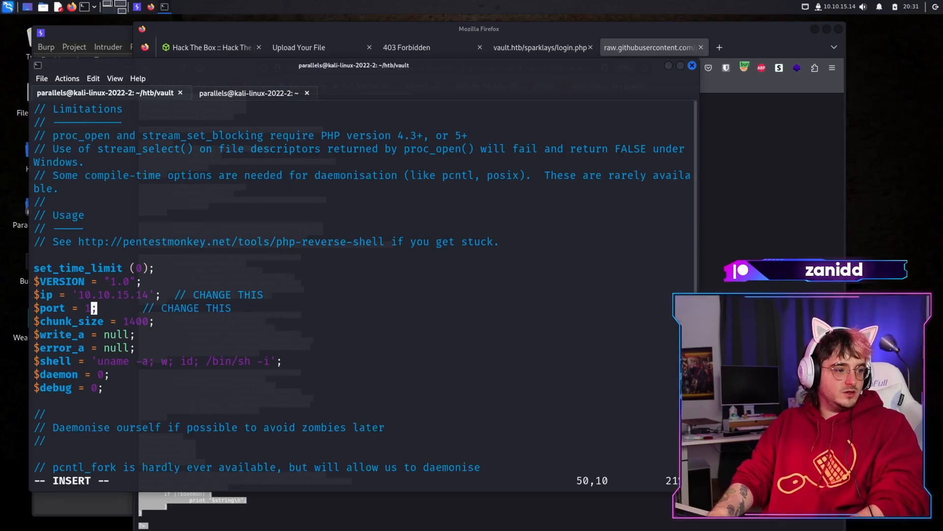
type("4")
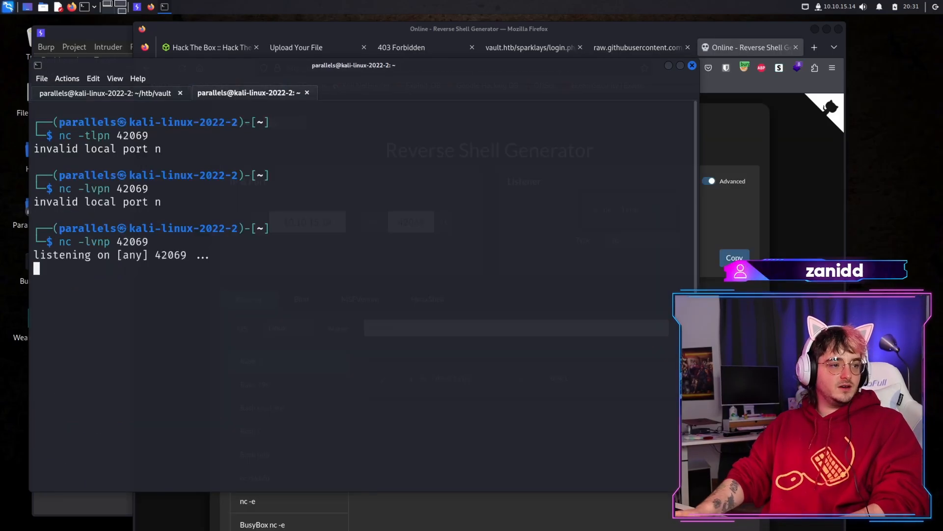
left_click(105, 93)
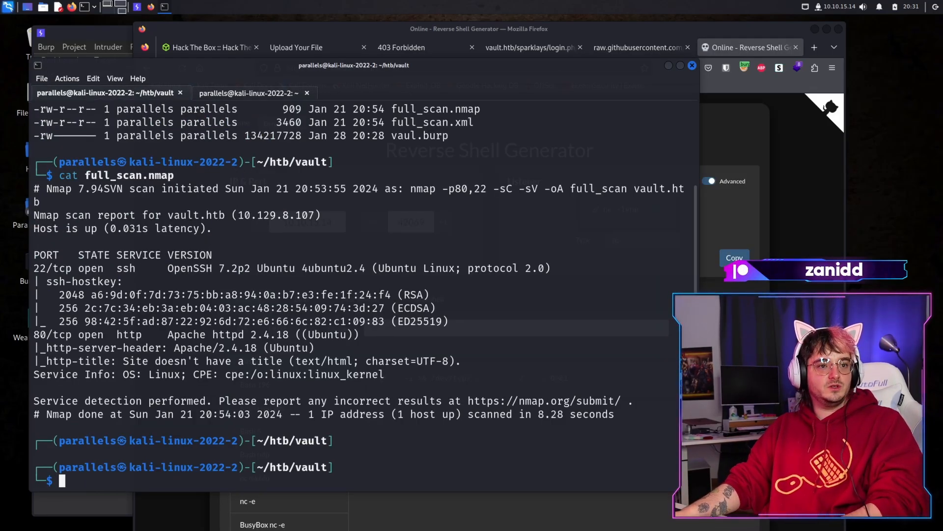
left_click(407, 48)
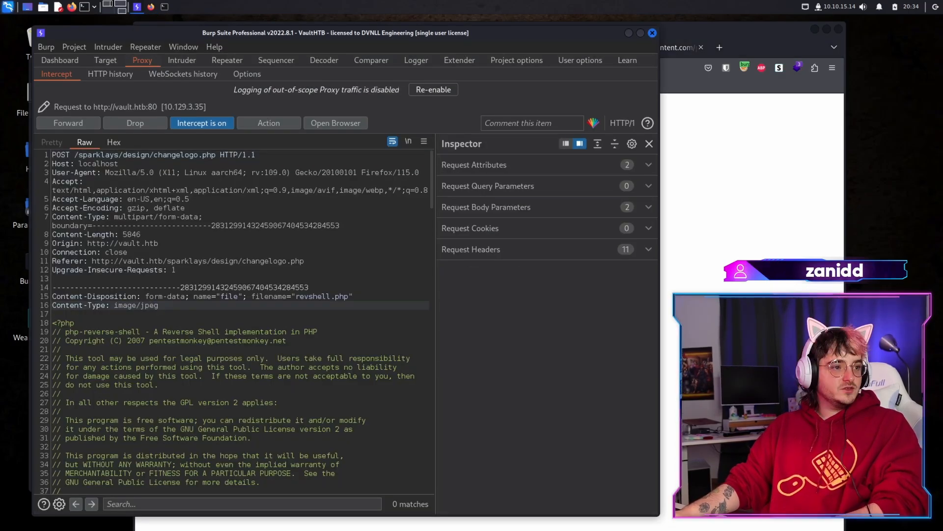
- Compare the intercepted revshell.php request with the accepted JPEG upload in HTTP history, then forward it
left_click(110, 73)
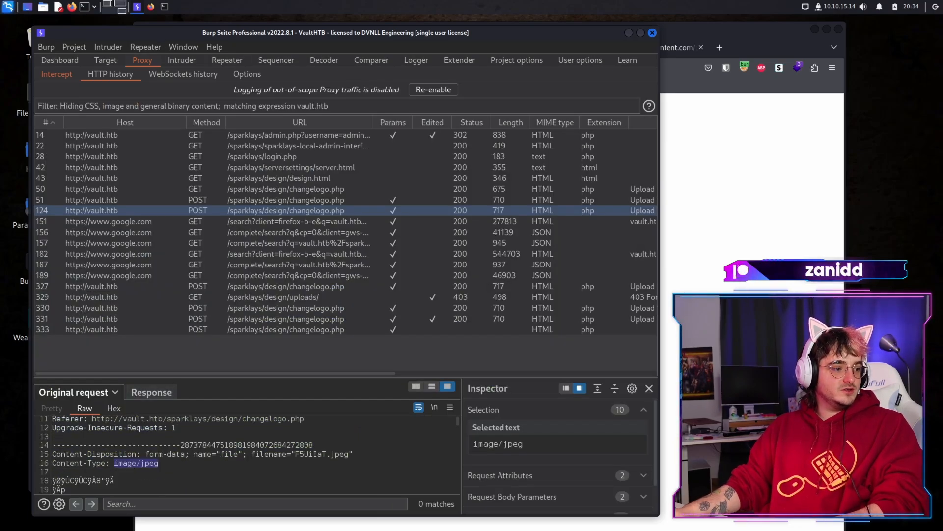
scroll("down", 3)
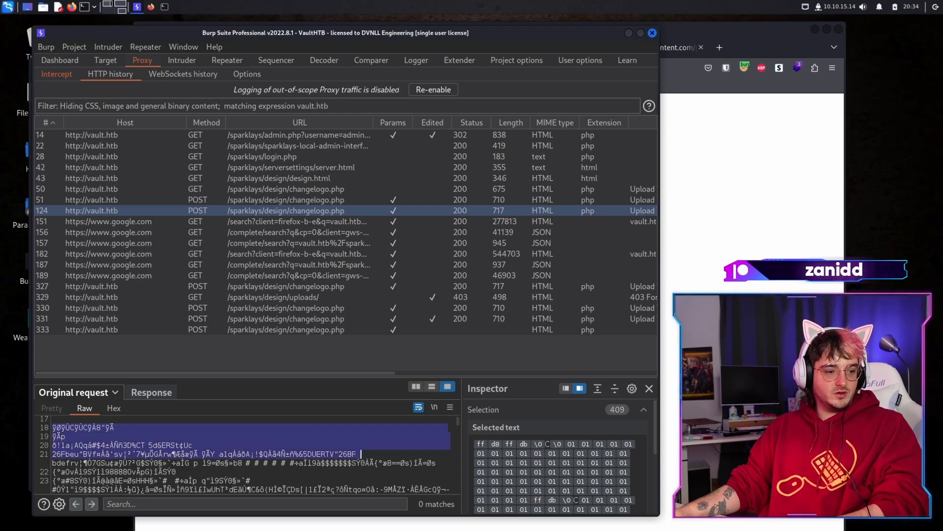
left_click(56, 74)
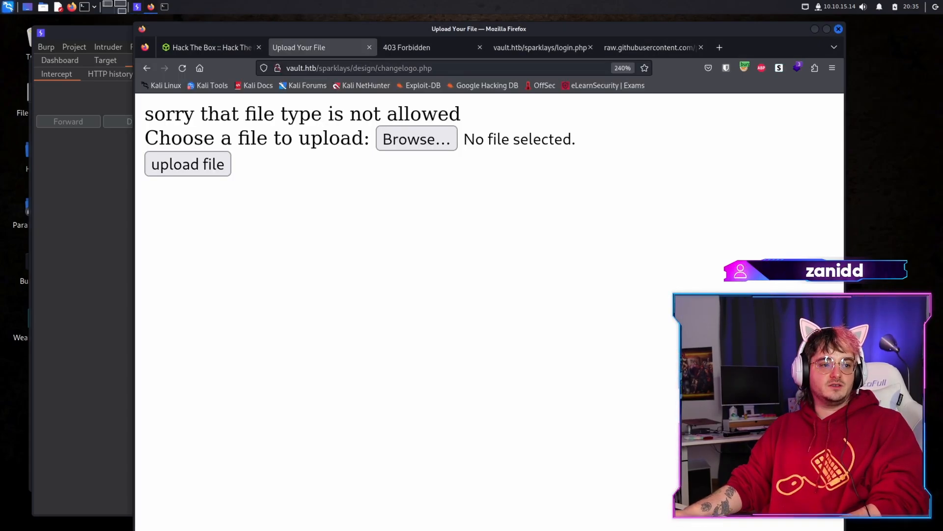
- Re-intercept the shell upload, retype it image/jpeg, and rename it revshell.jpg
left_click(416, 139)
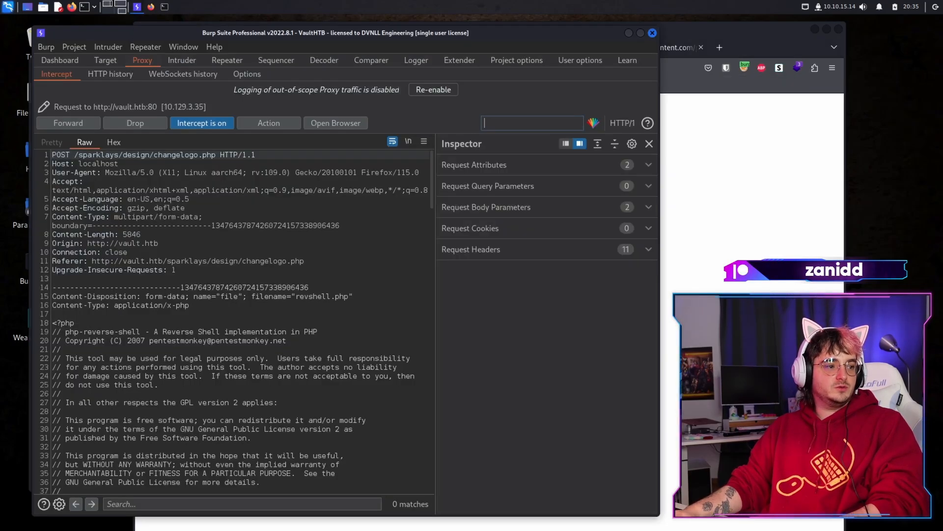
double_click(152, 305)
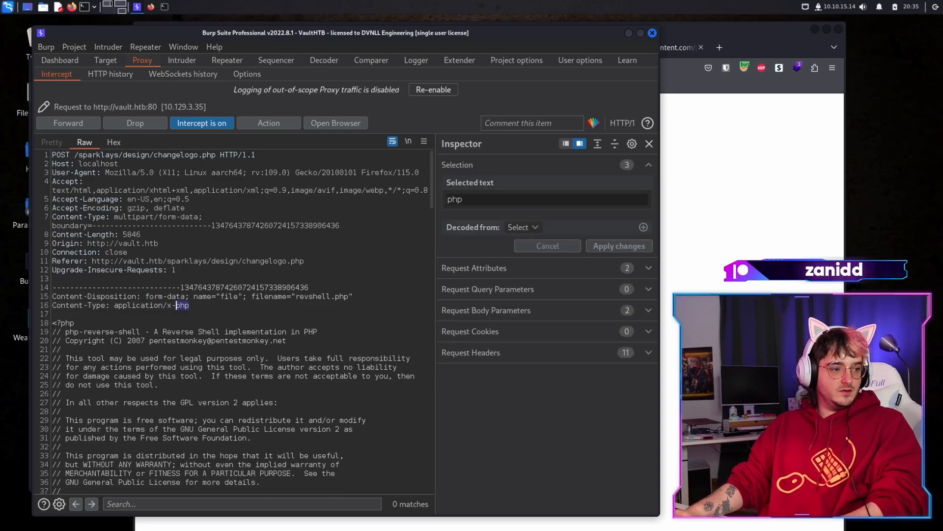
type("ima")
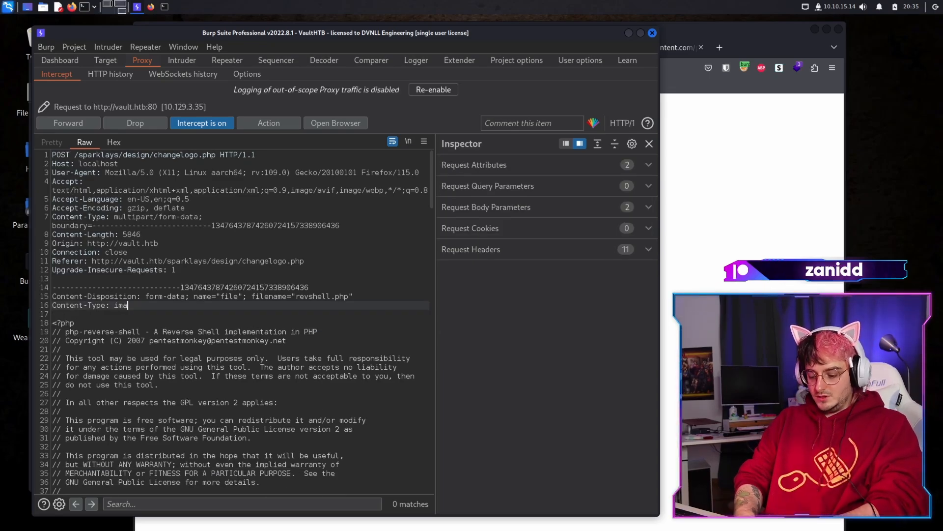
type("ge/jpeg")
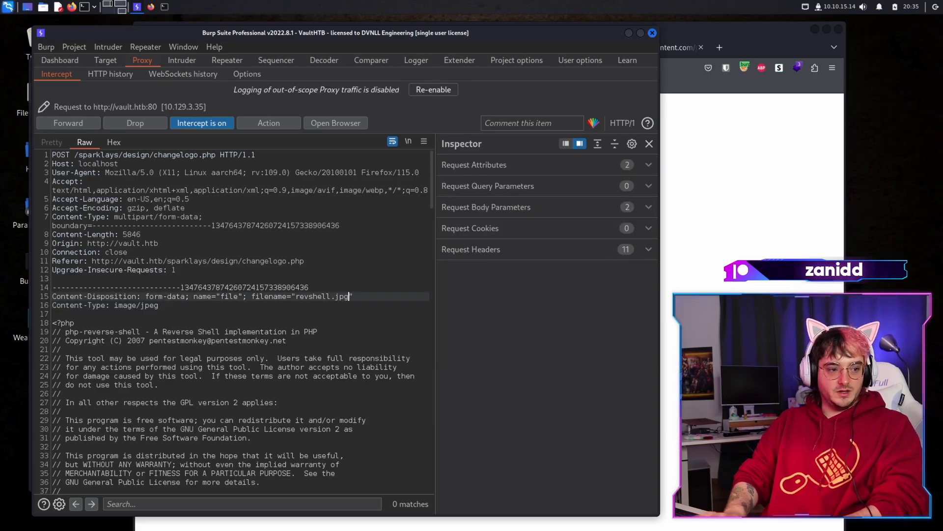
left_click(68, 123)
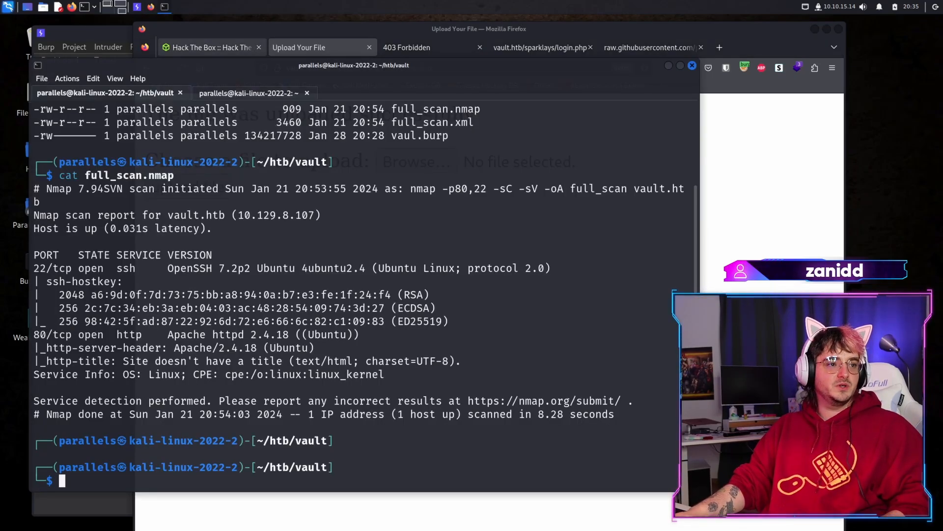
- Check the upload result and the Forbidden uploads tab, then view the Hack The Box Vault page
left_click(247, 93)
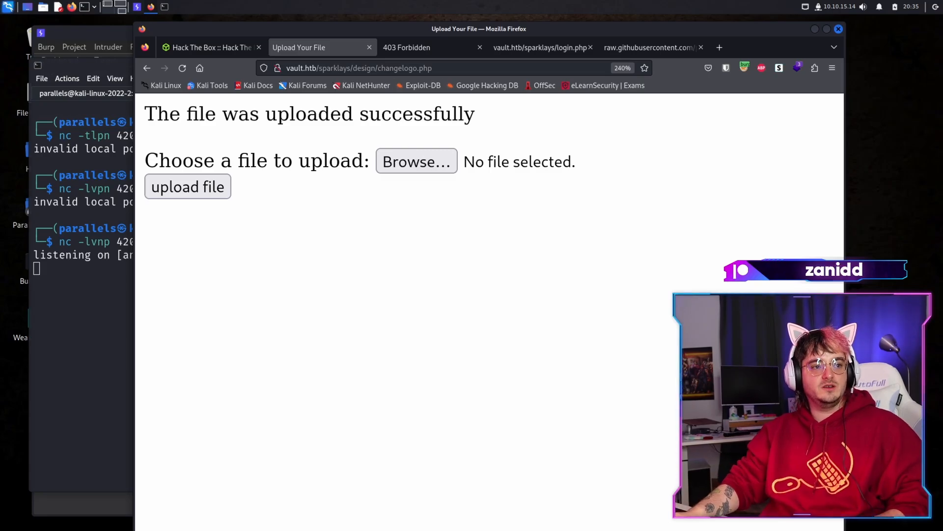
left_click(407, 48)
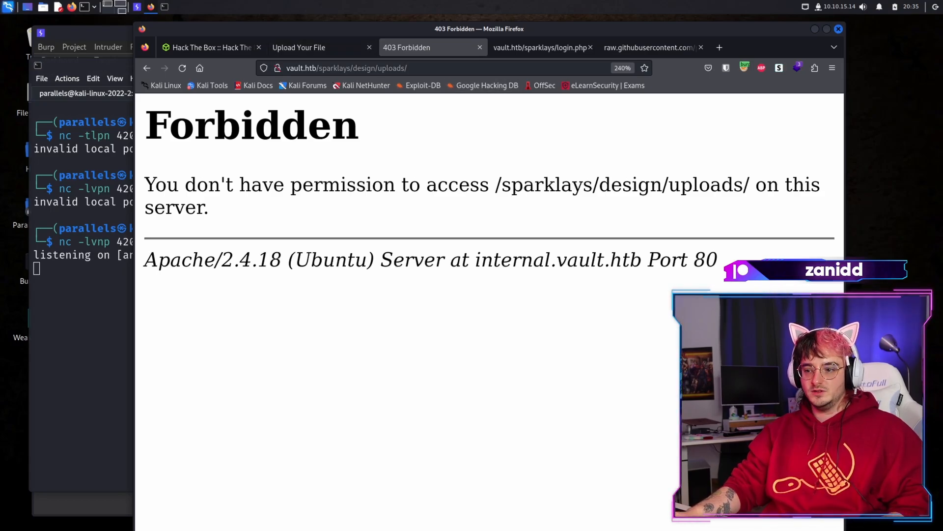
left_click(211, 47)
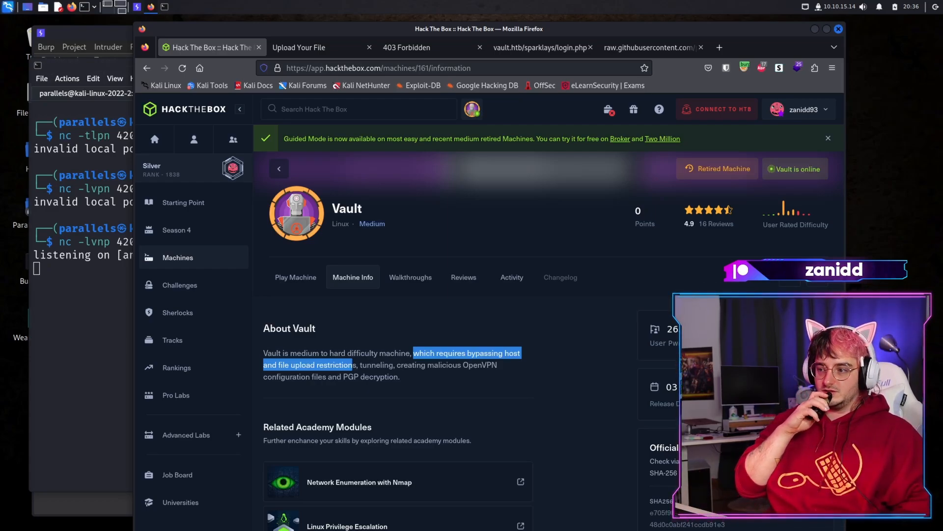
- Recheck the upload, login.php and Forbidden tabs, loading vault.htb/sparklays/design/changelogo.php along the way
left_click(300, 47)
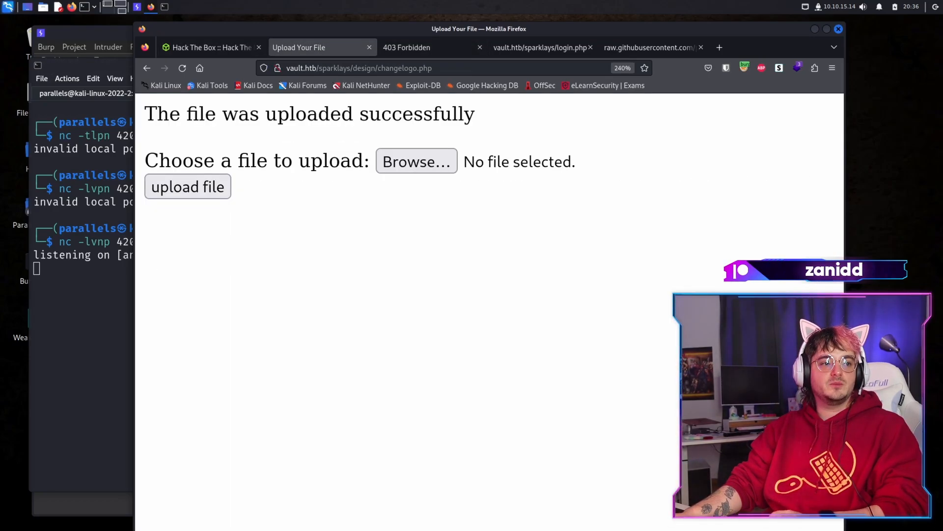
left_click(361, 67)
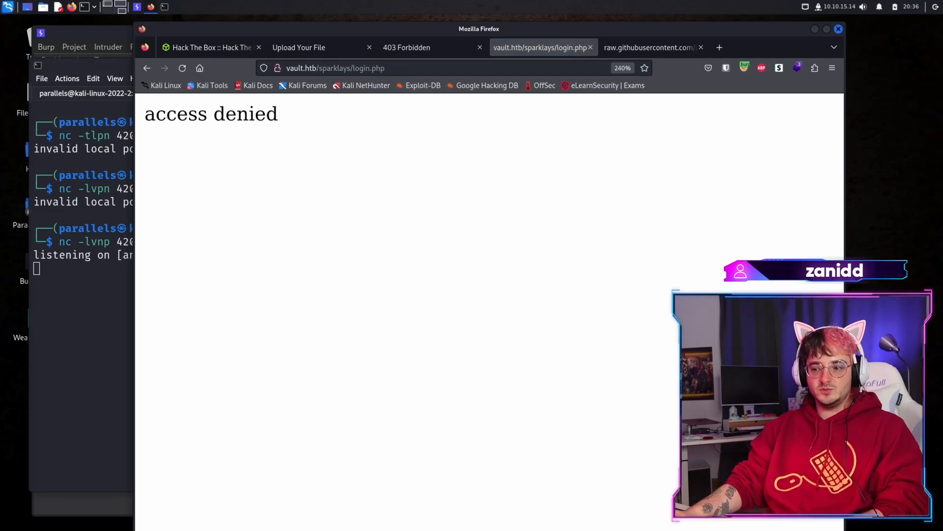
left_click(300, 47)
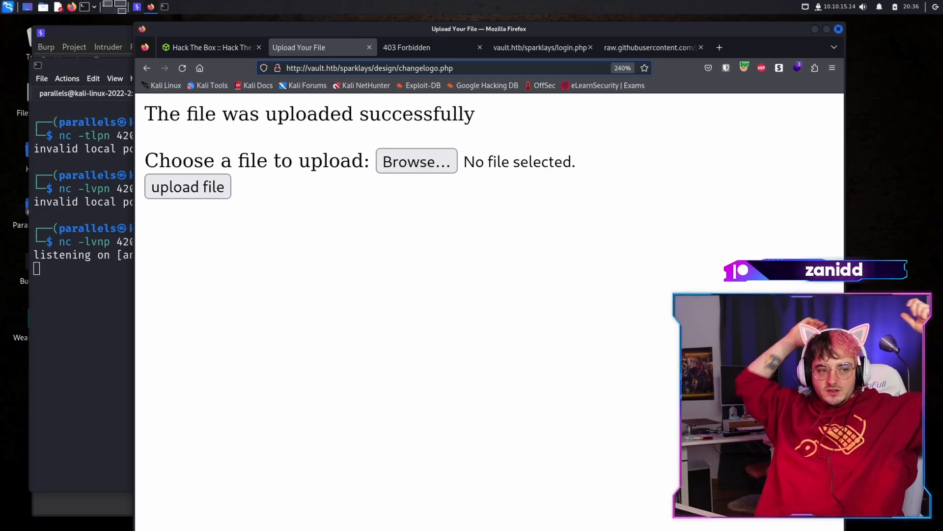
left_click(406, 48)
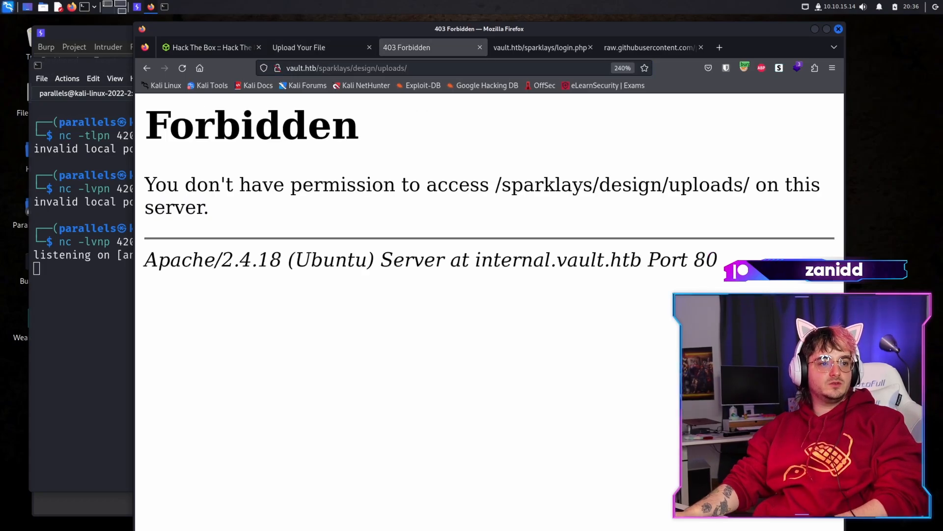
left_click(540, 47)
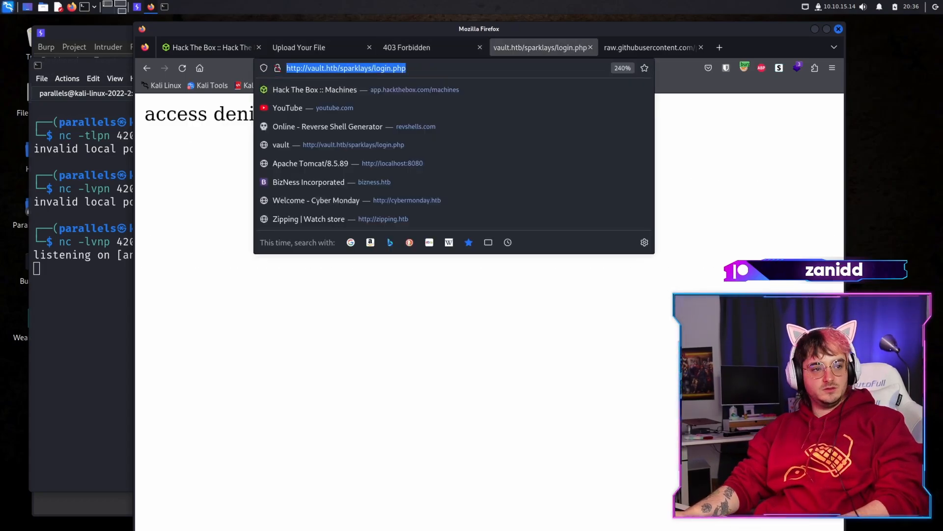
type("vault.htb/sparklays/design/changelogo.php")
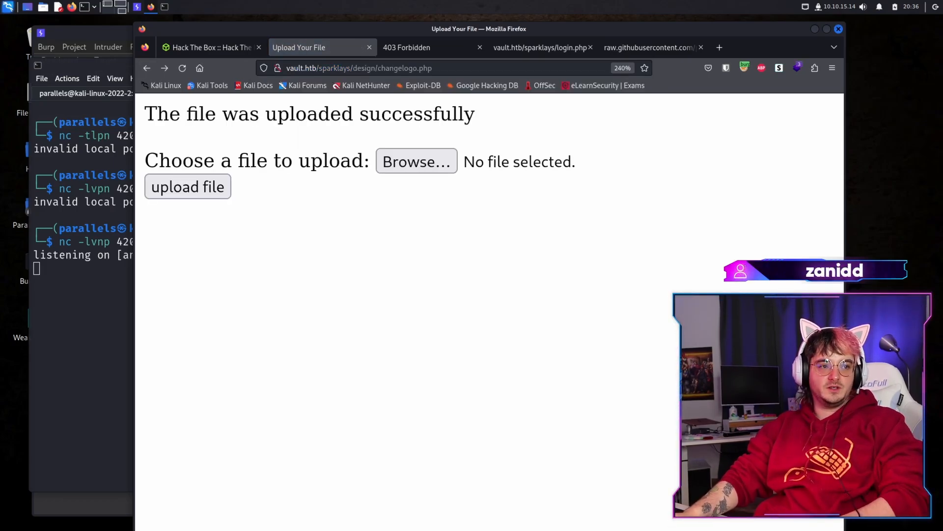
left_click(407, 48)
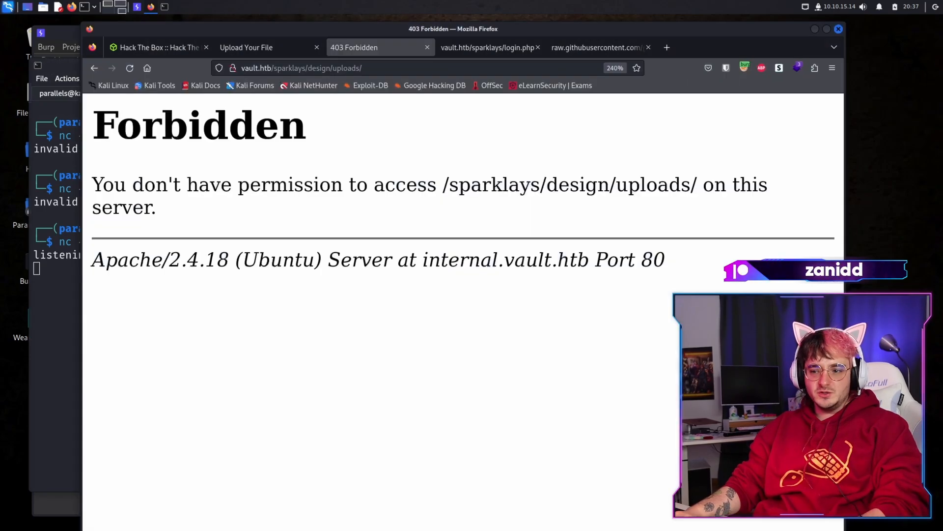
- Probe the uploads/logo/ and uploads/images/ subfolders from the address bar
left_click(247, 48)
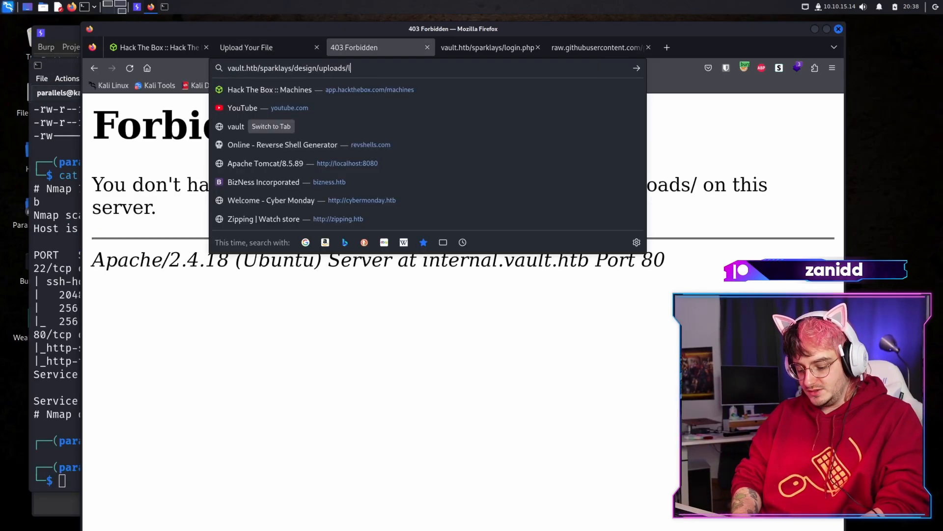
type("ogo")
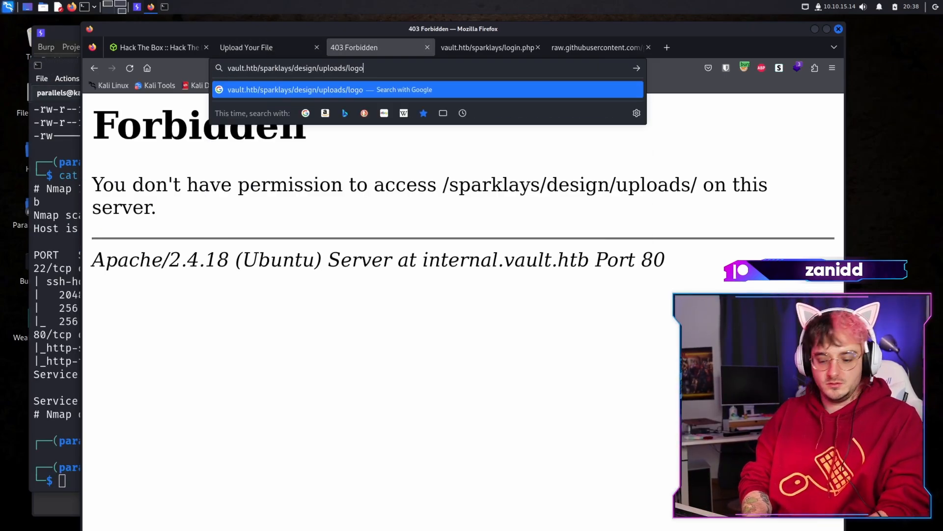
key("Return")
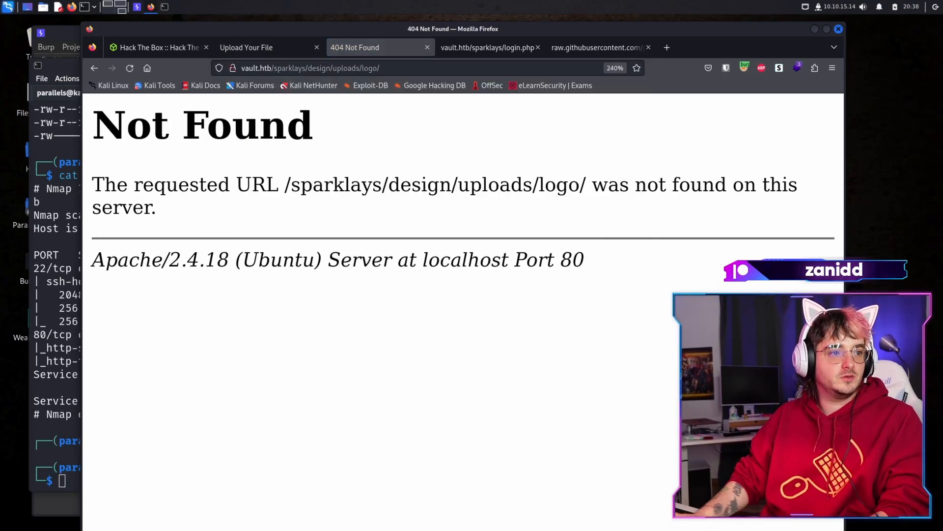
left_click(310, 68)
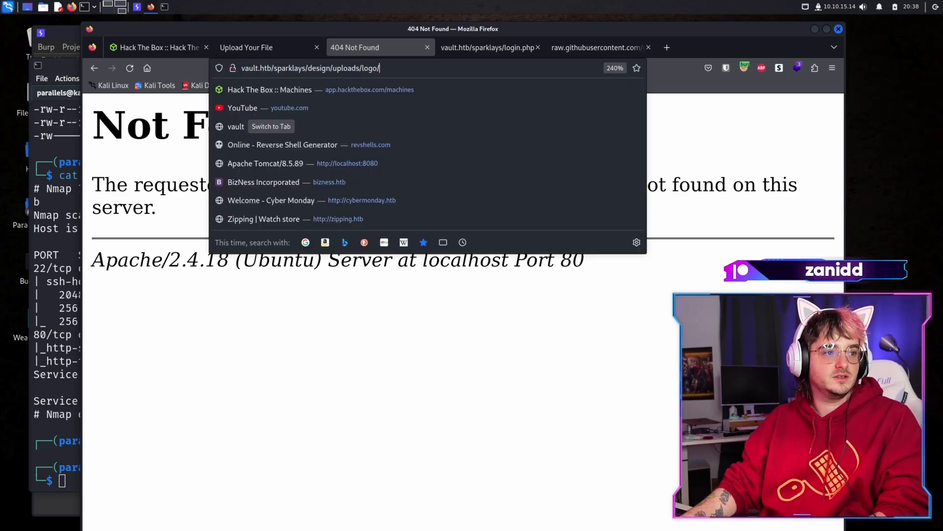
type("images/")
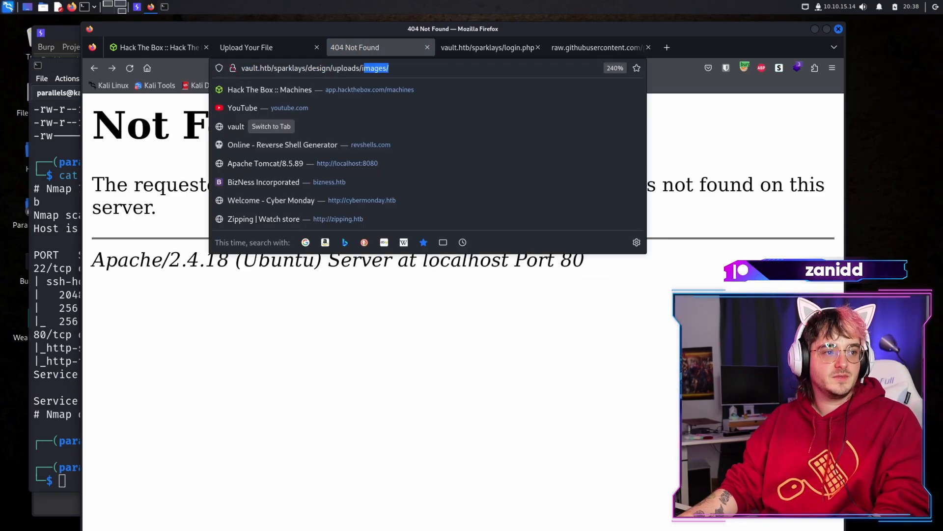
type("reg")
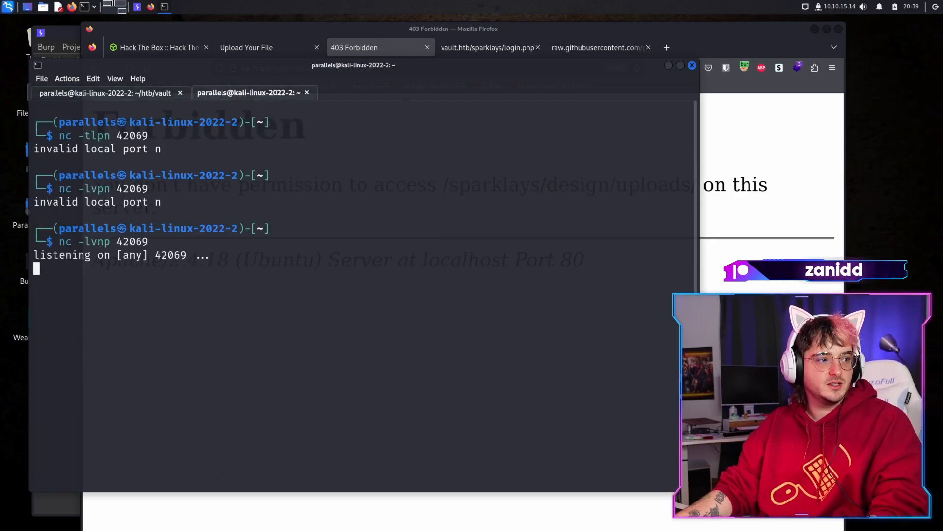
- Check the terminal scan results and reload the guessed logo subfolder
left_click(105, 93)
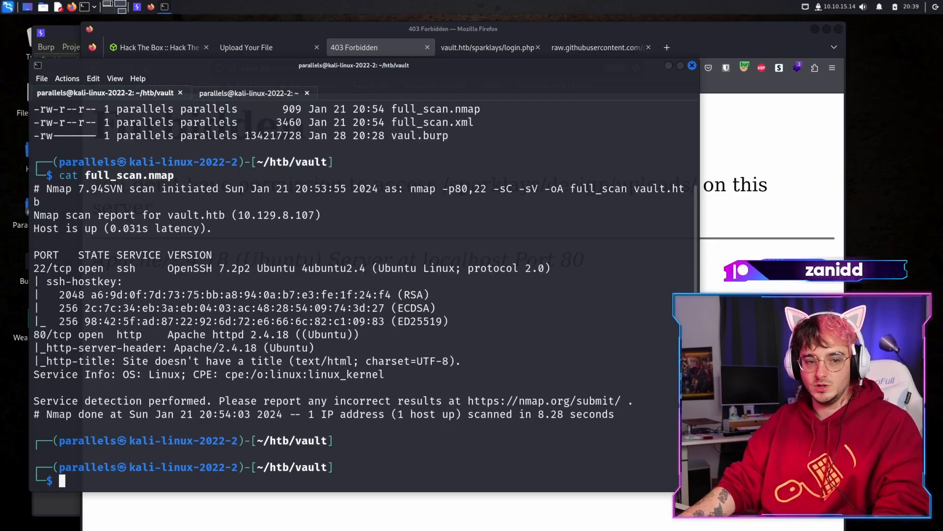
key("Return")
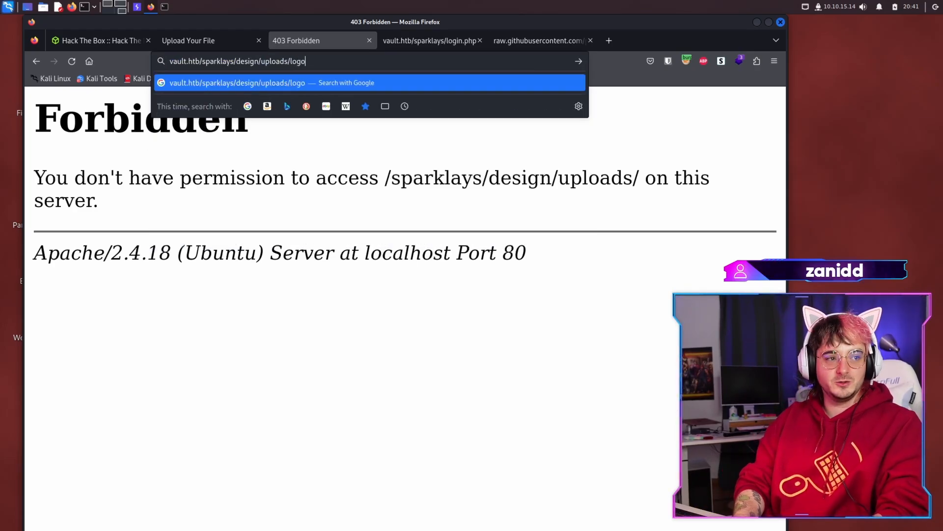
key("Return")
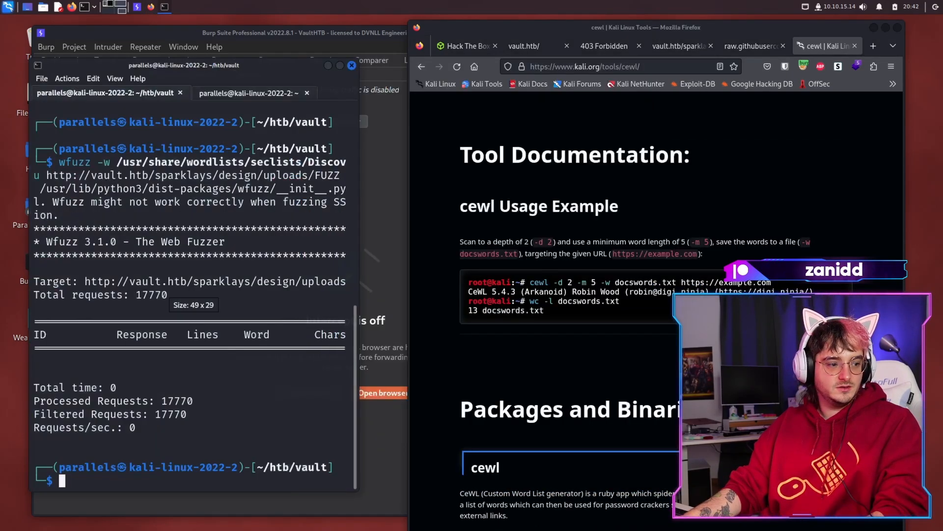
type("ce")
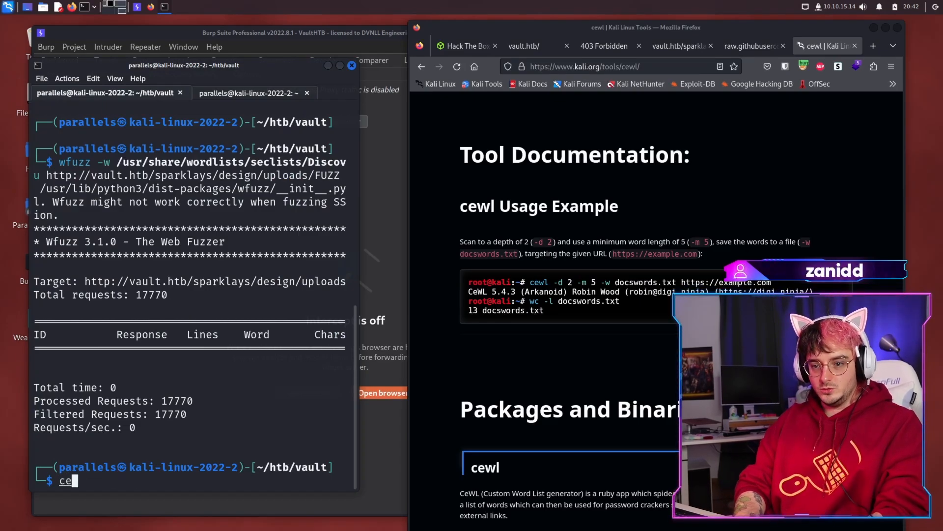
type("wl -")
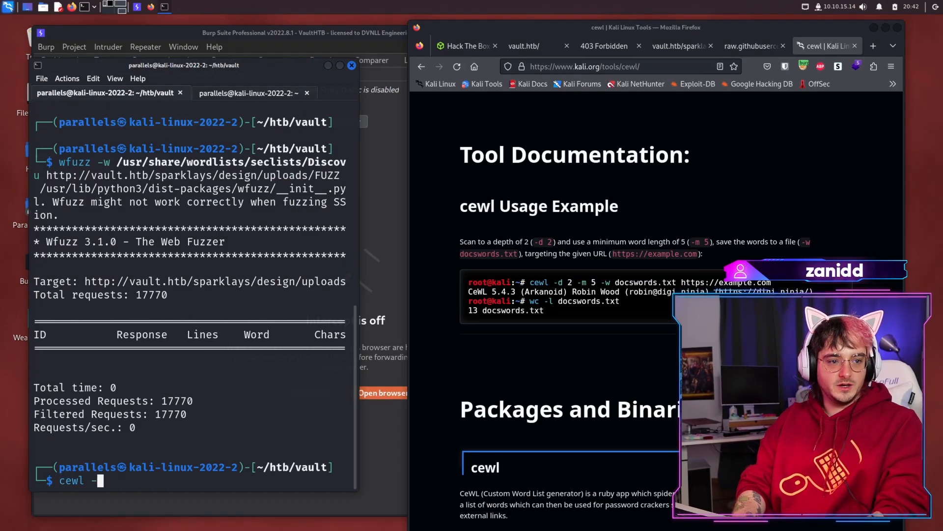
type("d 2")
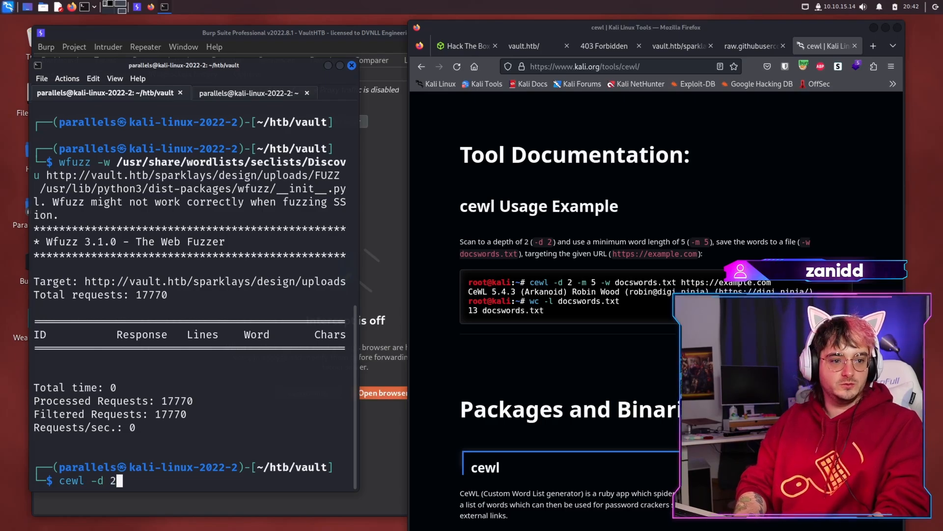
type("-m")
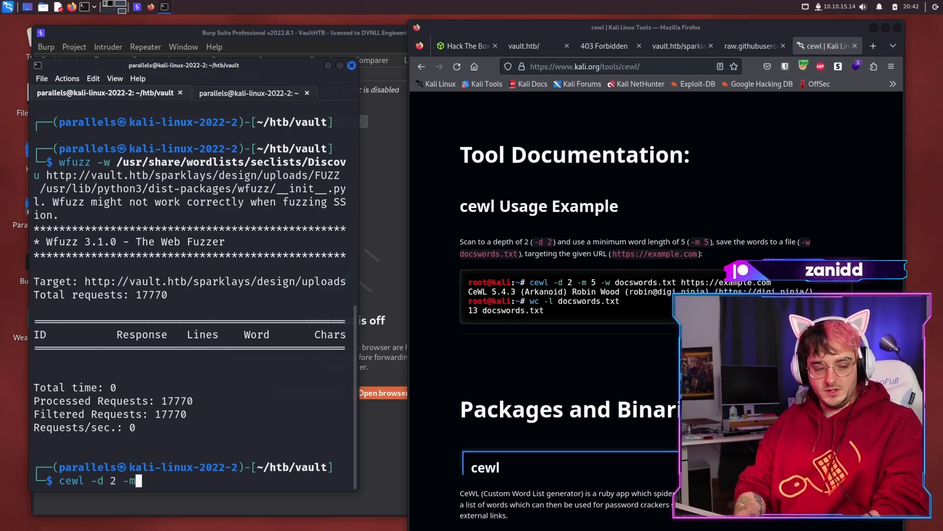
type("3")
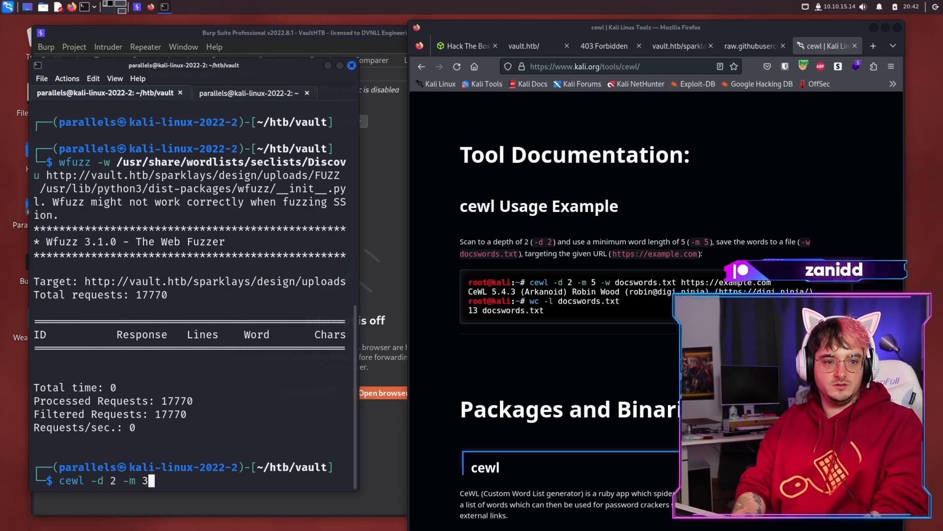
type("-w")
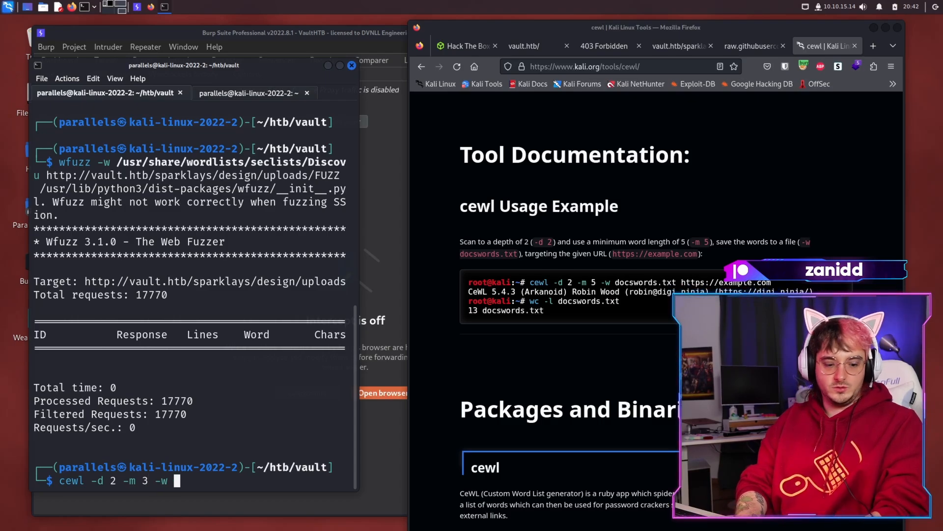
type("custom_word")
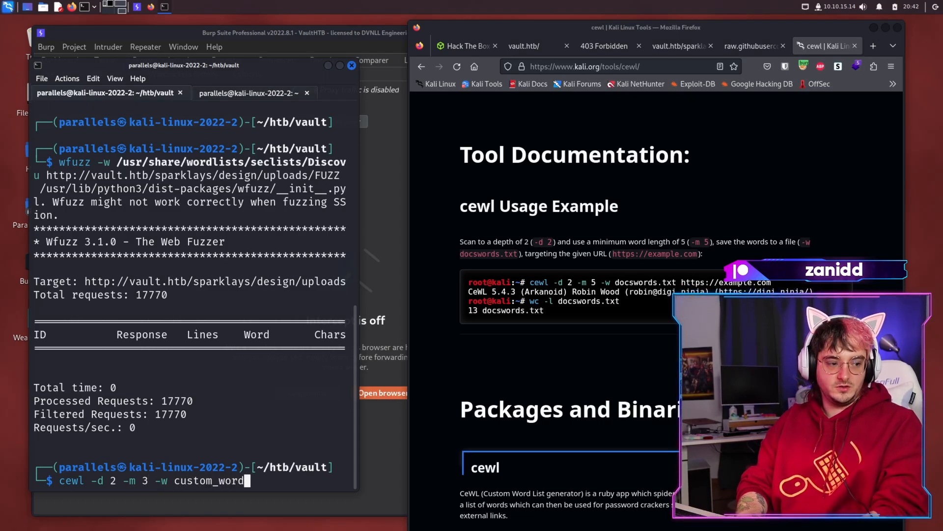
type("s")
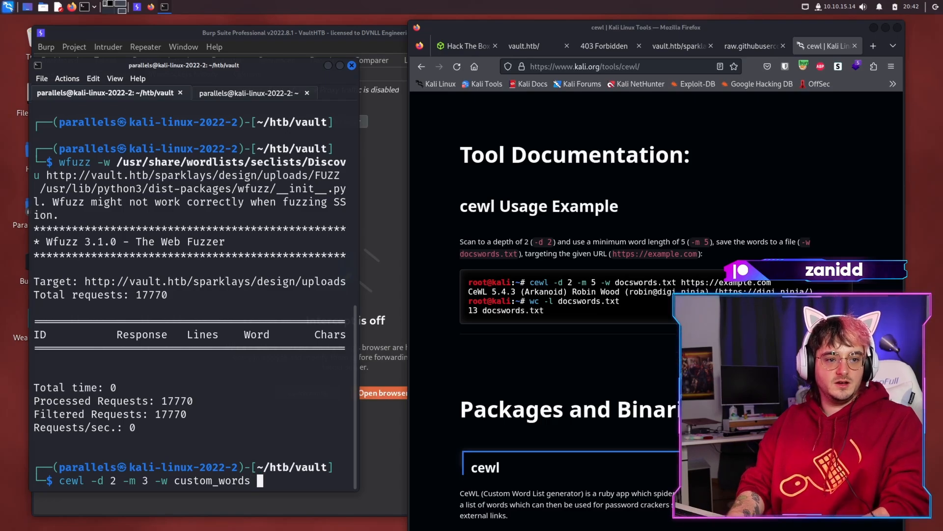
key("Return")
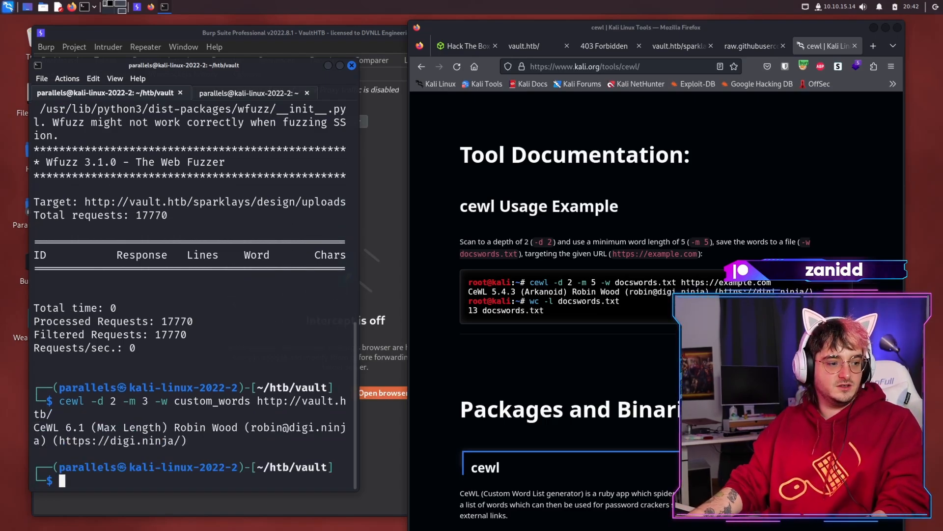
type("cat creds")
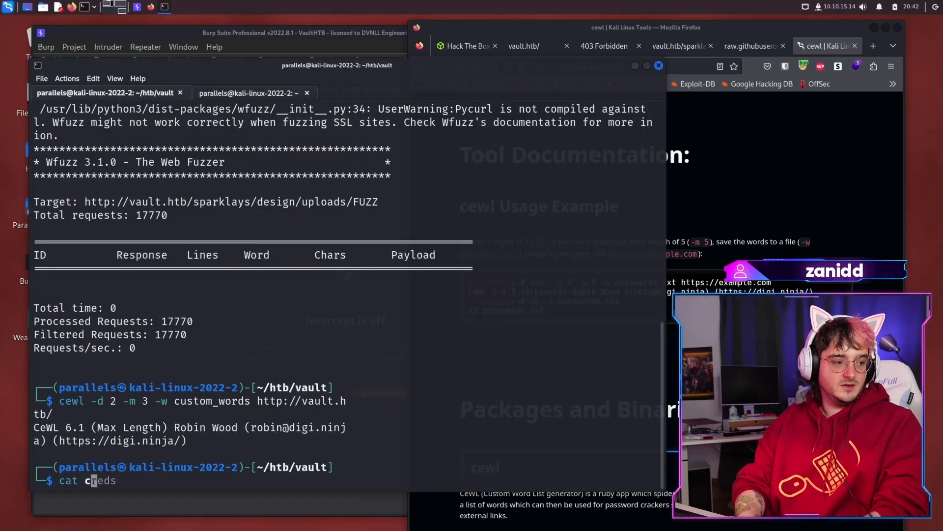
- Display creds and save a lowercased copy of custom_words into custom_lower
key("Return")
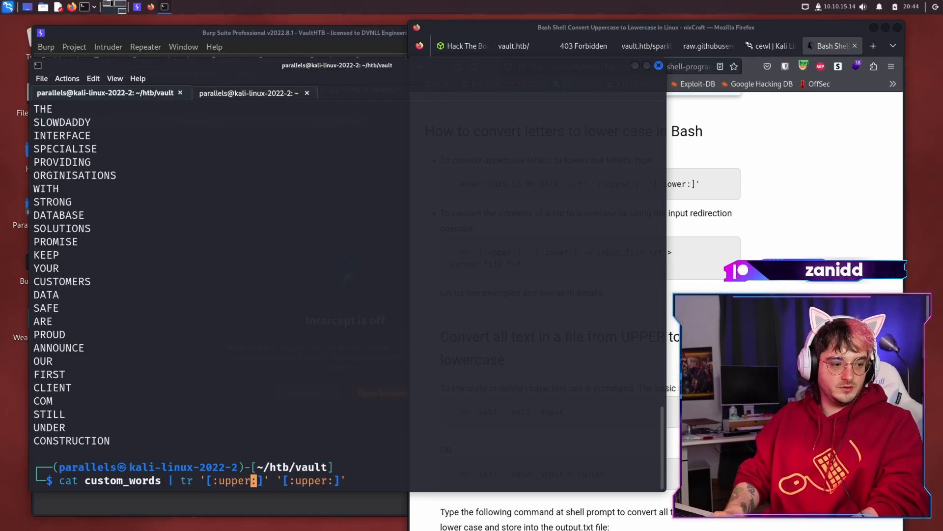
key("Return")
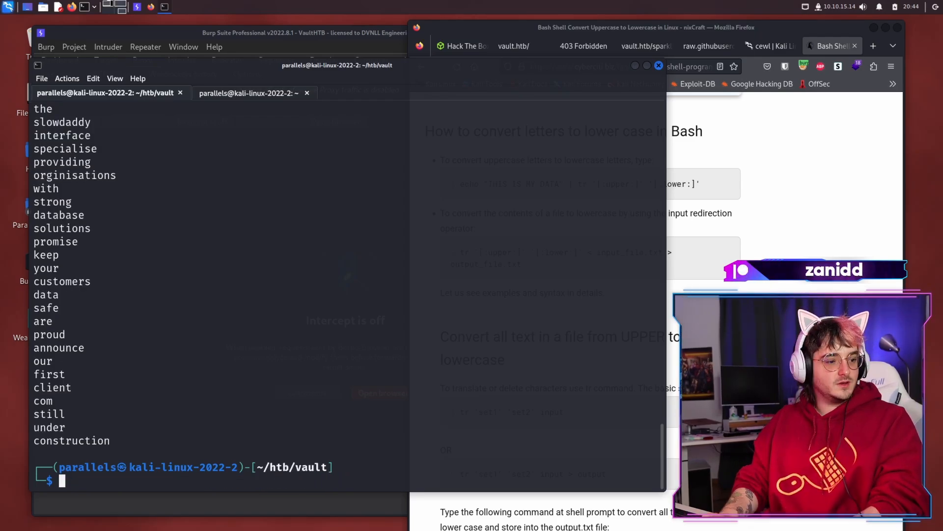
type("cat custom_words | tr '[:upper:]' '[:lower:]'")
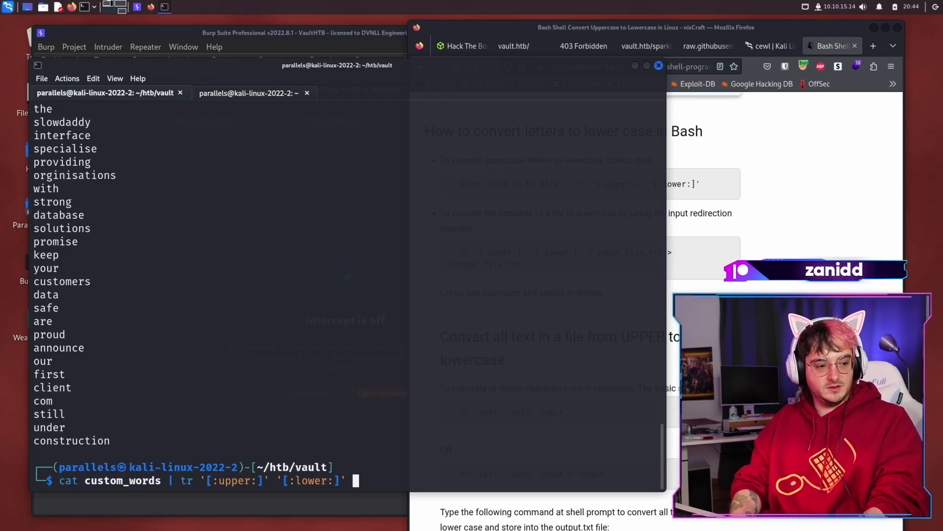
type("> custo")
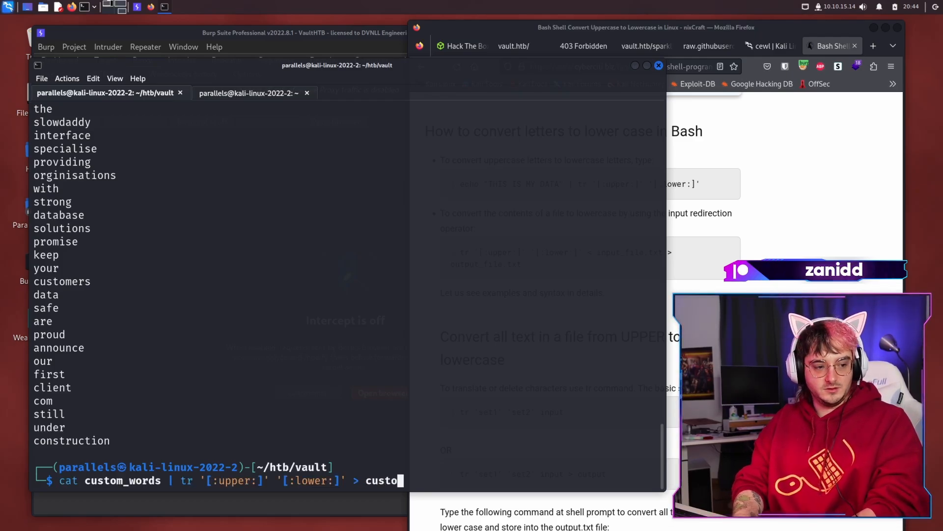
key("Return")
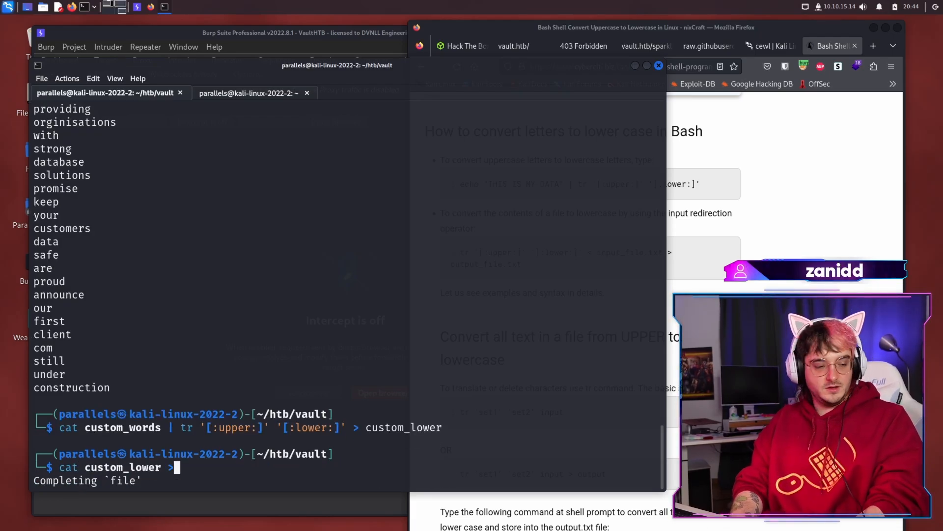
- Append custom_lower to custom_words, print the merged list, and type an uppercase conversion
type(">> czstom_words")
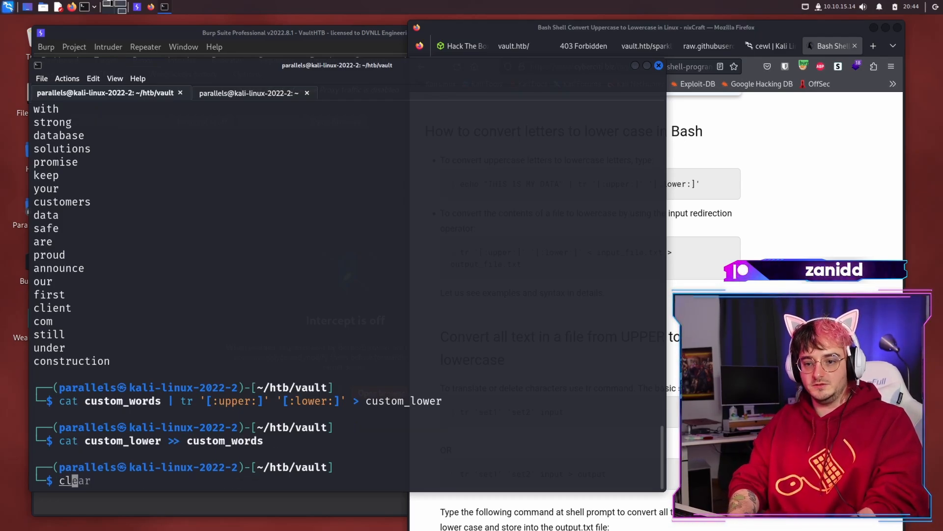
key("Return")
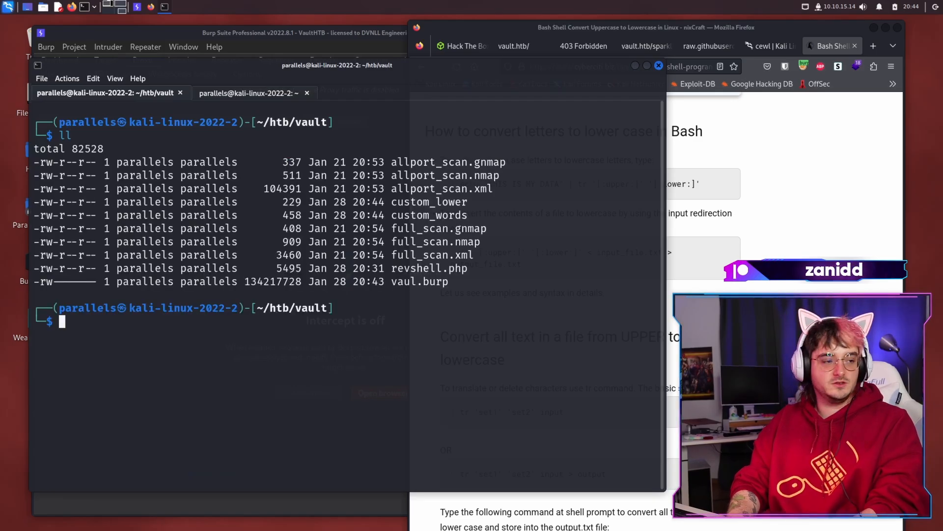
type("cat custom_lower >> custom_words")
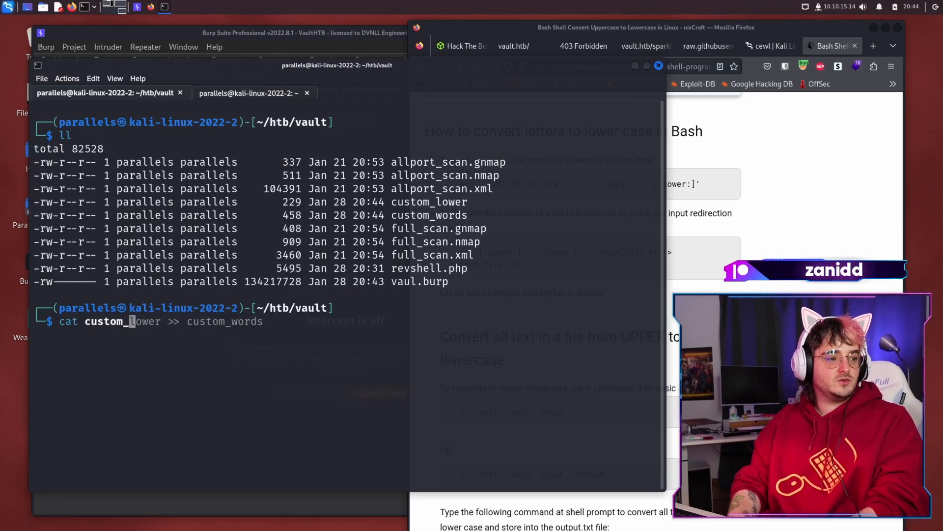
key("Return")
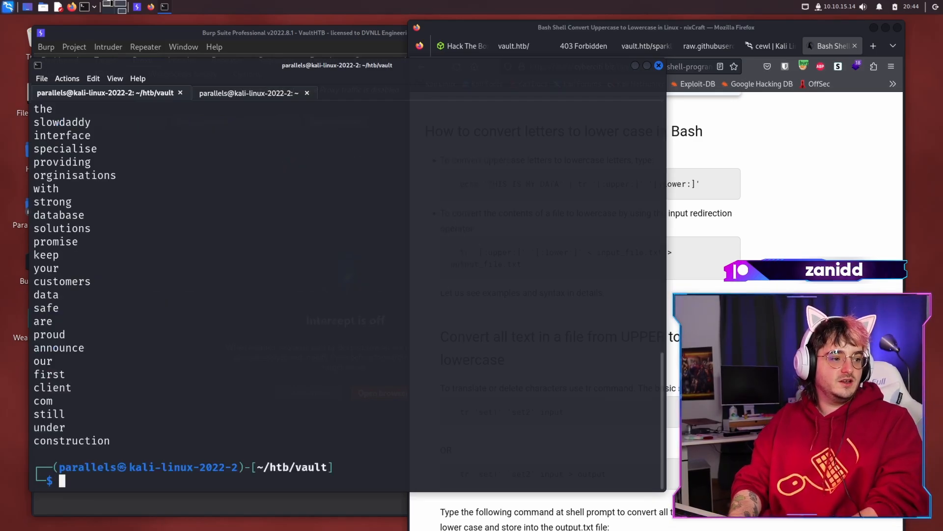
key("Return")
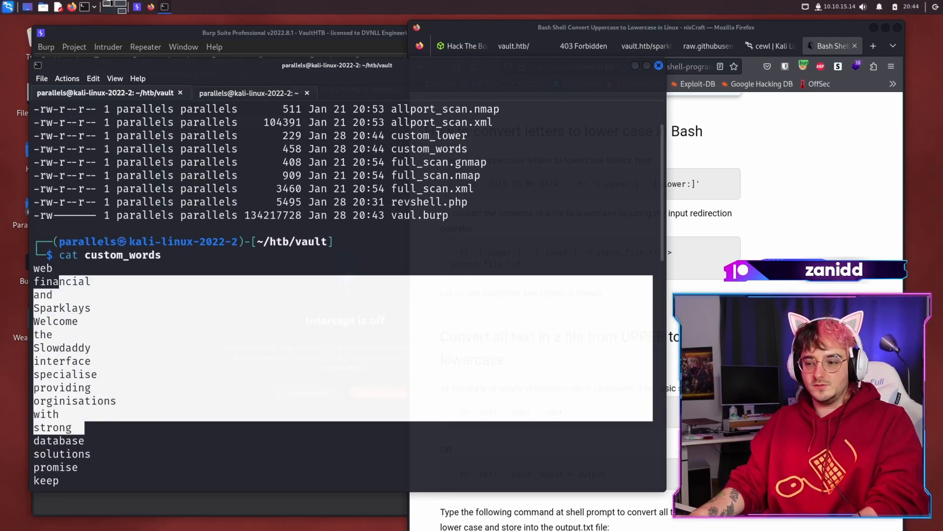
scroll("down", 3)
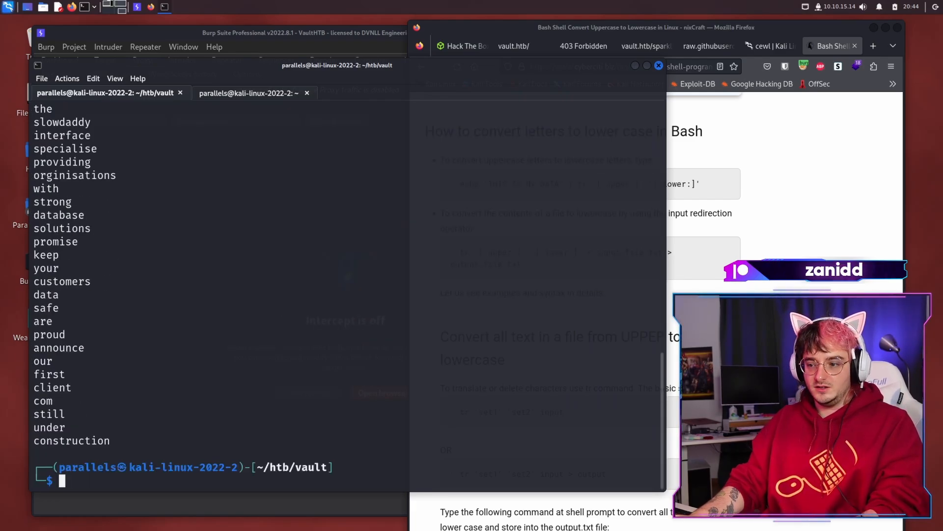
type("cat custom_words | tr '[:lower:]' '[:upper:]'")
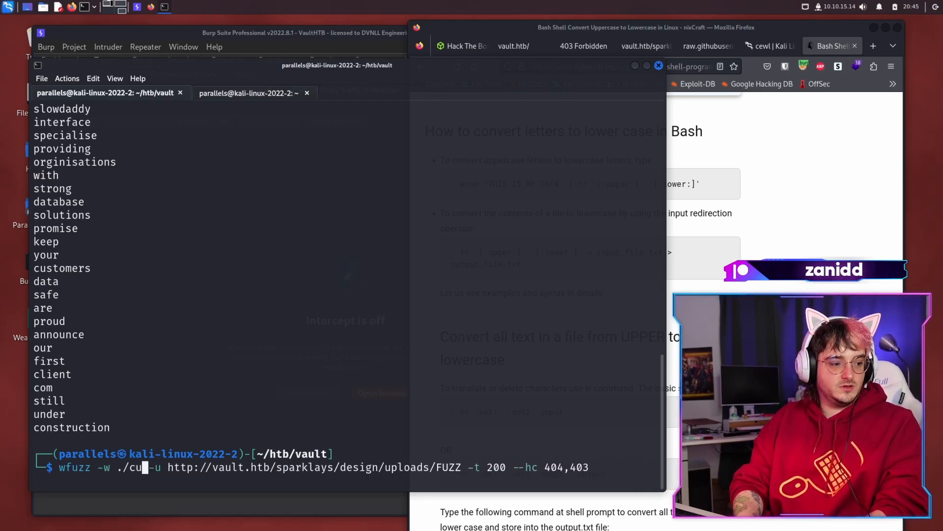
- Run the wfuzz custom_words scan over uploads, then begin typing revshel in the address bar
key("Return")
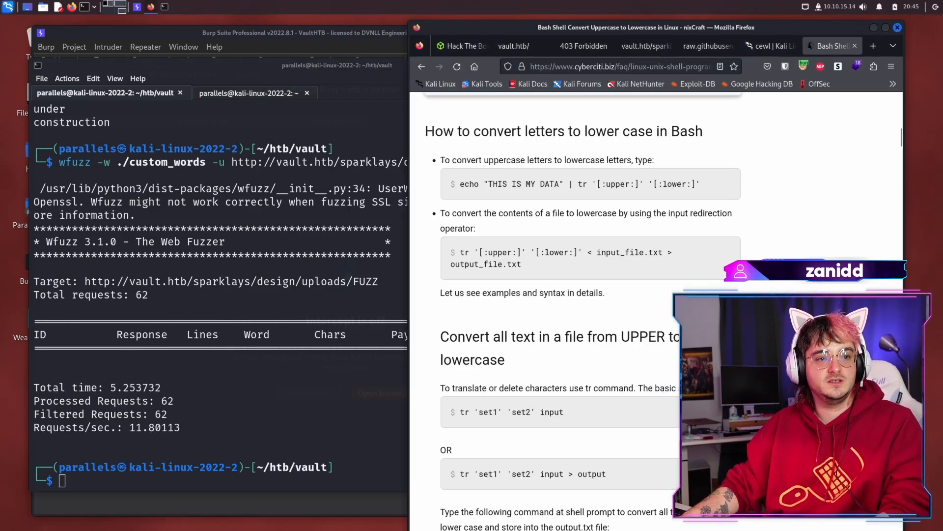
left_click(582, 46)
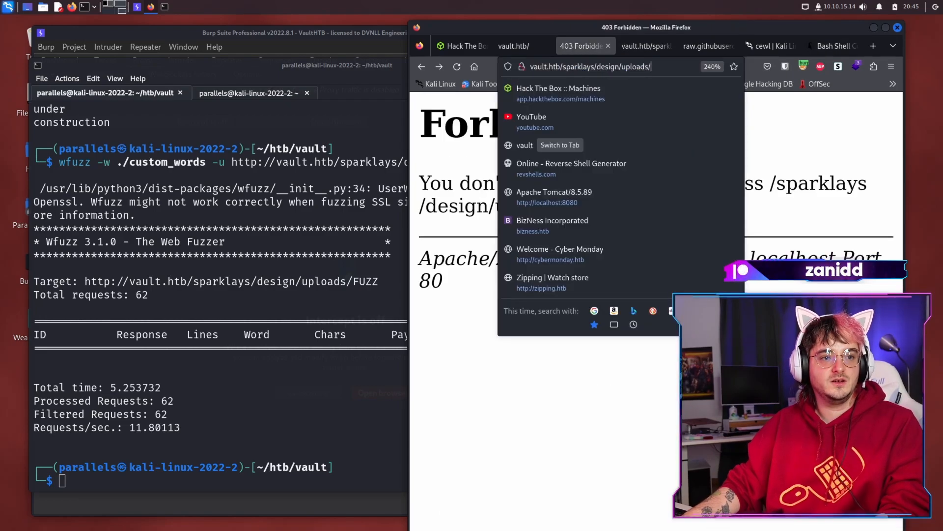
type("revshel")
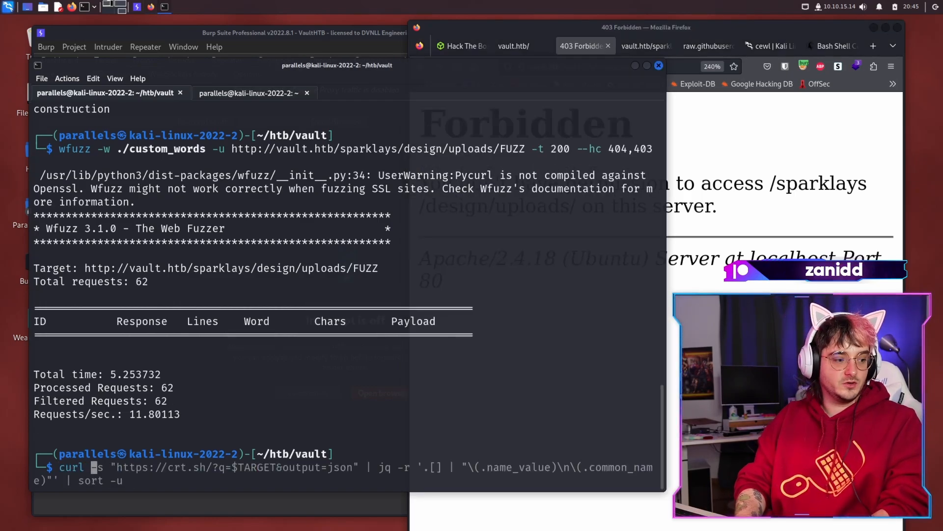
- Print revshell.php and scroll to confirm IP 10.10.15.14 and port 42069
left_click(590, 67)
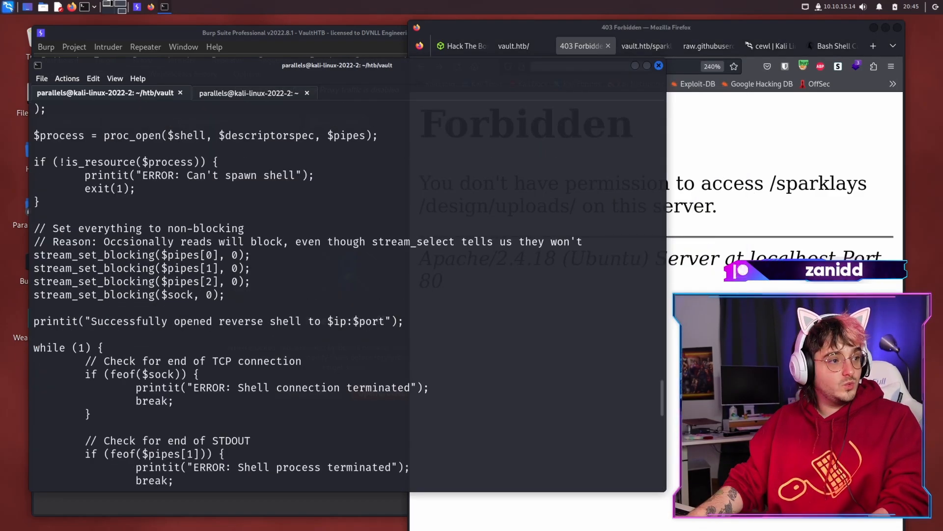
scroll("down", 3)
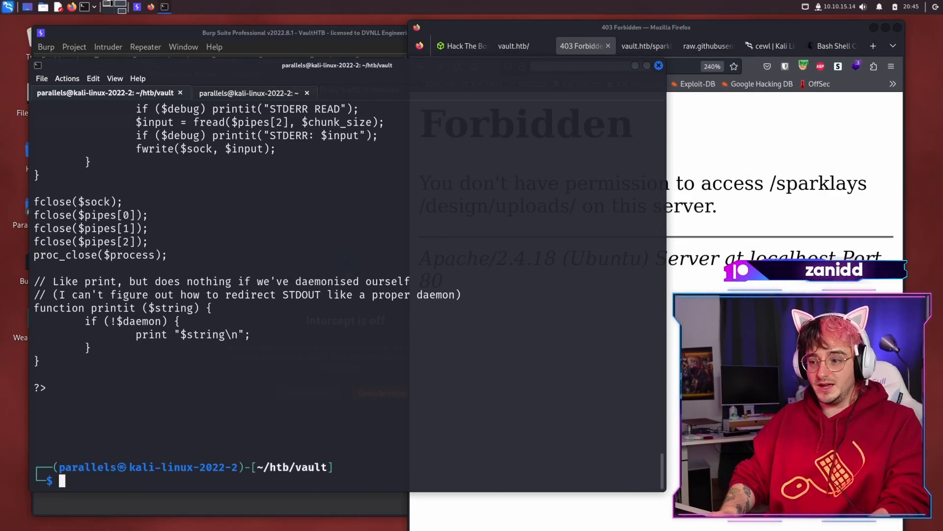
key("Return")
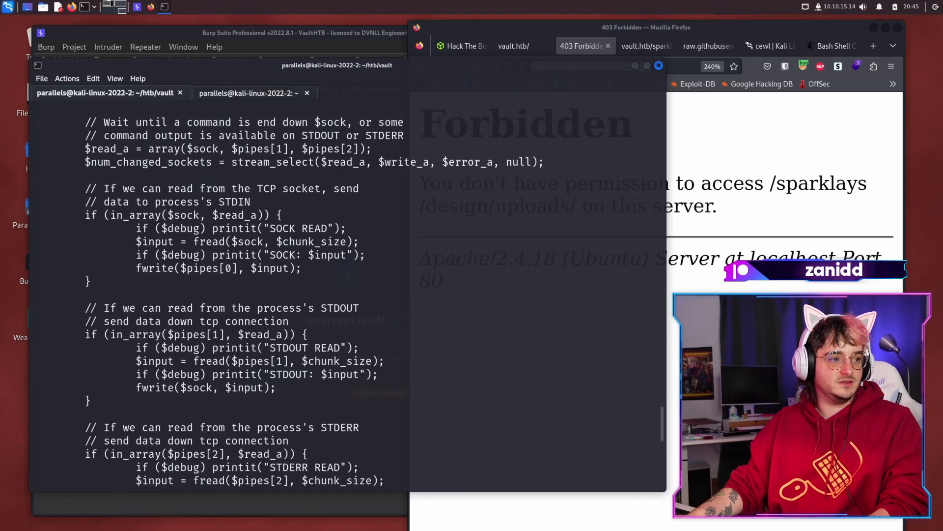
scroll("up", 3)
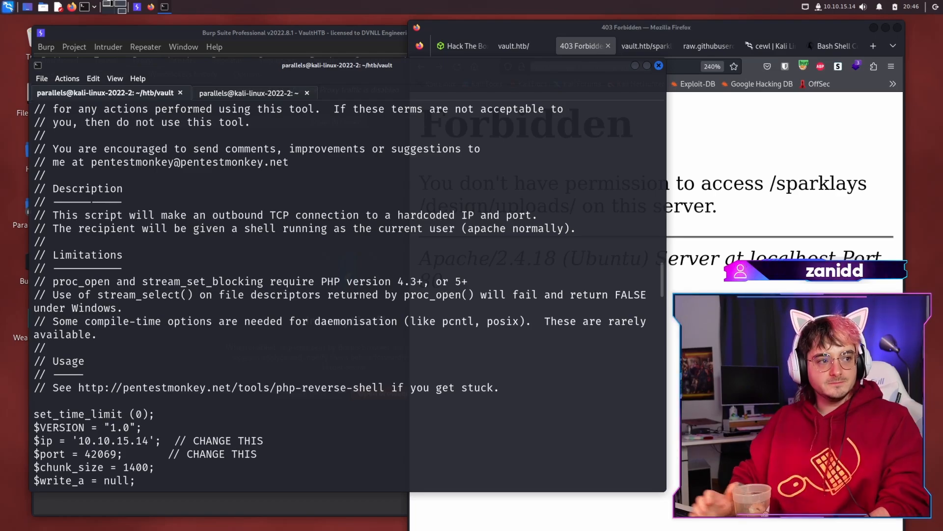
scroll("up", 3)
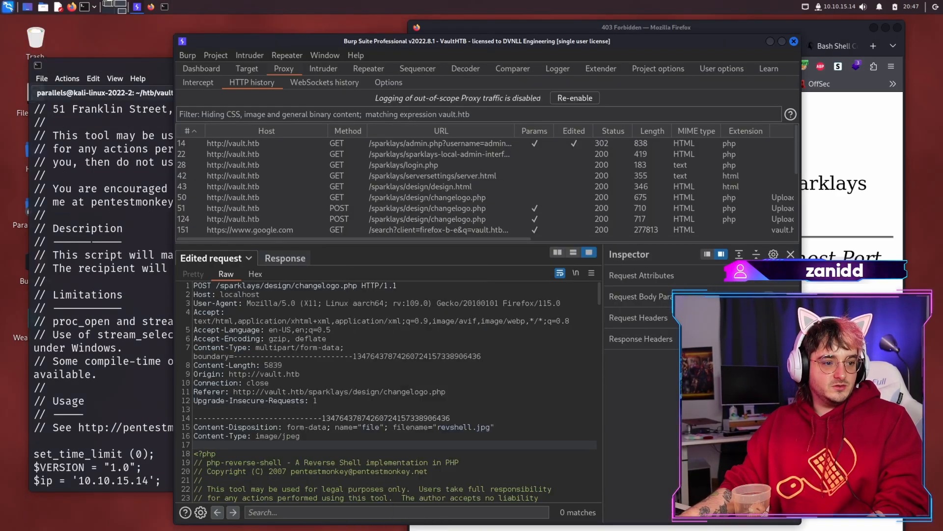
- Upload revshell.php with a null byte before .jpg; the server says the file type is not allowed
left_click(369, 68)
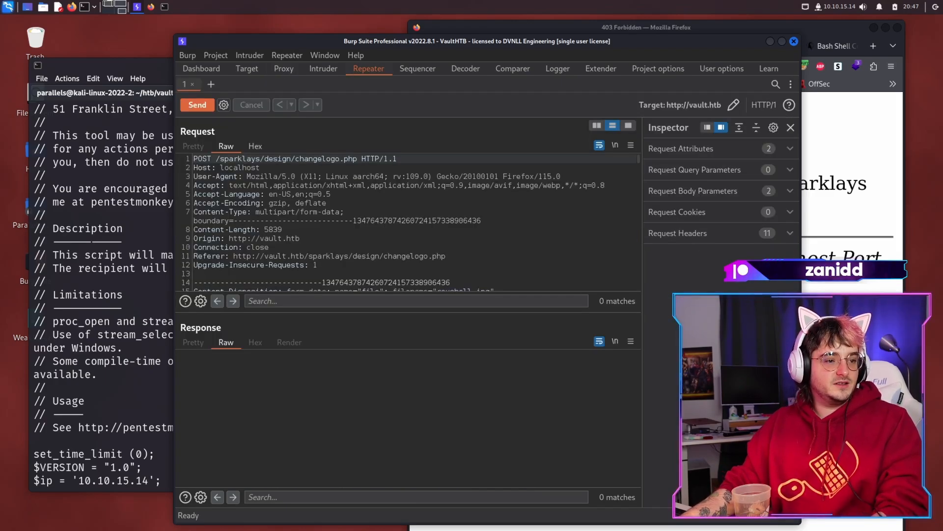
scroll("down", 3)
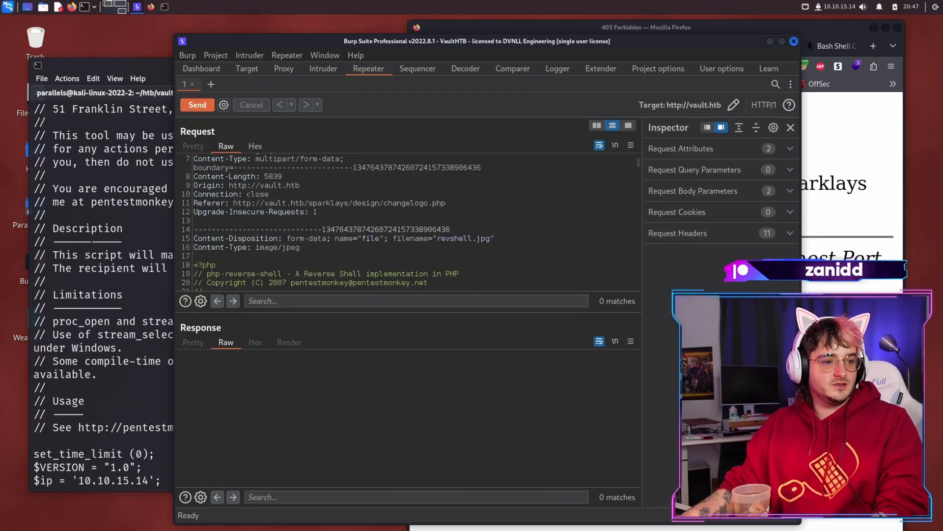
type(".phpX.")
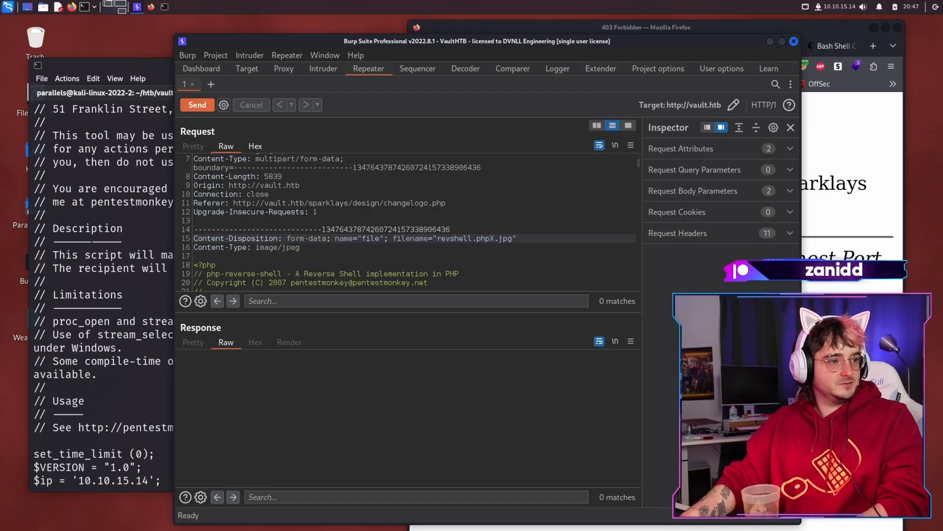
left_click(255, 146)
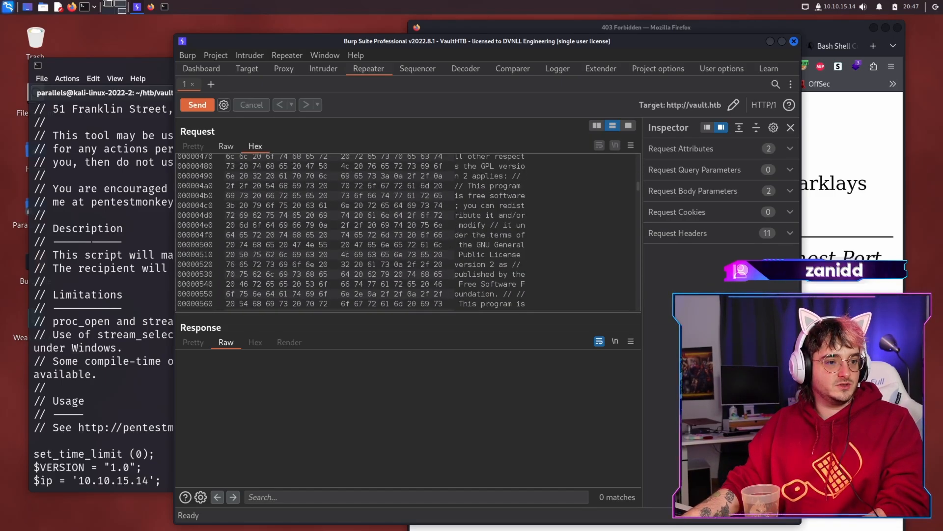
scroll("down", 3)
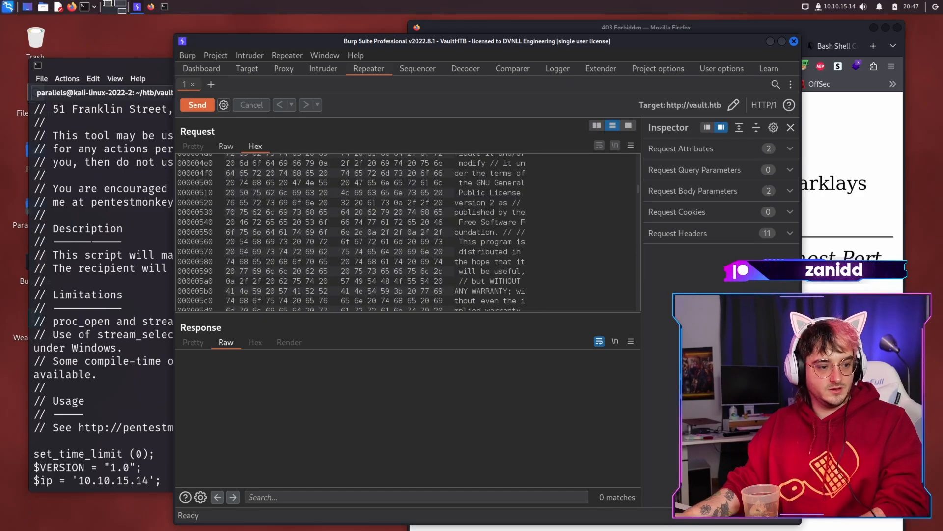
type("X")
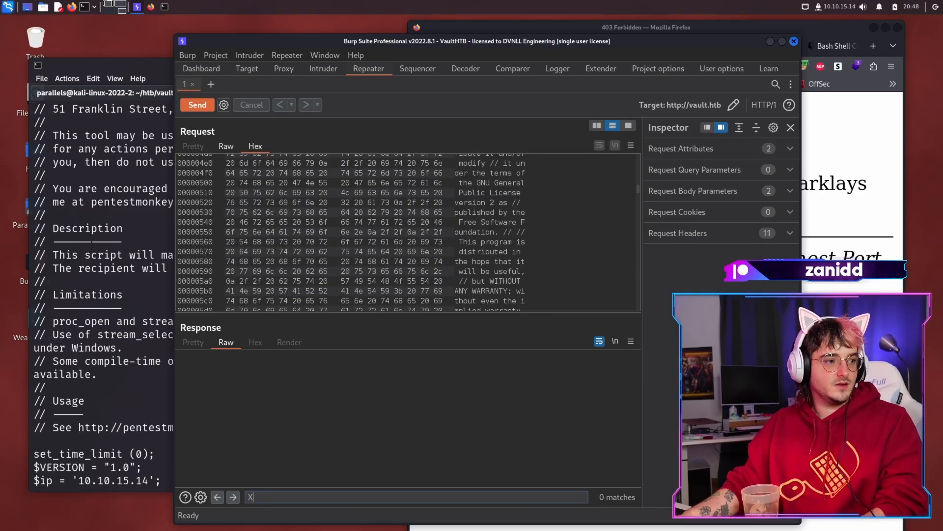
left_click(225, 146)
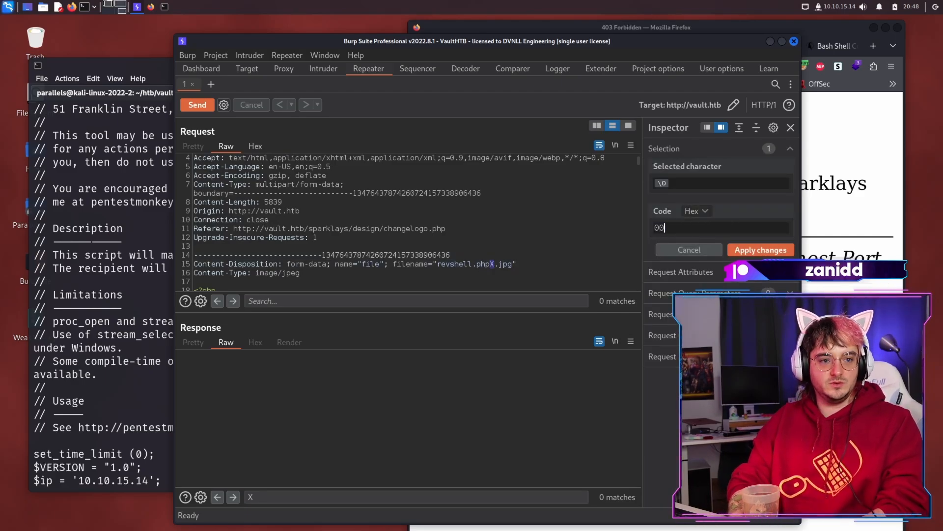
scroll("down", 3)
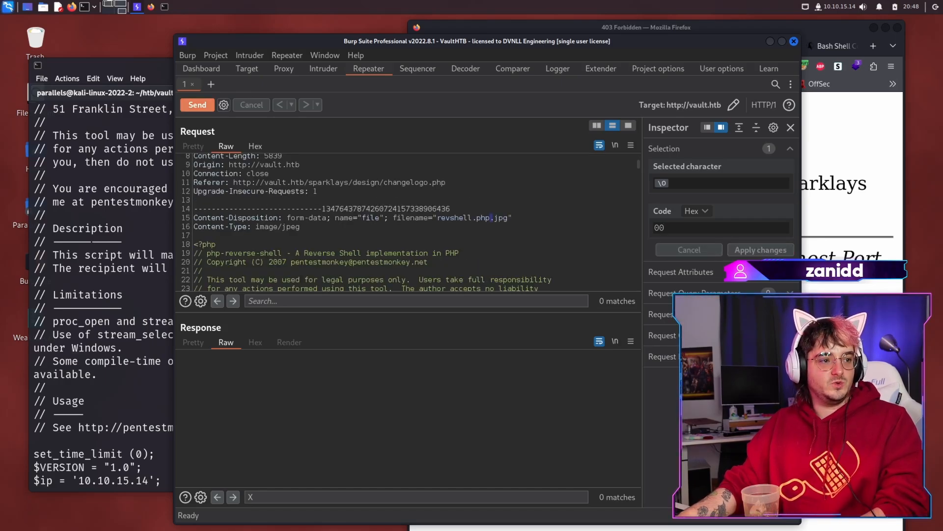
left_click(197, 105)
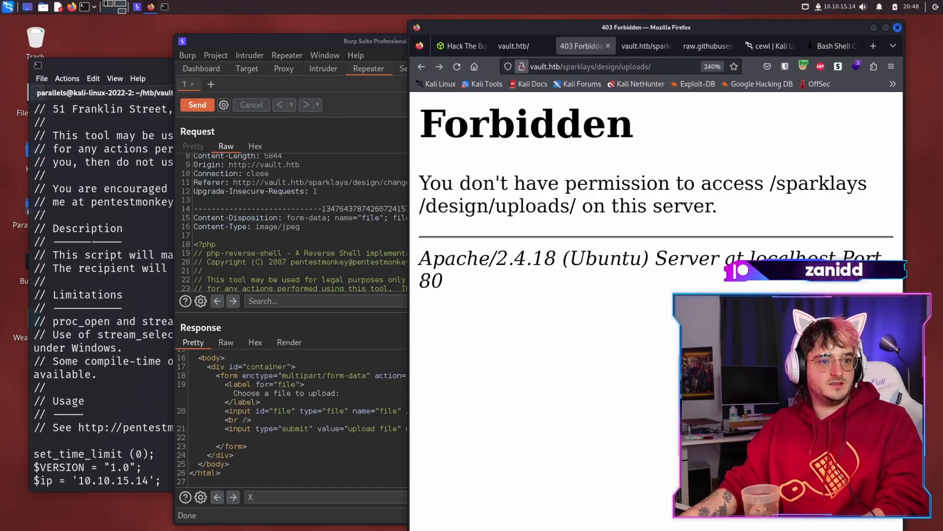
- Curl revshell.php from the uploads directory, which returns 404
type("re")
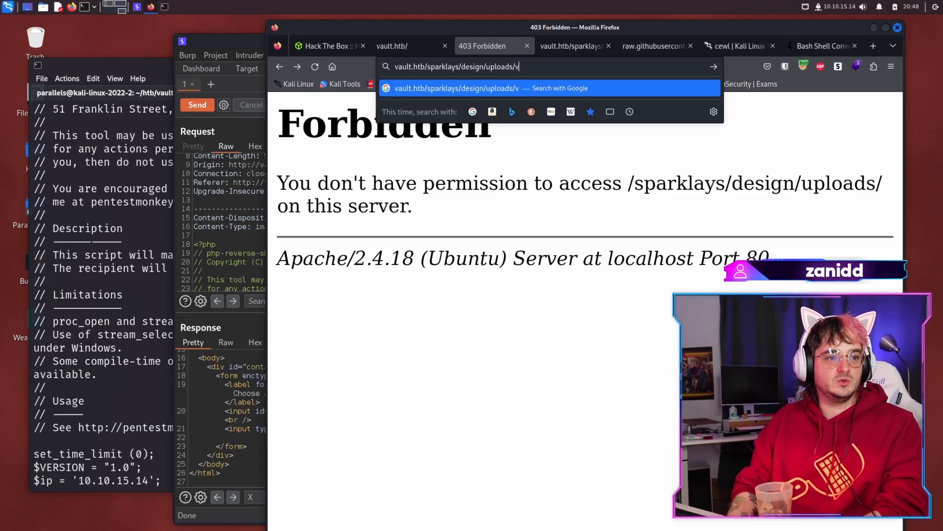
type("revshell.php")
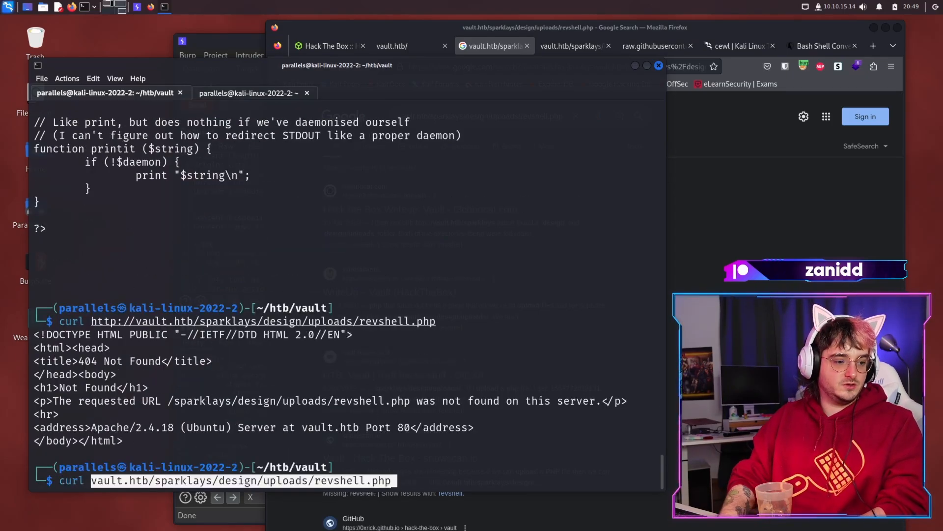
key("Return")
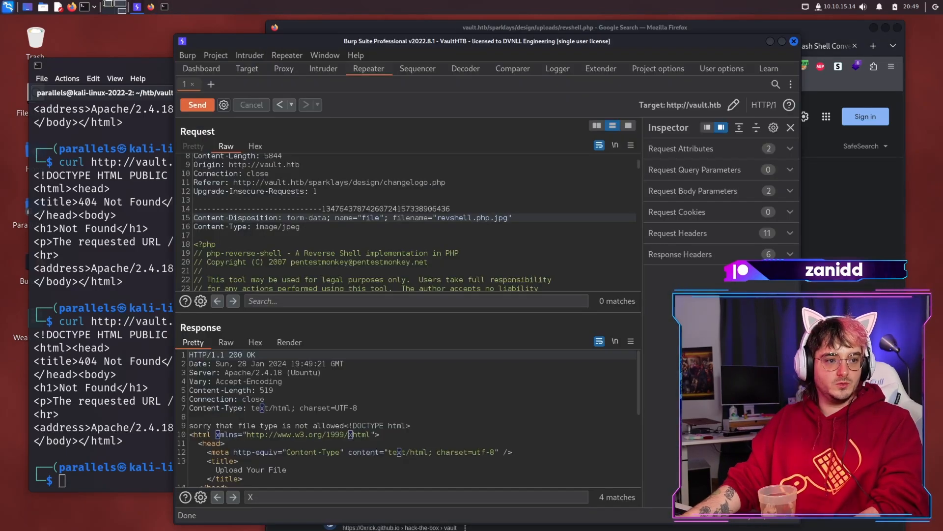
- Retype the filename placeholder, checking it in both the text and hex views
left_click(491, 217)
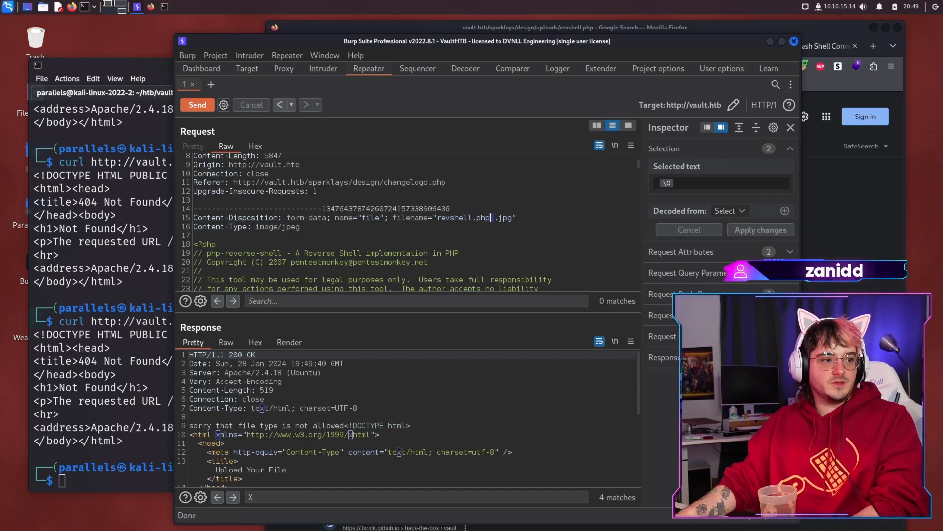
left_click(255, 146)
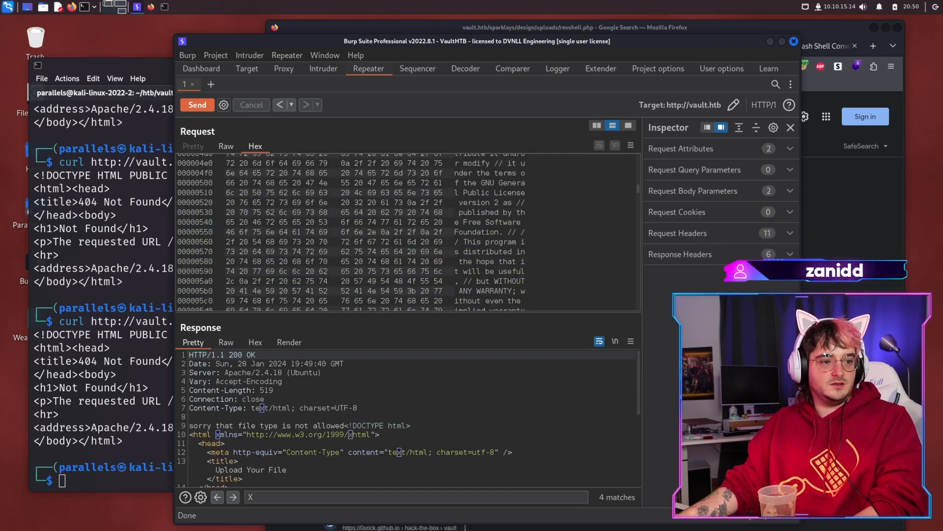
left_click(226, 147)
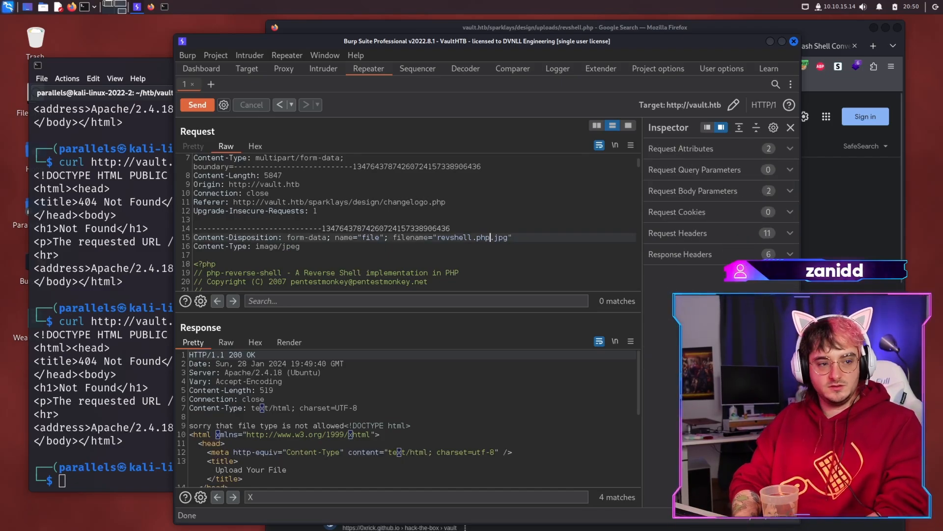
type("BANANA")
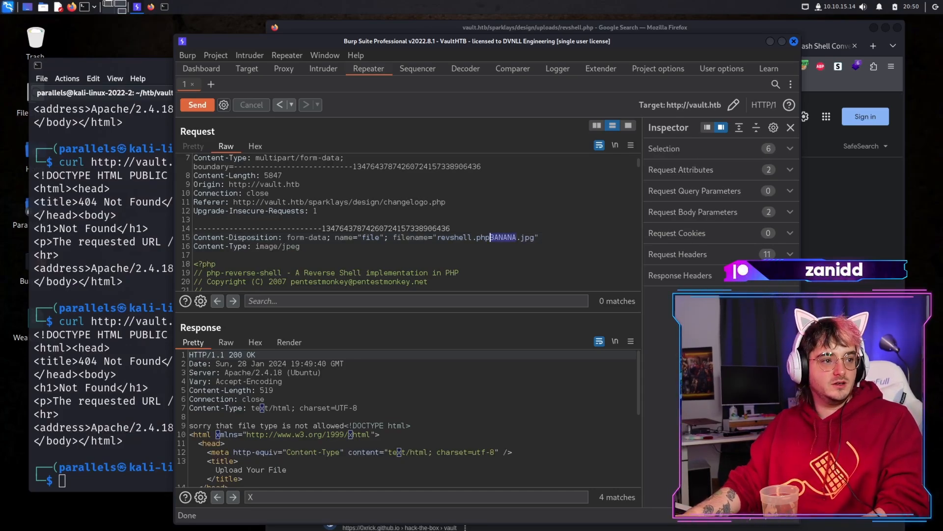
left_click(254, 147)
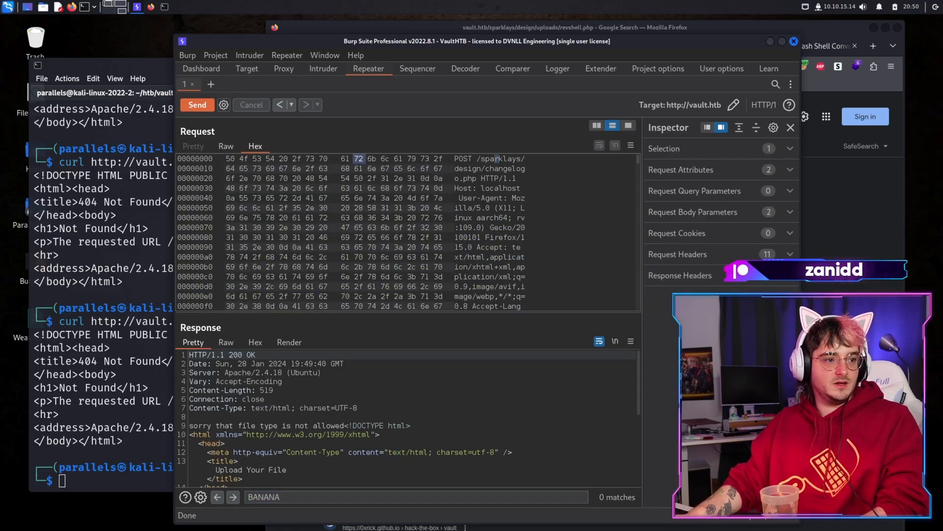
scroll("down", 3)
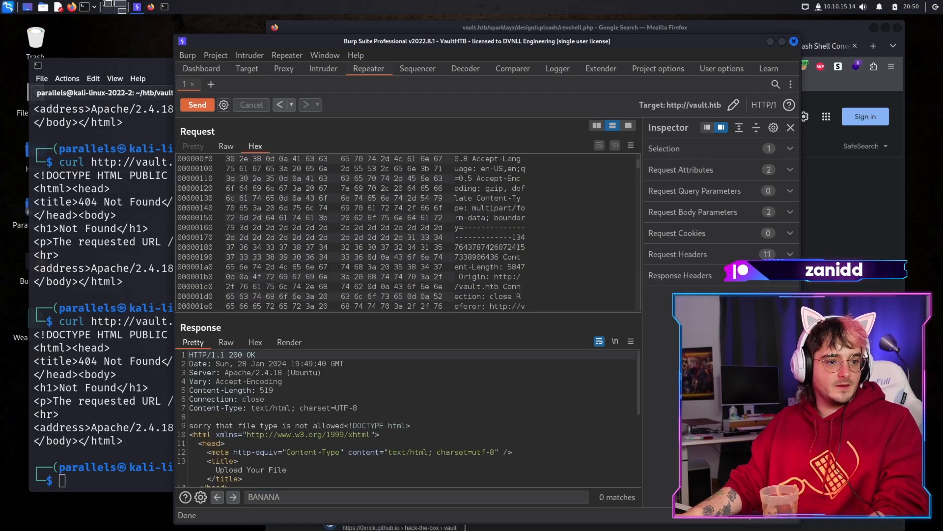
scroll("down", 3)
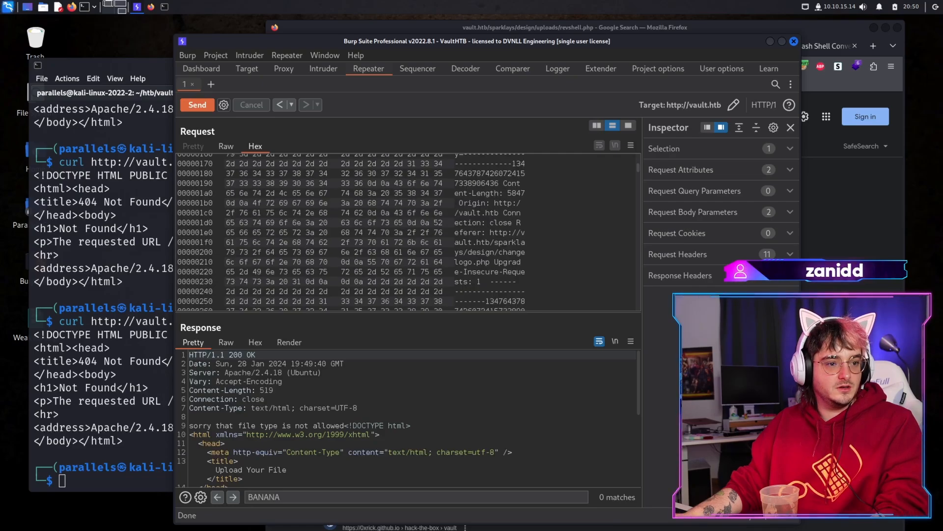
left_click(225, 146)
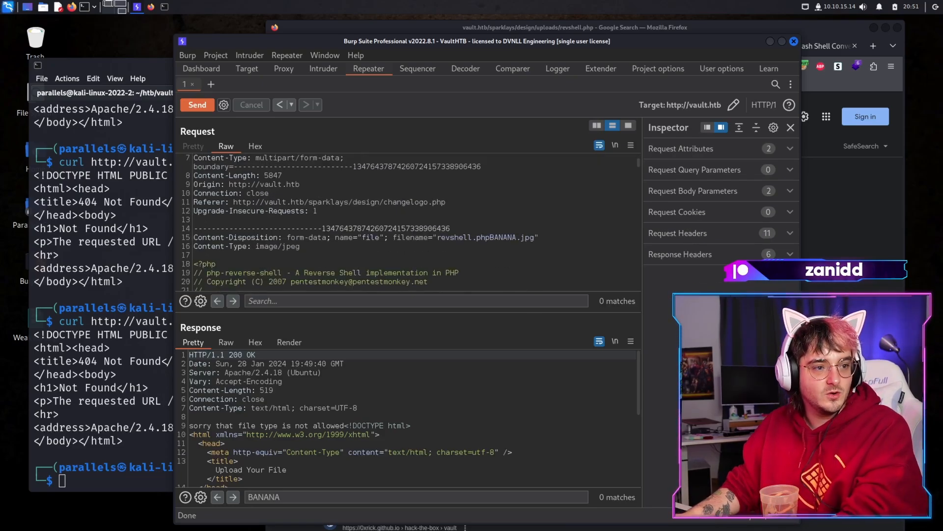
- Set the placeholder byte to 00 and resend; the upload is still rejected
left_click(255, 146)
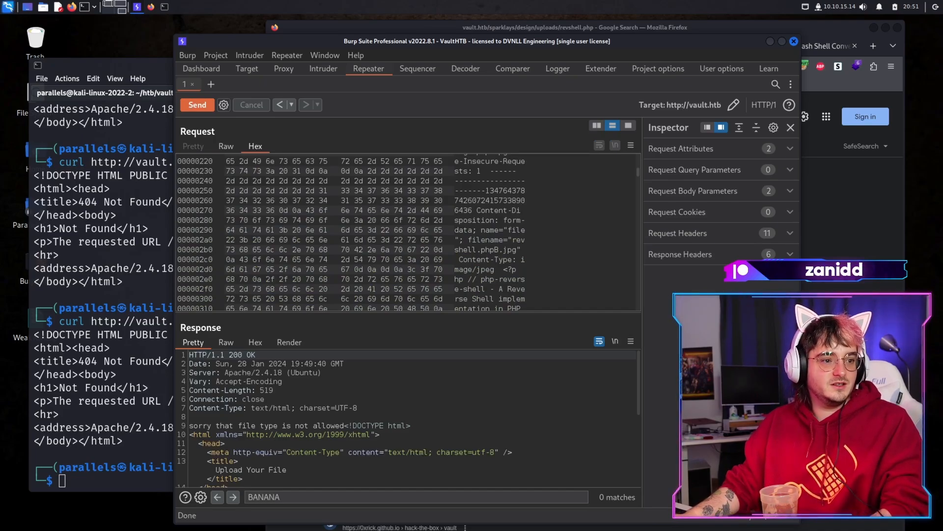
left_click(411, 250)
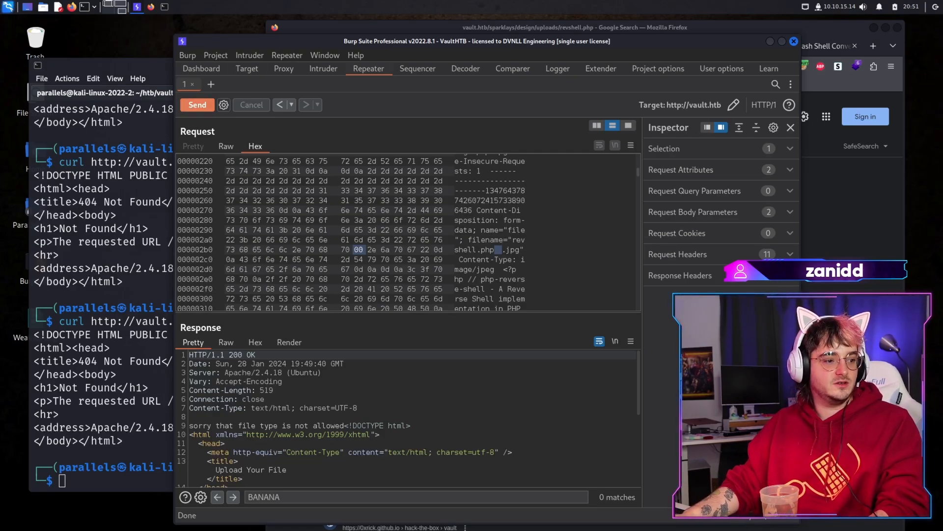
left_click(196, 104)
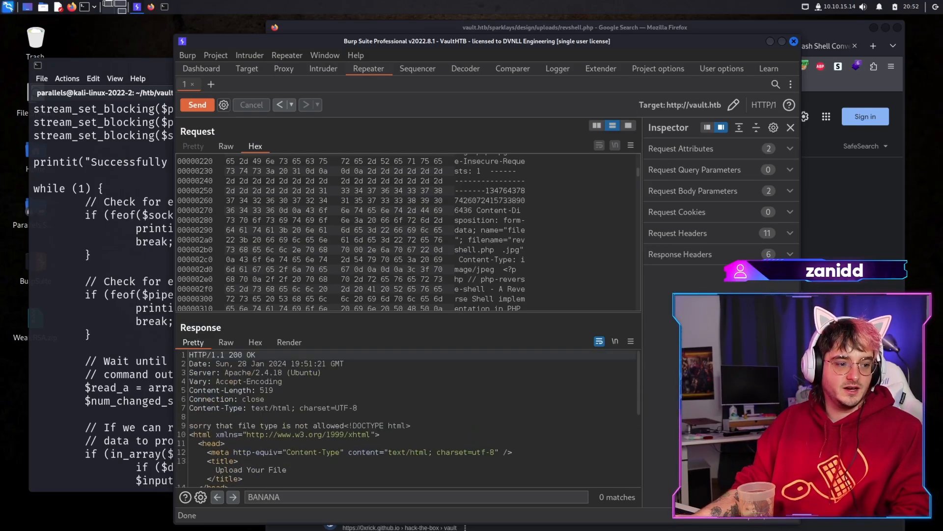
left_click(225, 147)
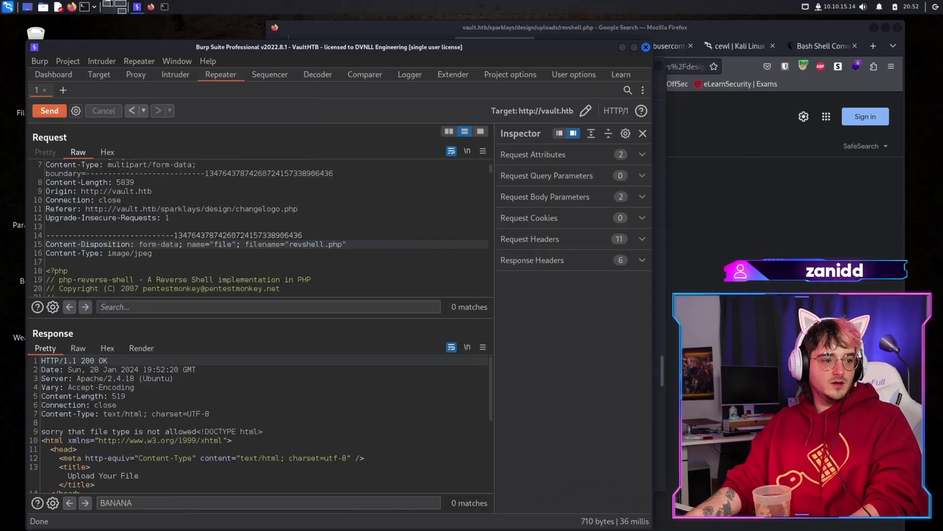
- Rename the uploaded file to revshell2.php and resend the request
type("2")
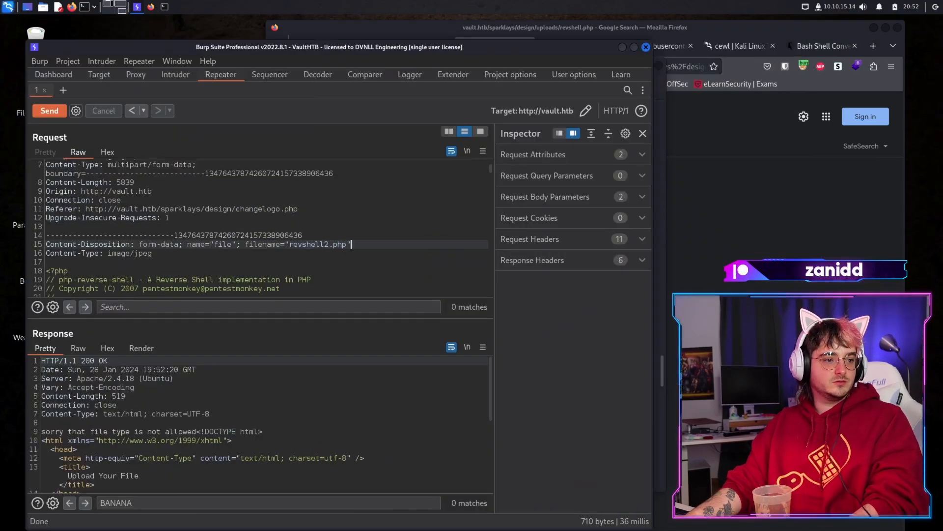
left_click(49, 111)
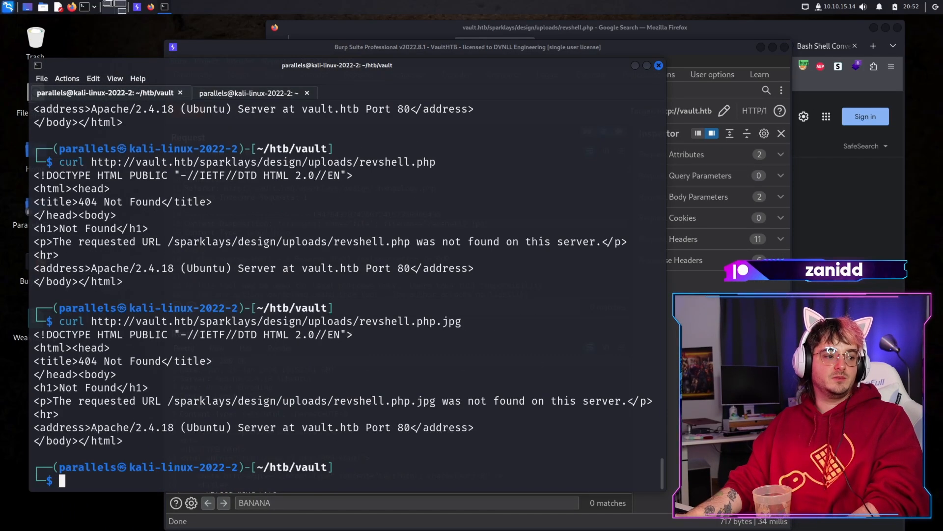
- Curl uploads/revshell.php.jpg on vault.htb, which reports not found
type("curl http://vault.htb/sparklays/design/uploads/revshell.php.jpg")
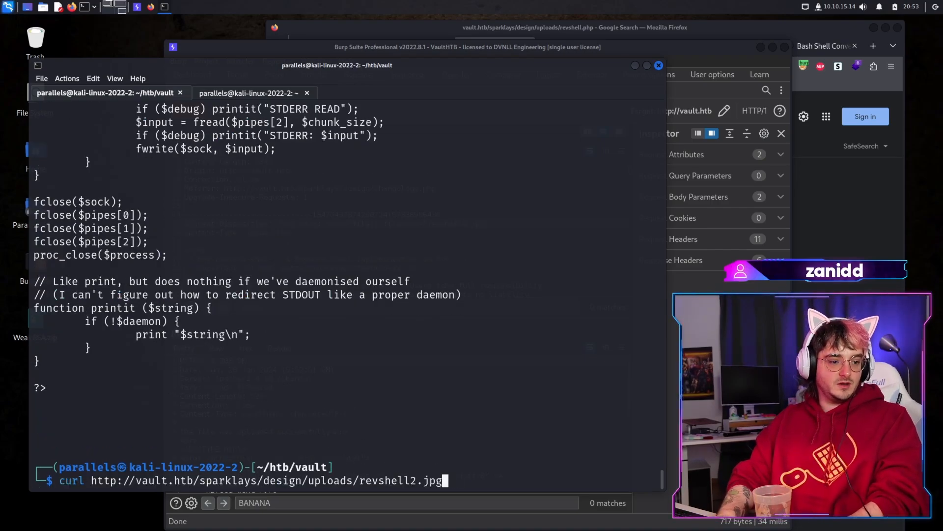
key("Return")
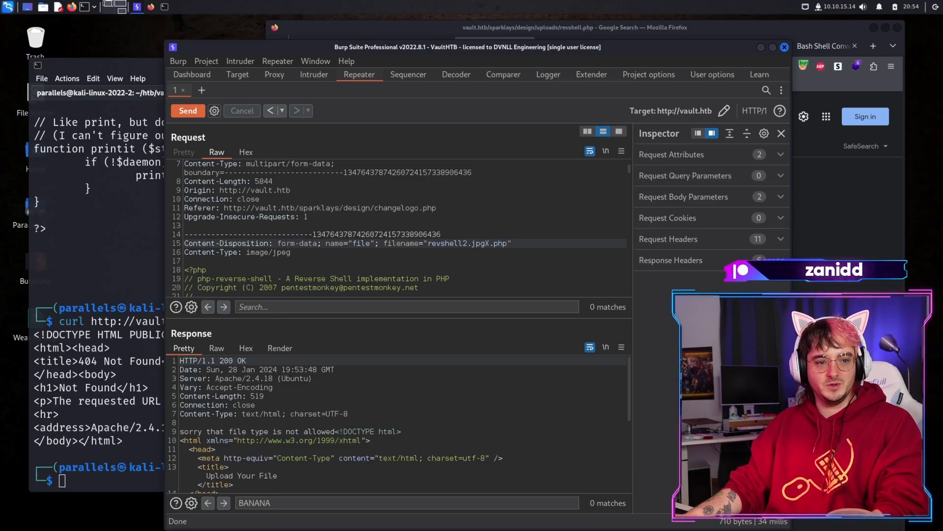
- Replace the X byte with 00 between revshell2.jpg and .php; the upload succeeds
left_click(246, 152)
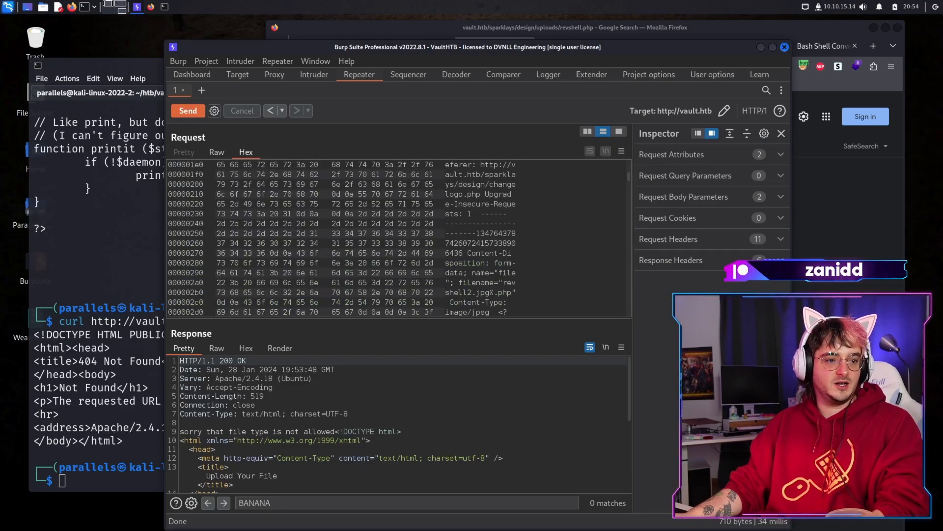
left_click(415, 292)
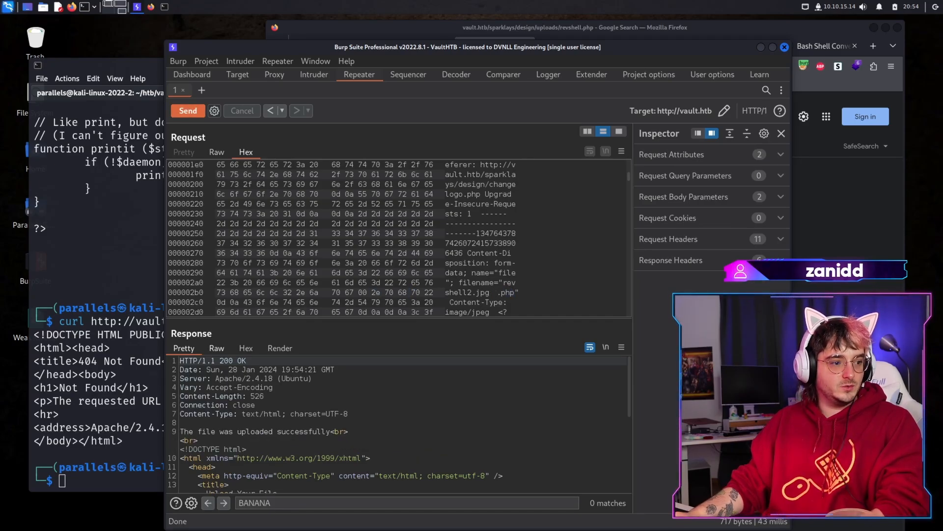
left_click(216, 152)
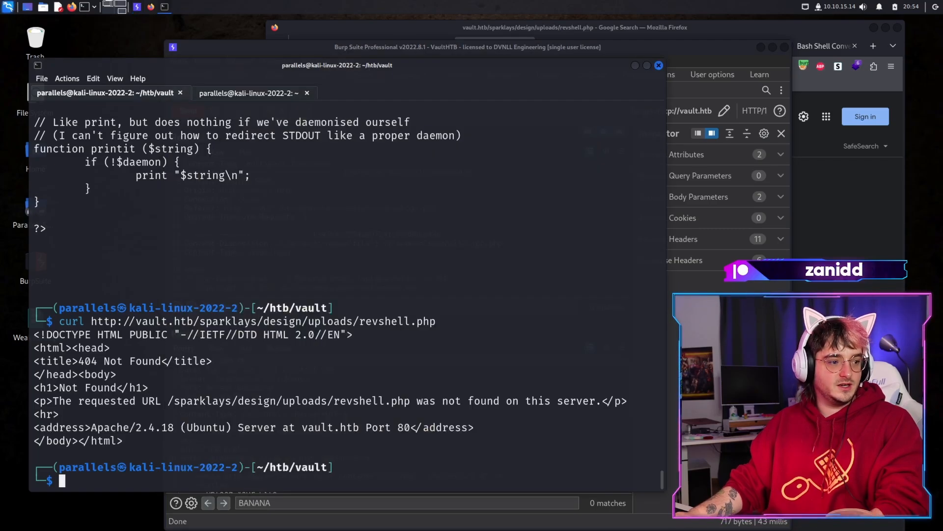
- Curl uploads/revshell2.jpg.php, get 404 Not Found, then clear the terminal
type("curl http://vault.htb/sparklays/design/uploads/revshell2.jpg")
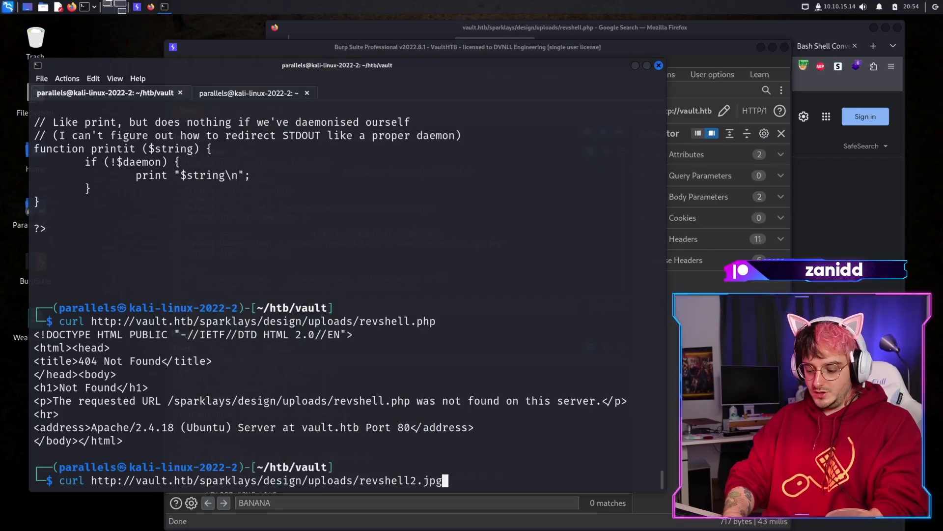
key("Return")
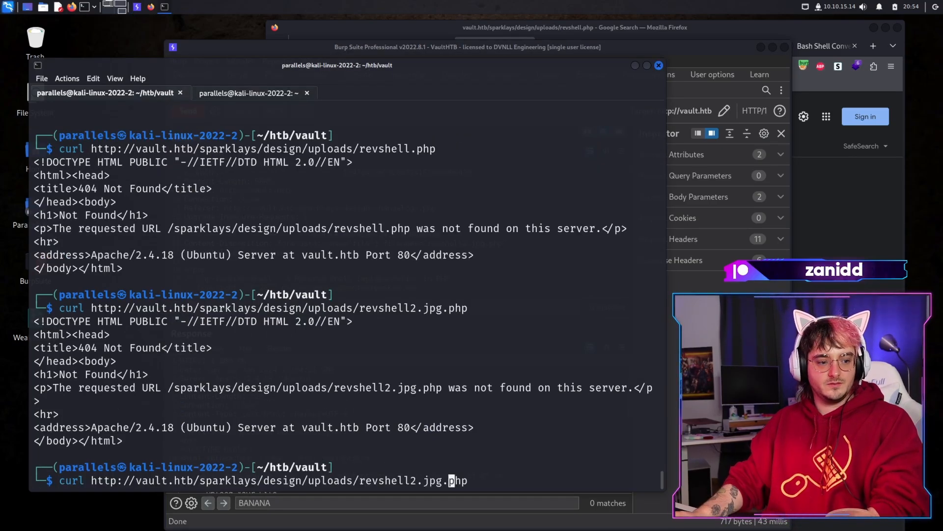
key("Return")
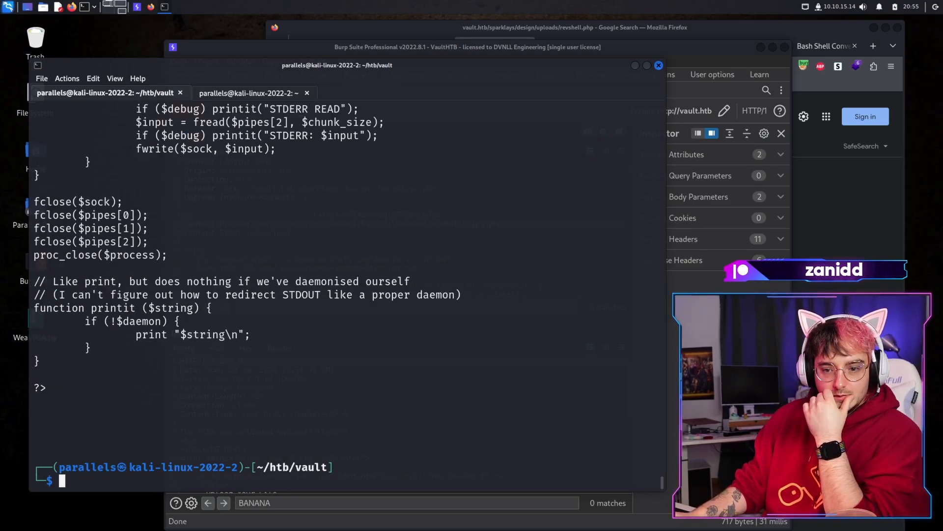
left_click(7, 7)
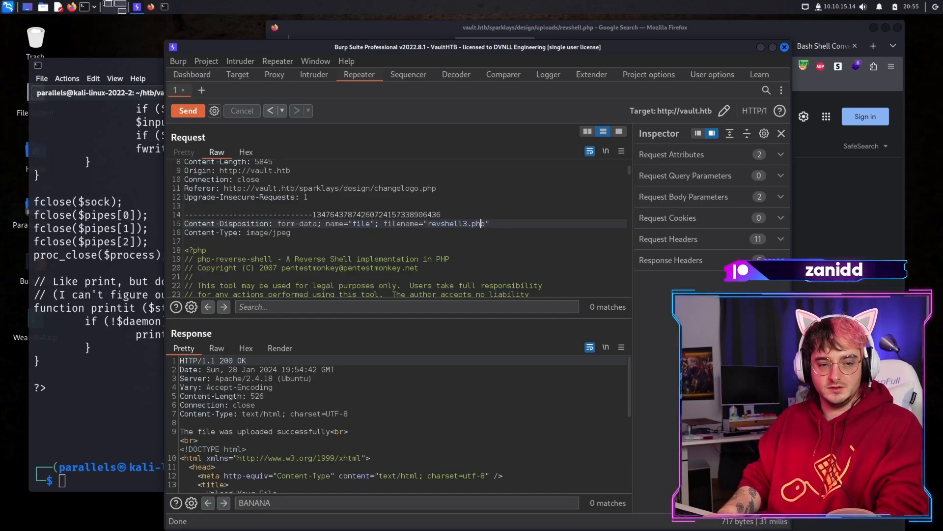
- Upload as revshell3.php2, get rejected, and consult HackTricks for bypass extensions
type("2")
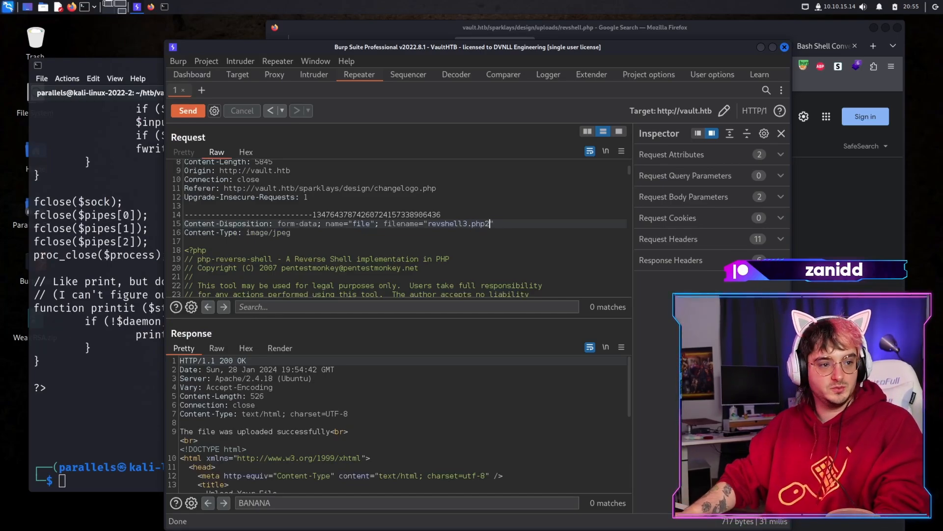
left_click(188, 110)
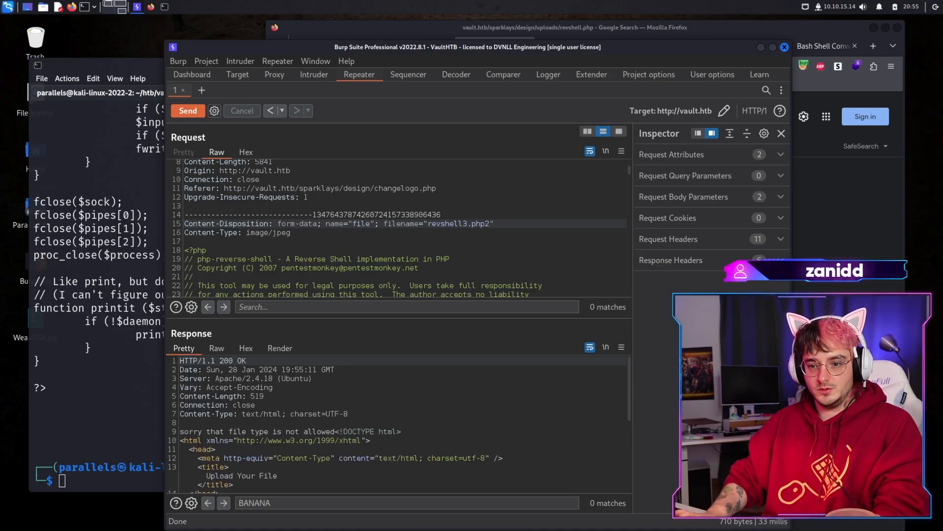
key("Backspace")
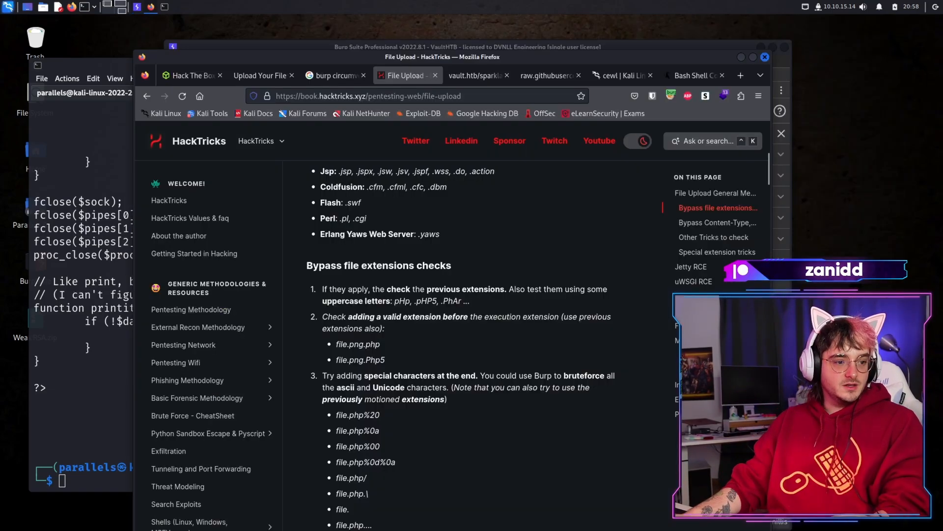
double_click(357, 343)
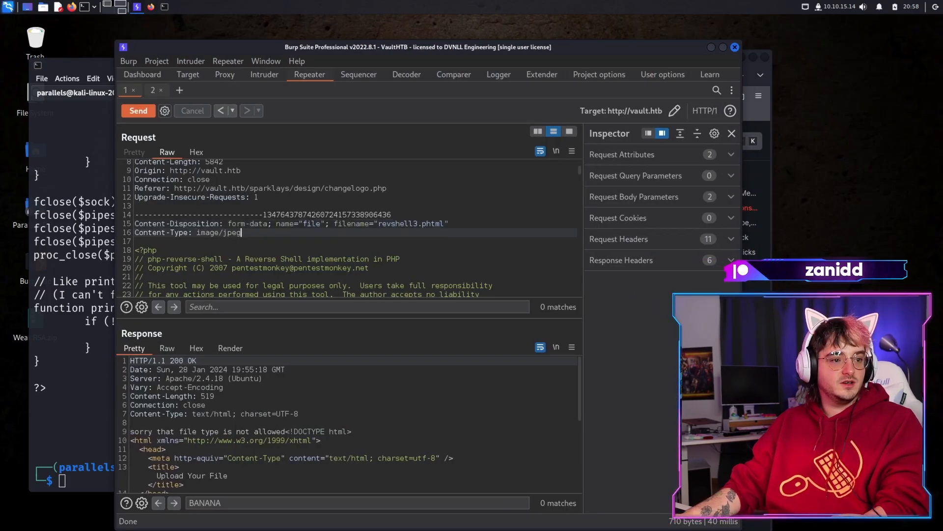
- Change the upload filename's extension to .jpg.php5
type(".jpg")
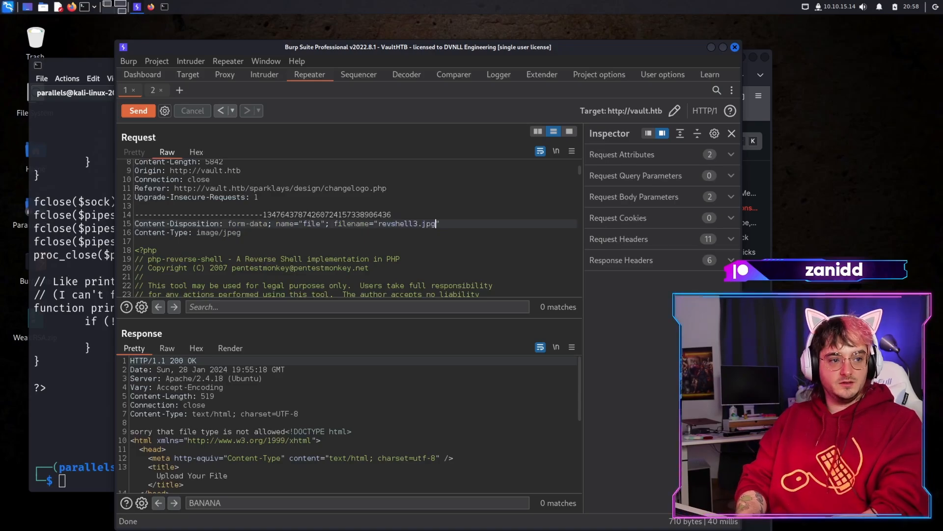
type(".php")
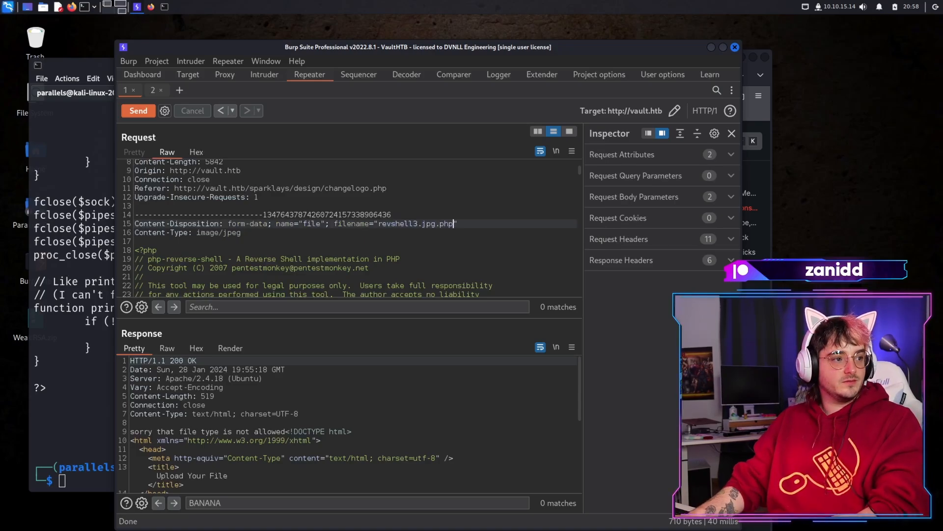
type("2")
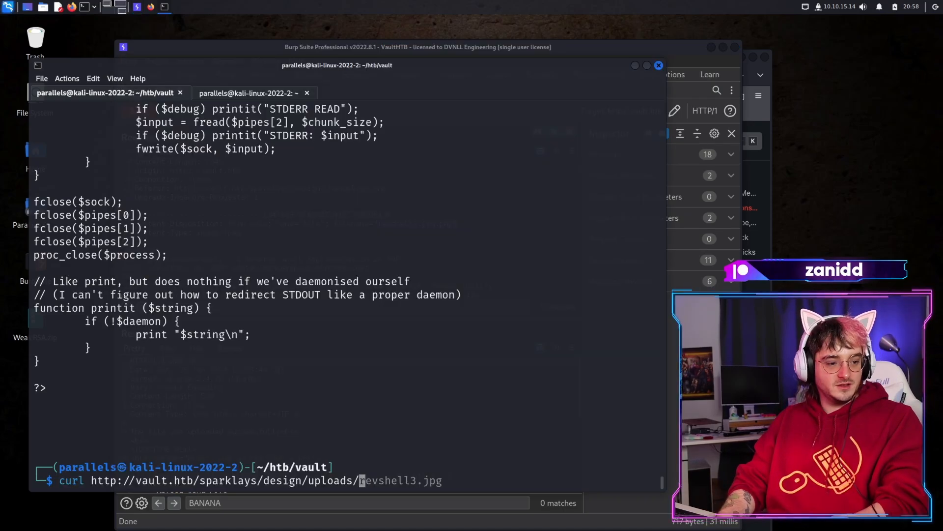
- Curl revshell3.jpg.php5 and confirm the netcat listener received a www-data shell
key("Return")
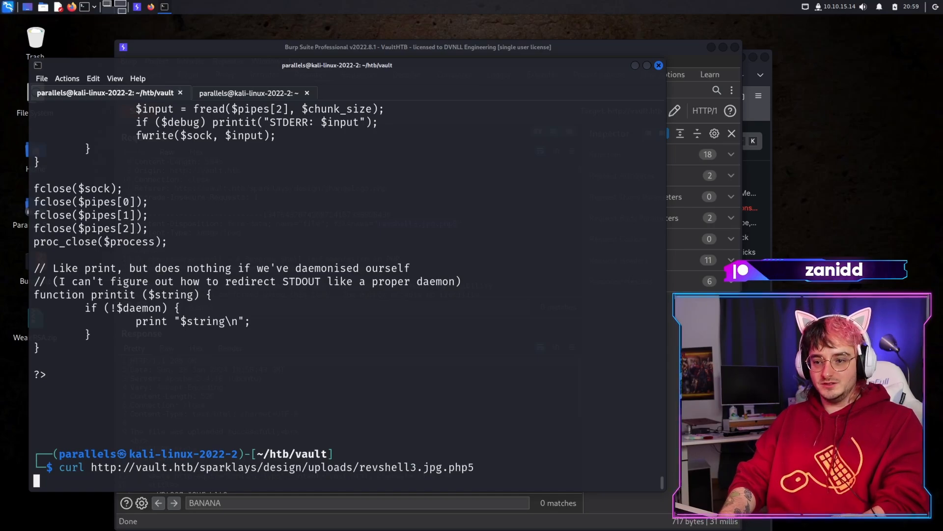
left_click(253, 93)
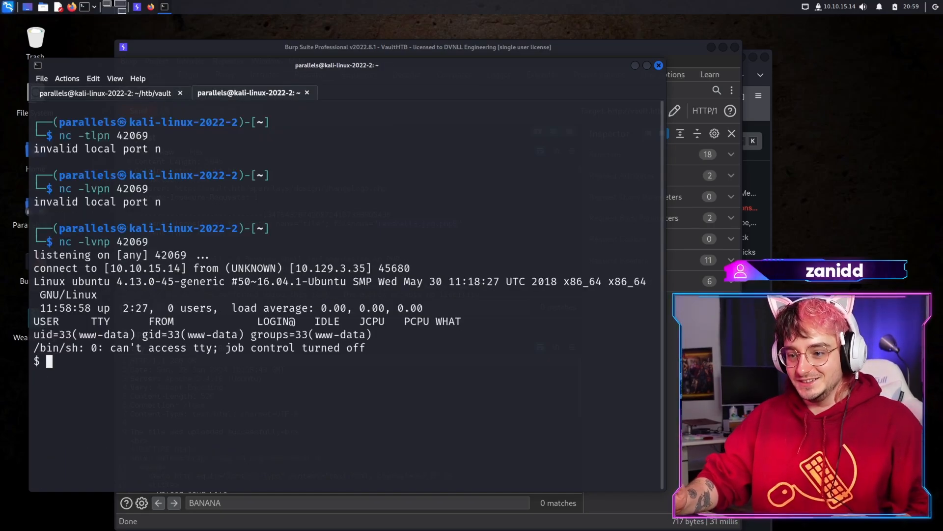